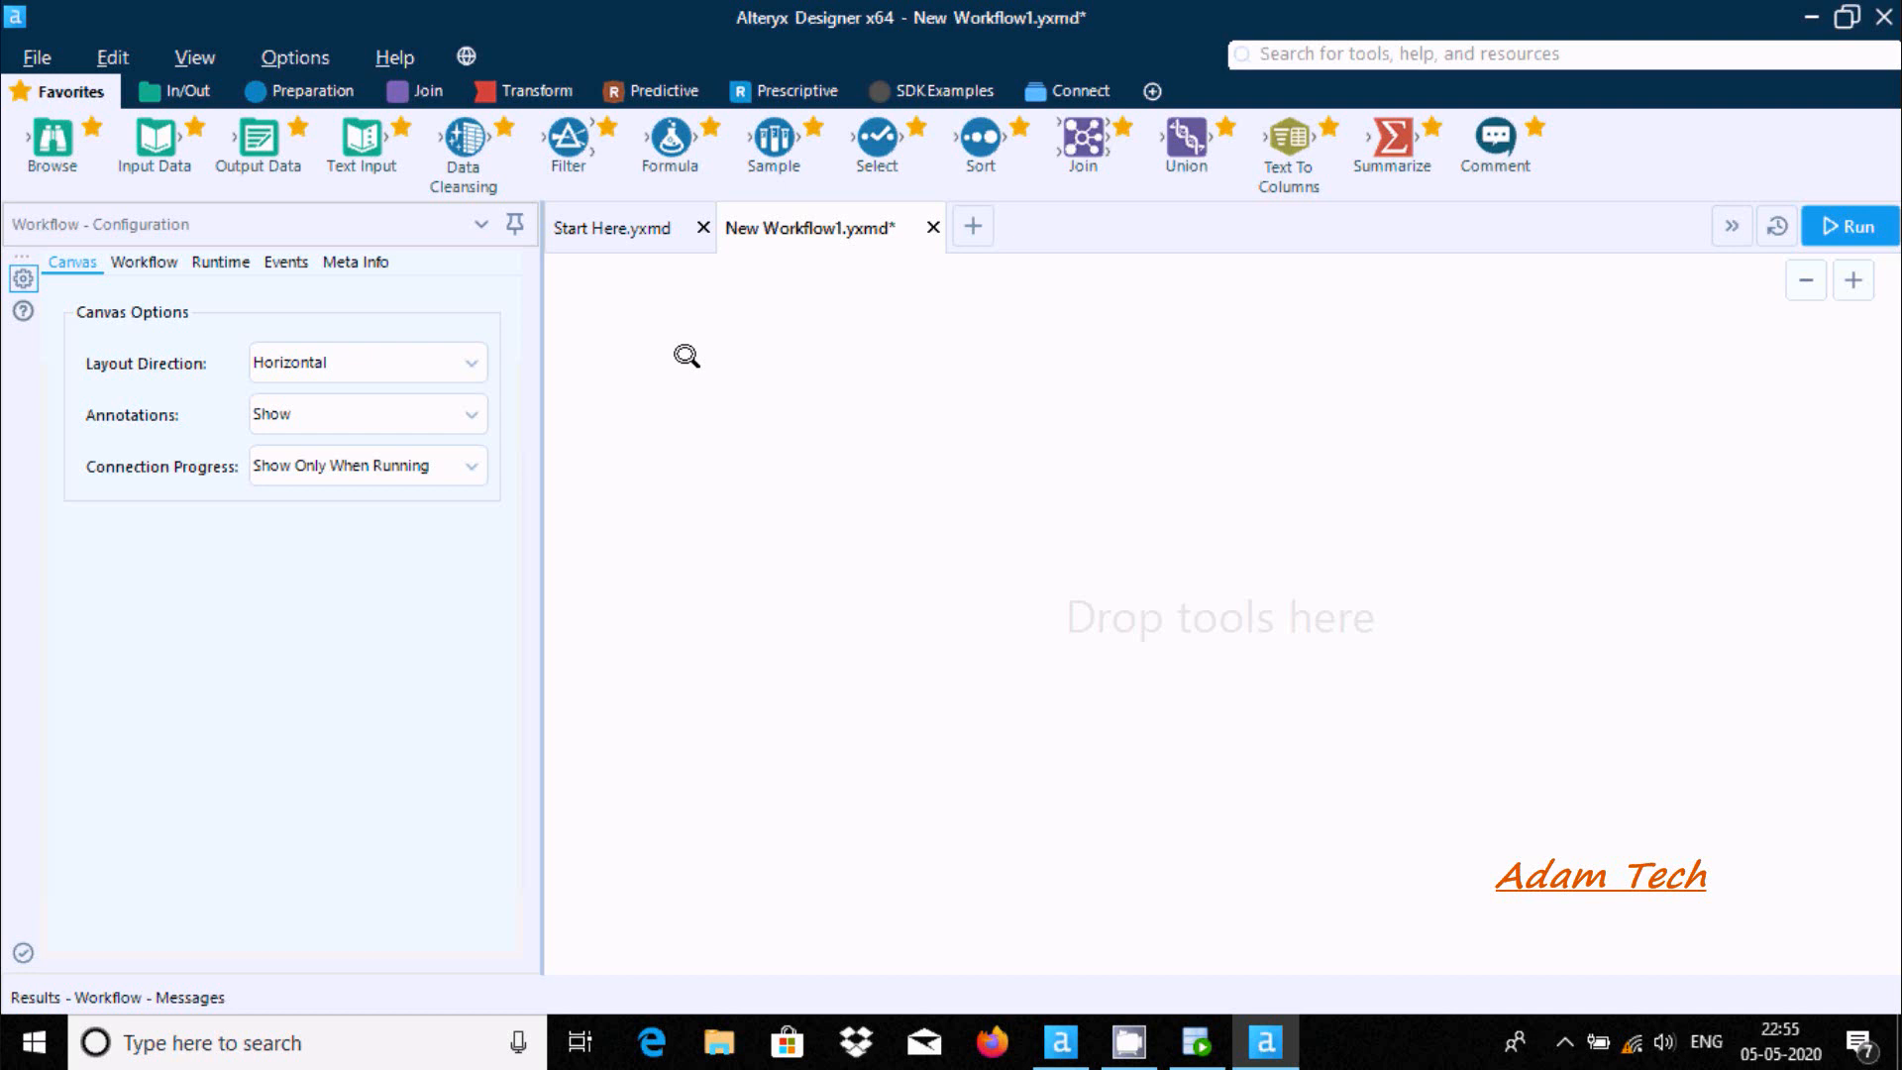
{"action": "mouse_move", "coordinate": [718, 417]}
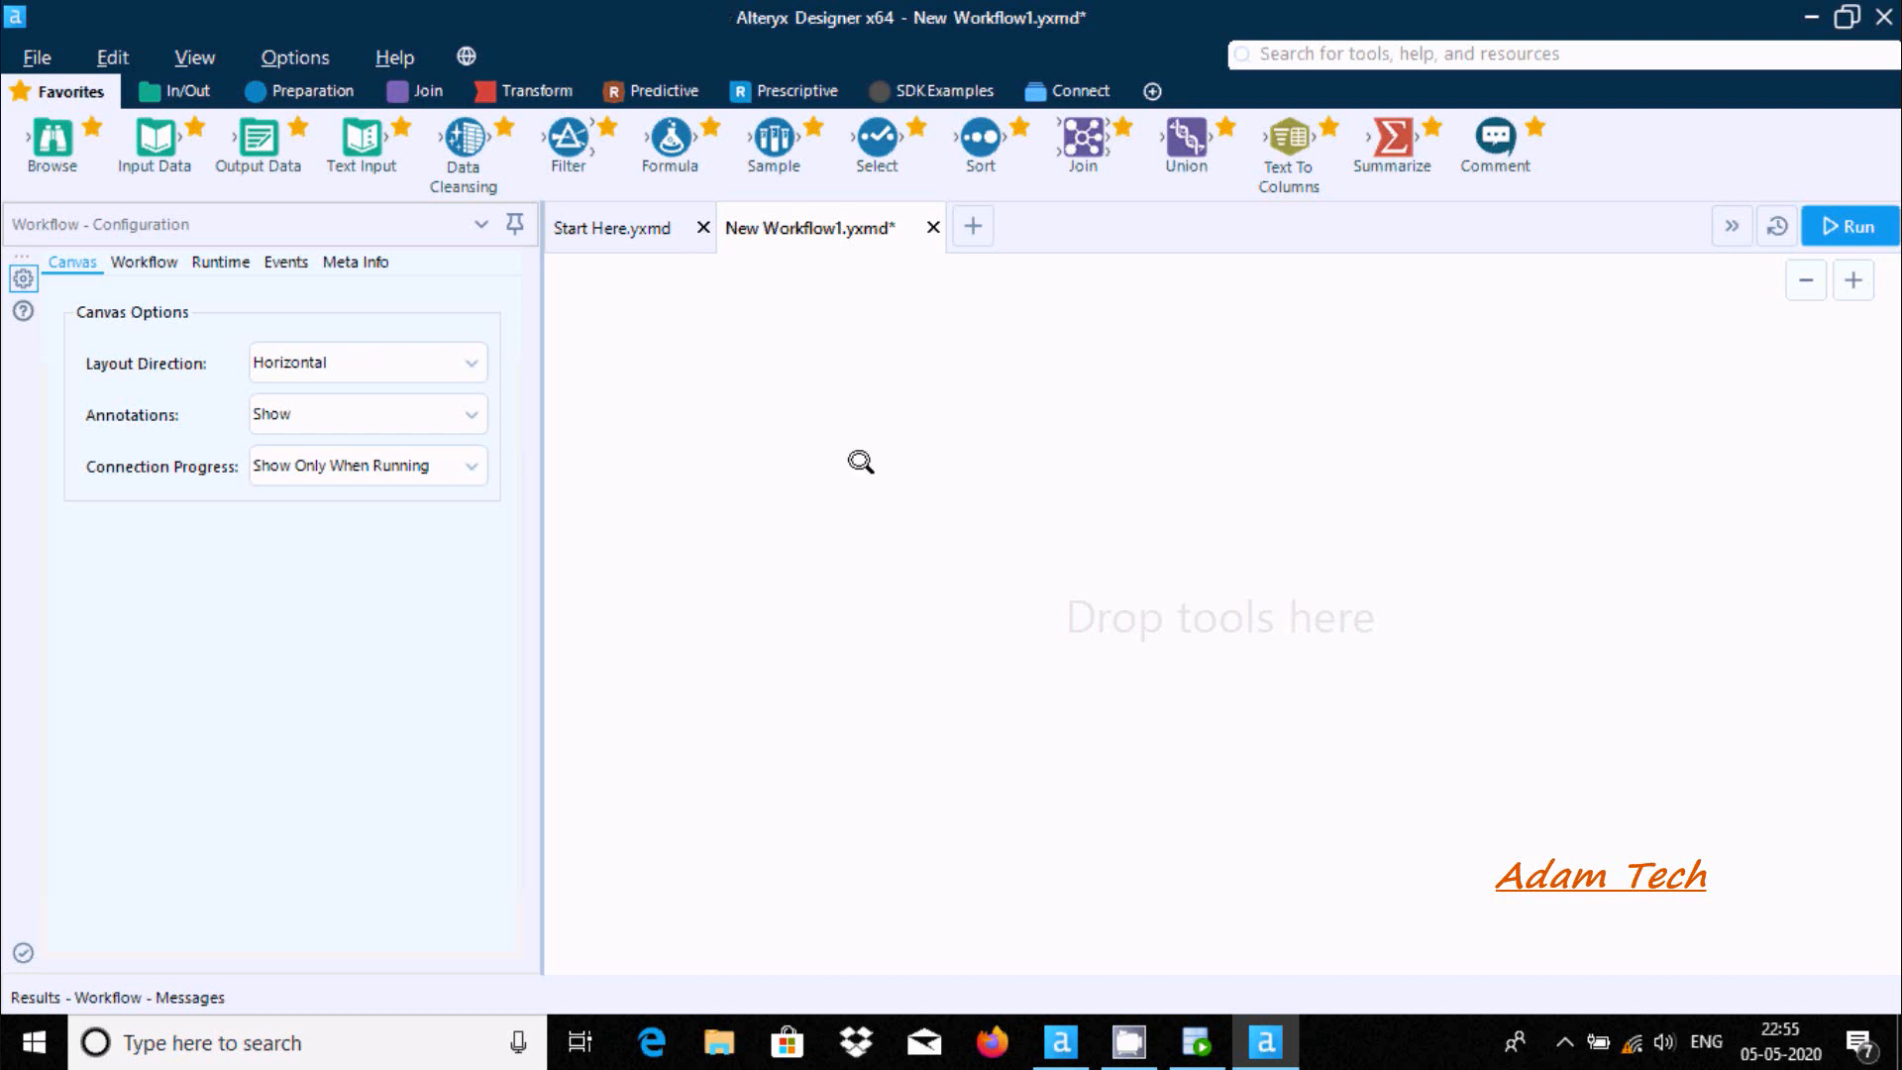
{"action": "mouse_move", "coordinate": [232, 201]}
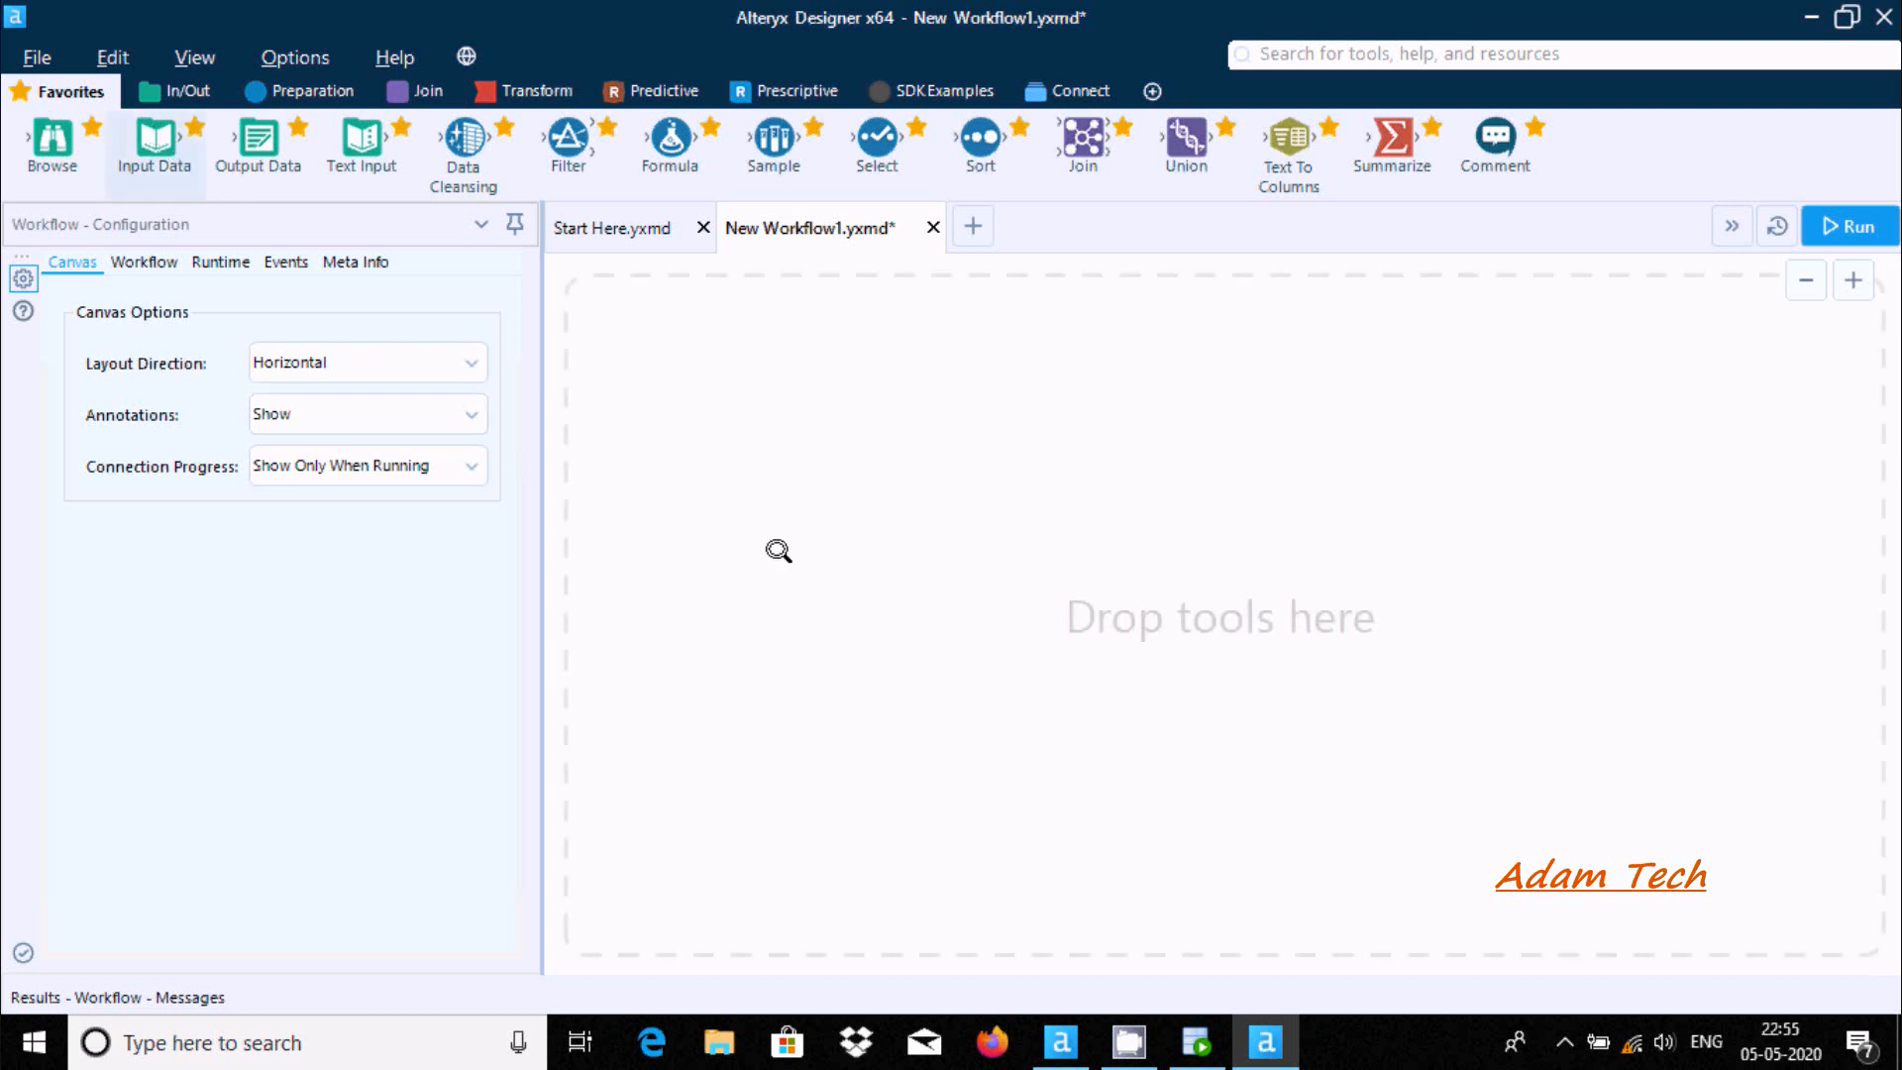
Place an Input Data tool on the canvas and start a Microsoft SQL Server Quick connect
{"action": "left_click_drag", "start_coordinate": [152, 136], "coordinate": [860, 436]}
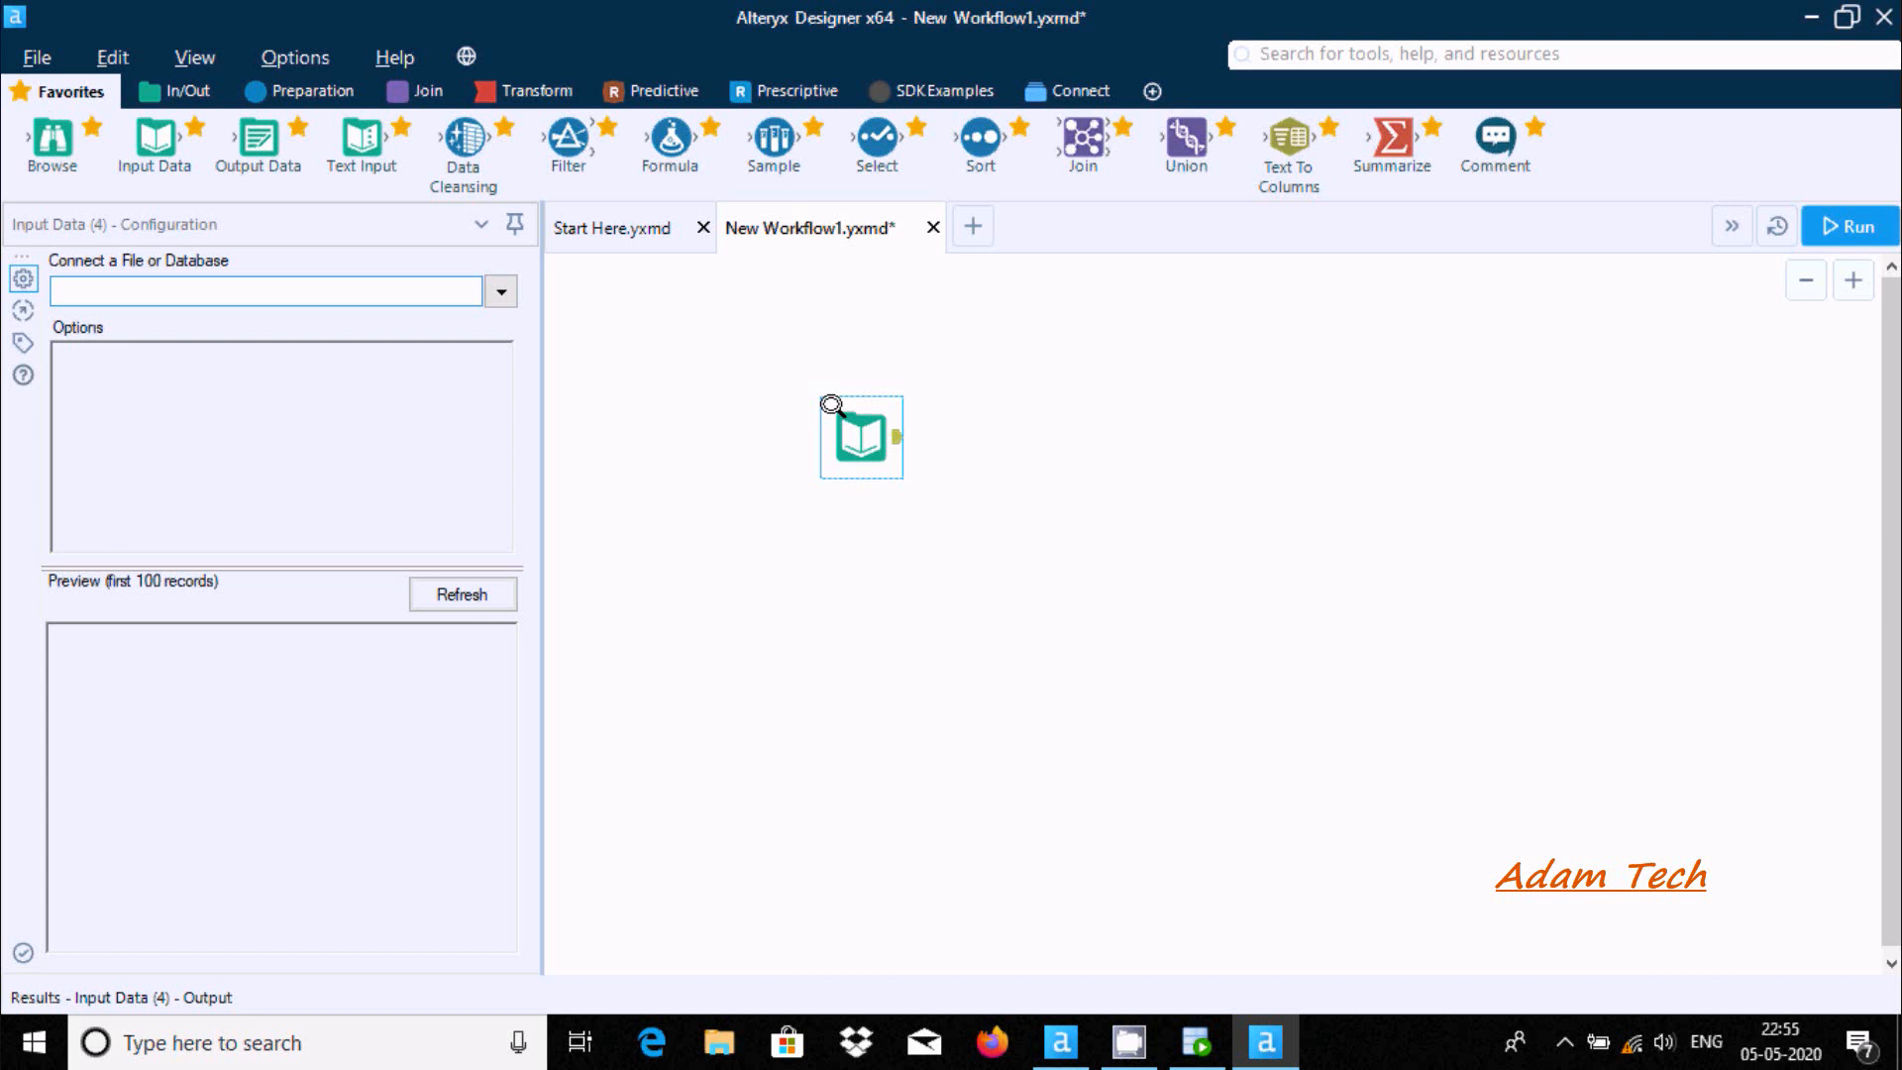
{"action": "left_click_drag", "start_coordinate": [862, 436], "coordinate": [828, 404]}
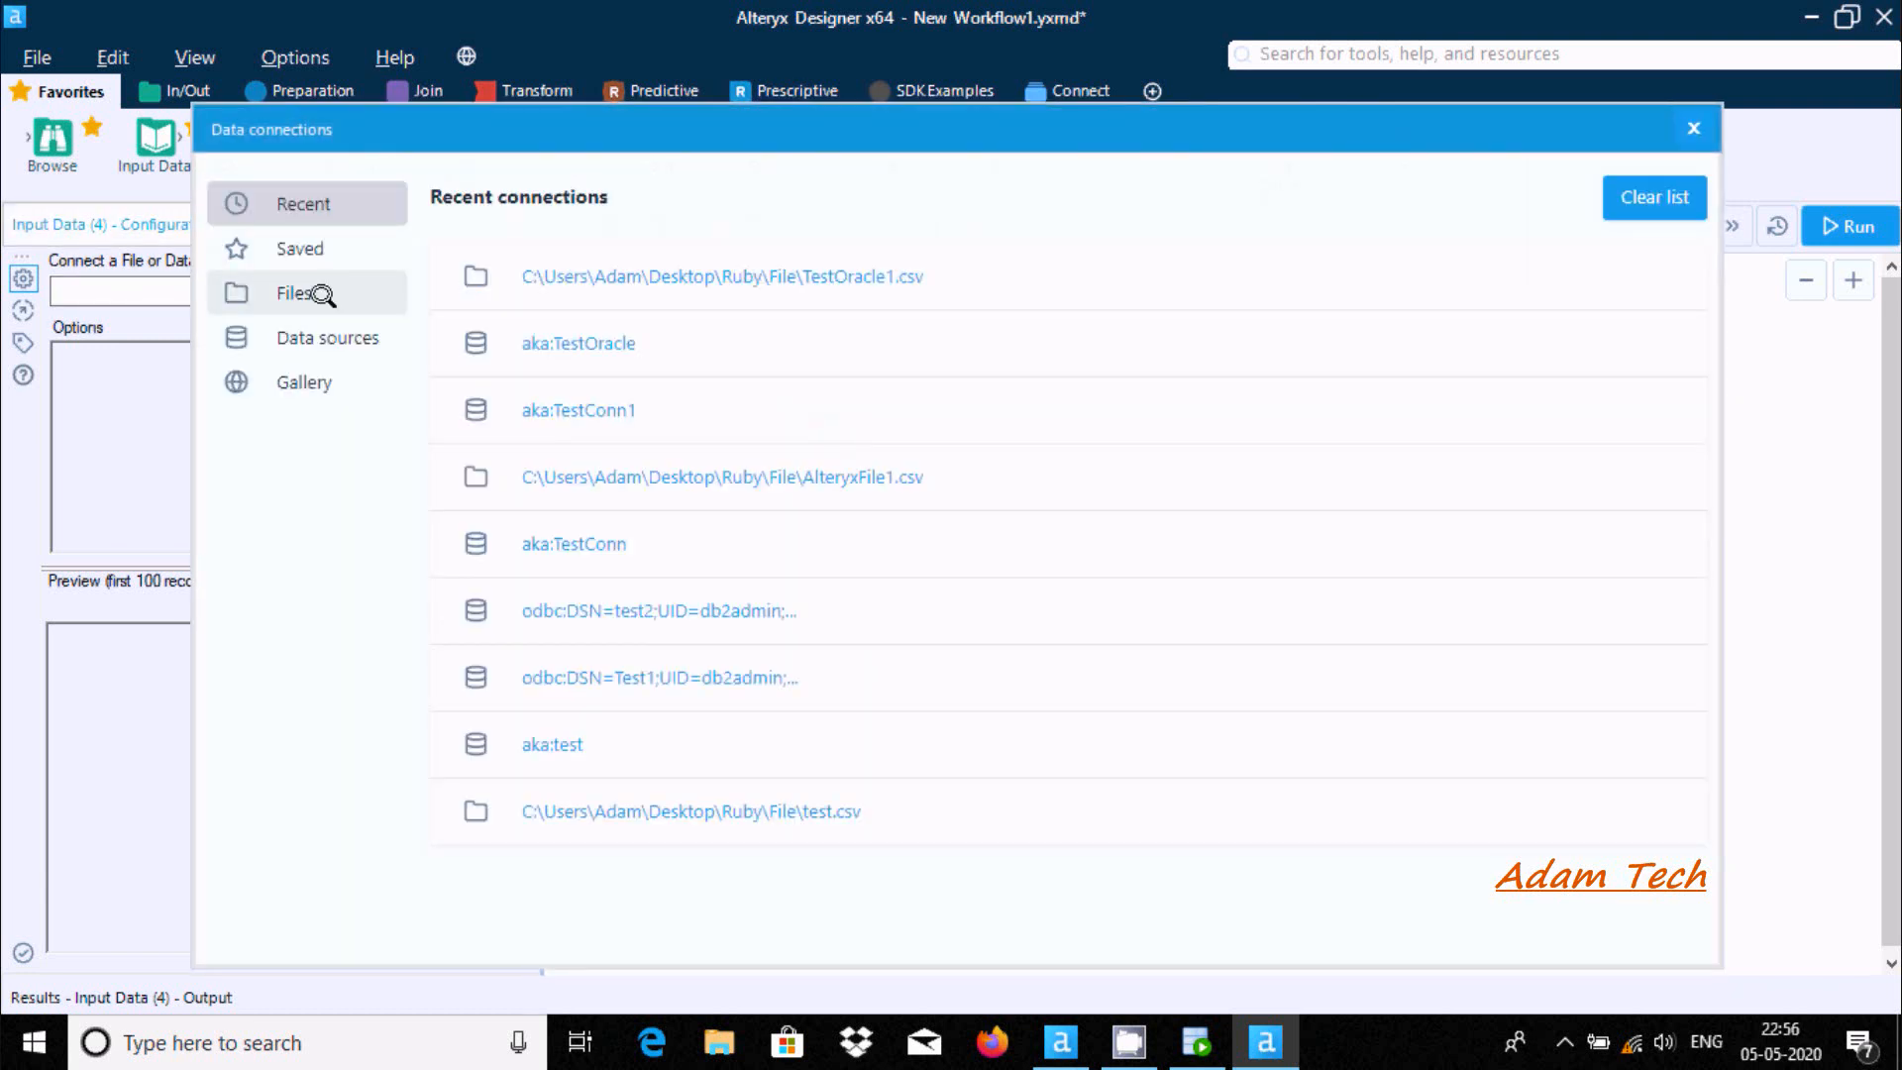
{"action": "left_click", "coordinate": [326, 337]}
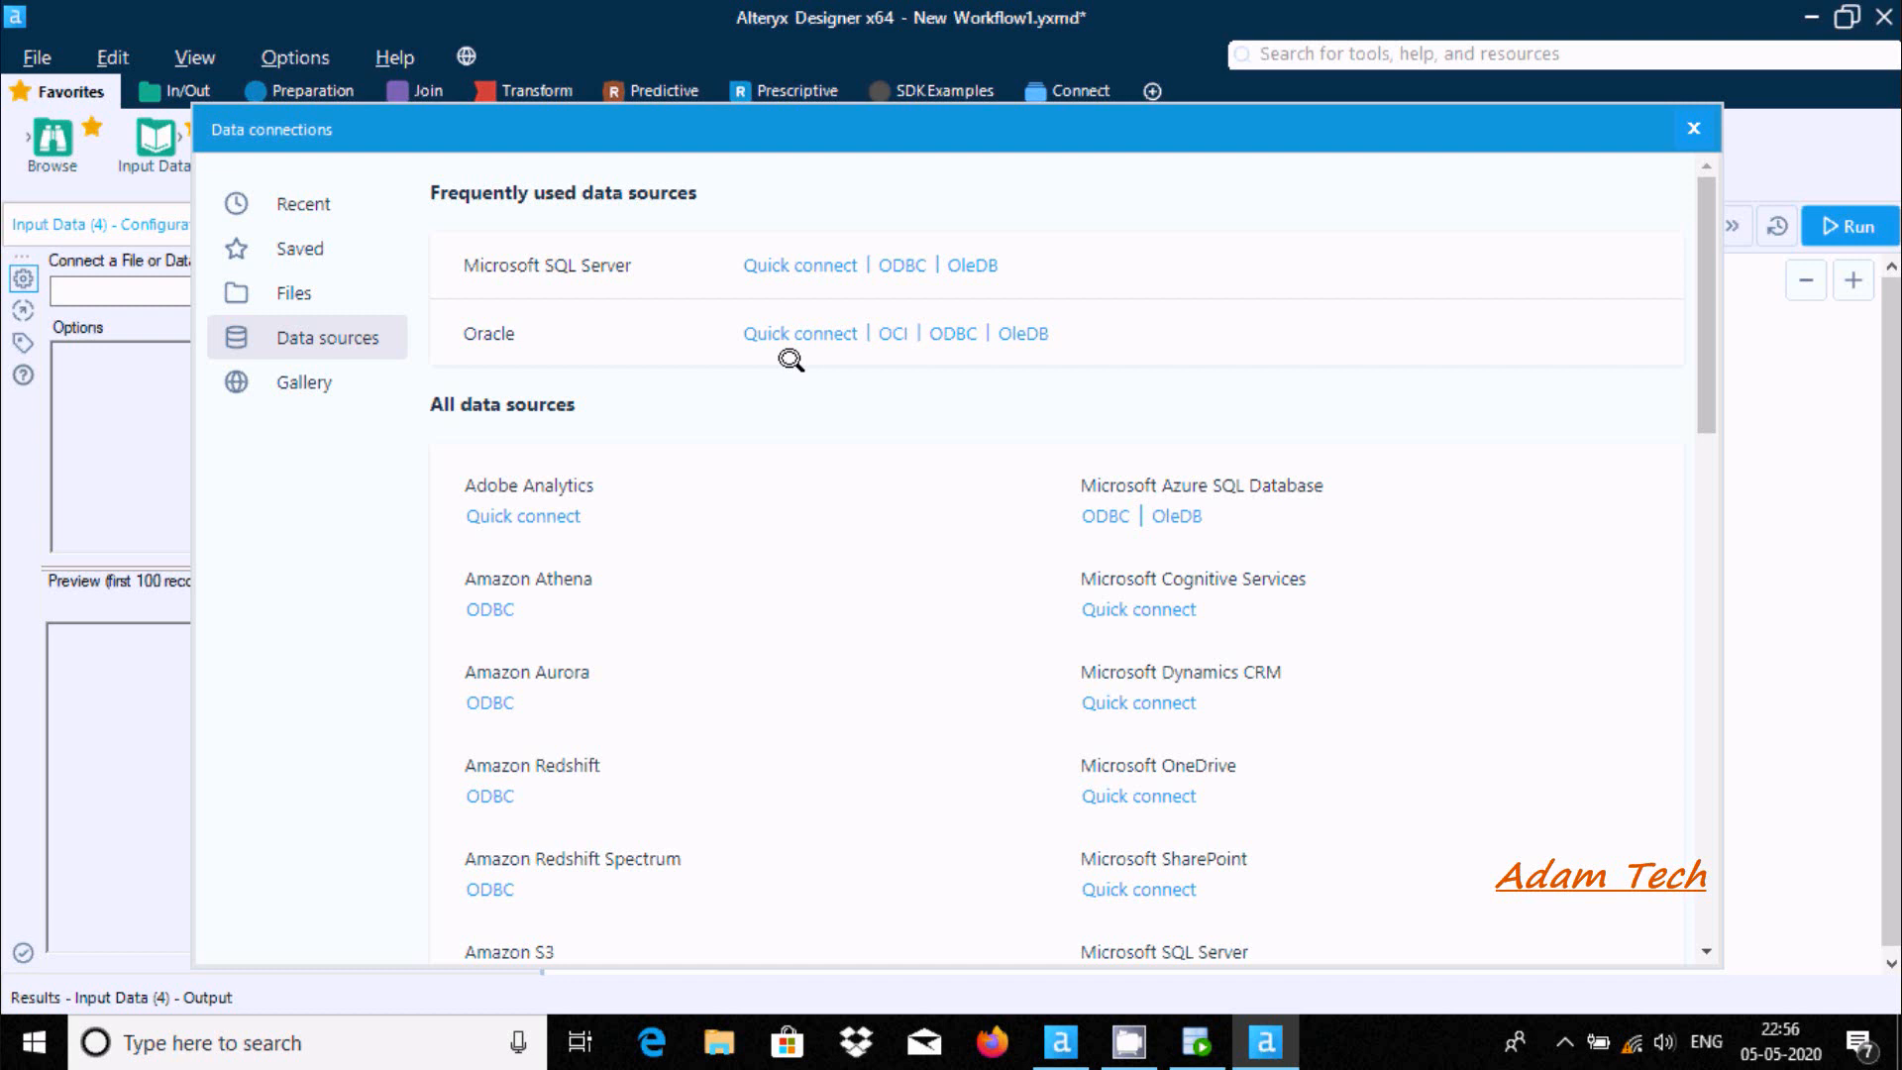
{"action": "mouse_move", "coordinate": [655, 376]}
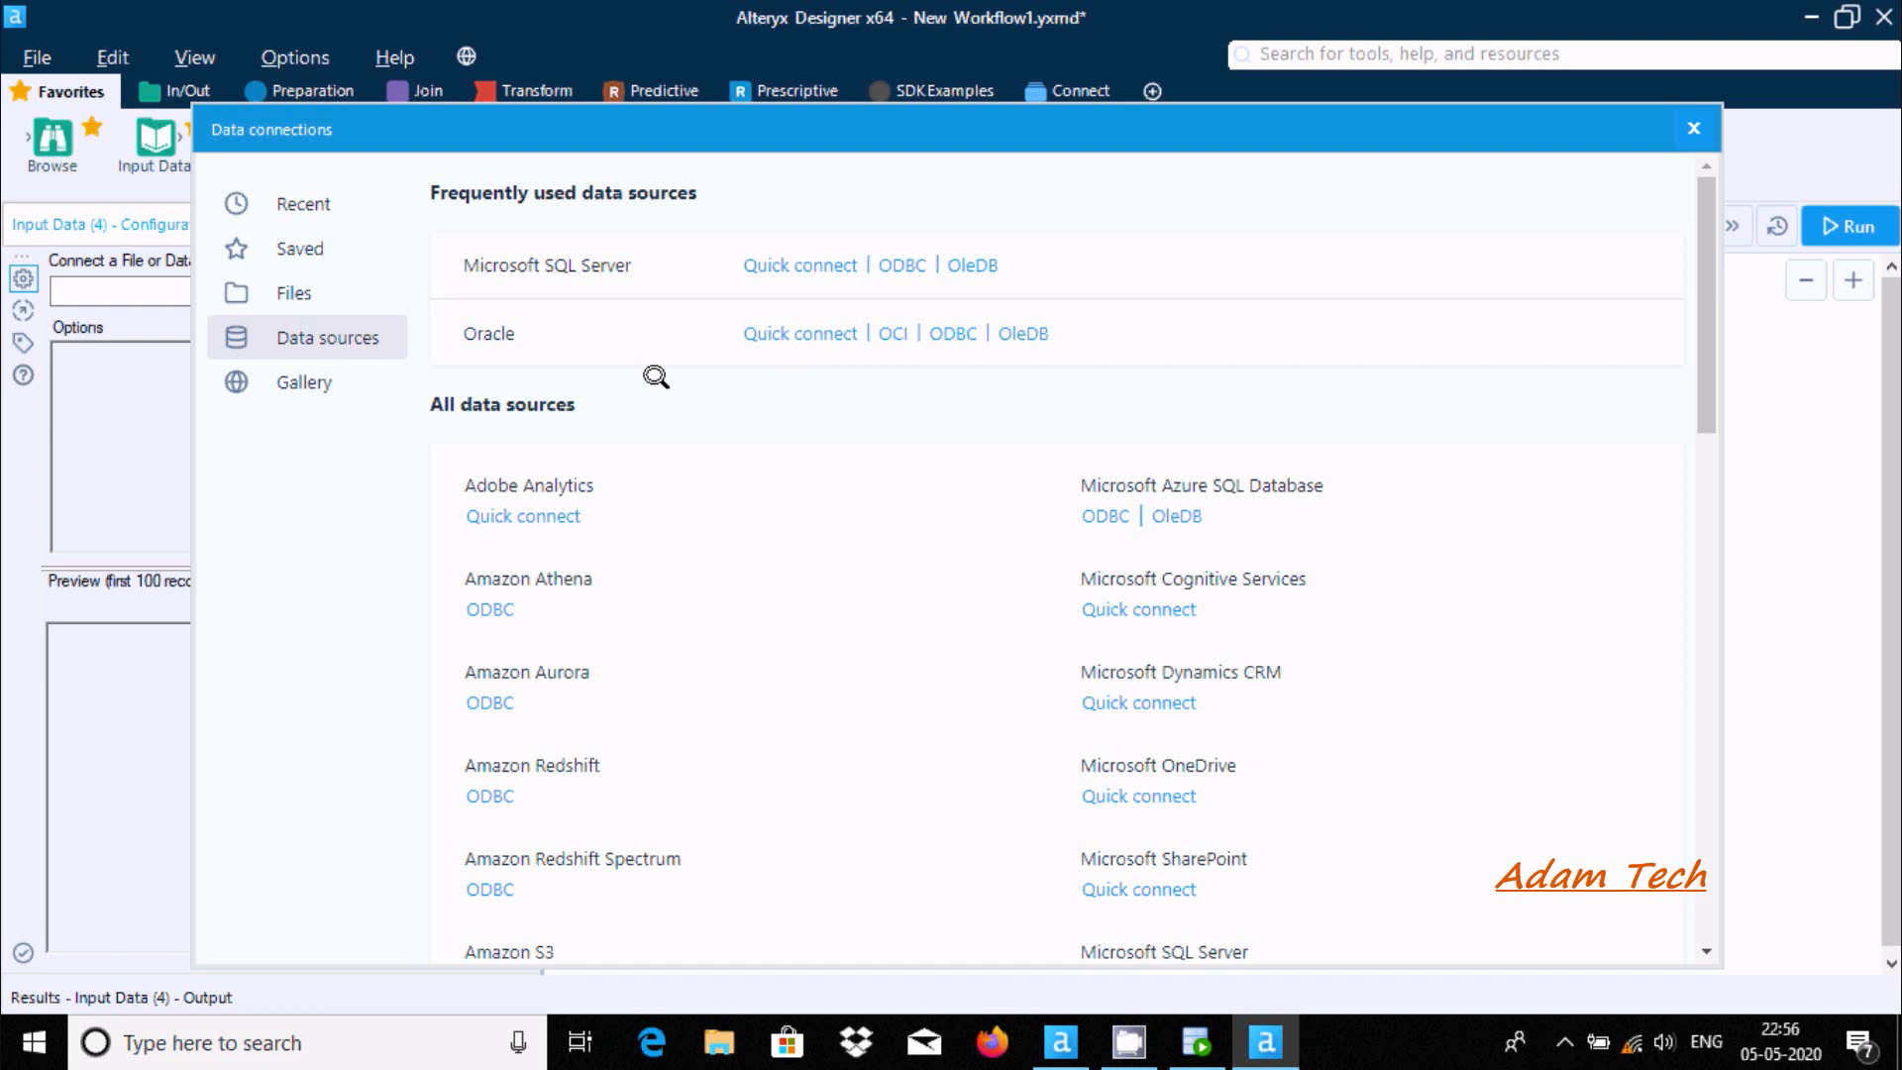
{"action": "mouse_move", "coordinate": [522, 270]}
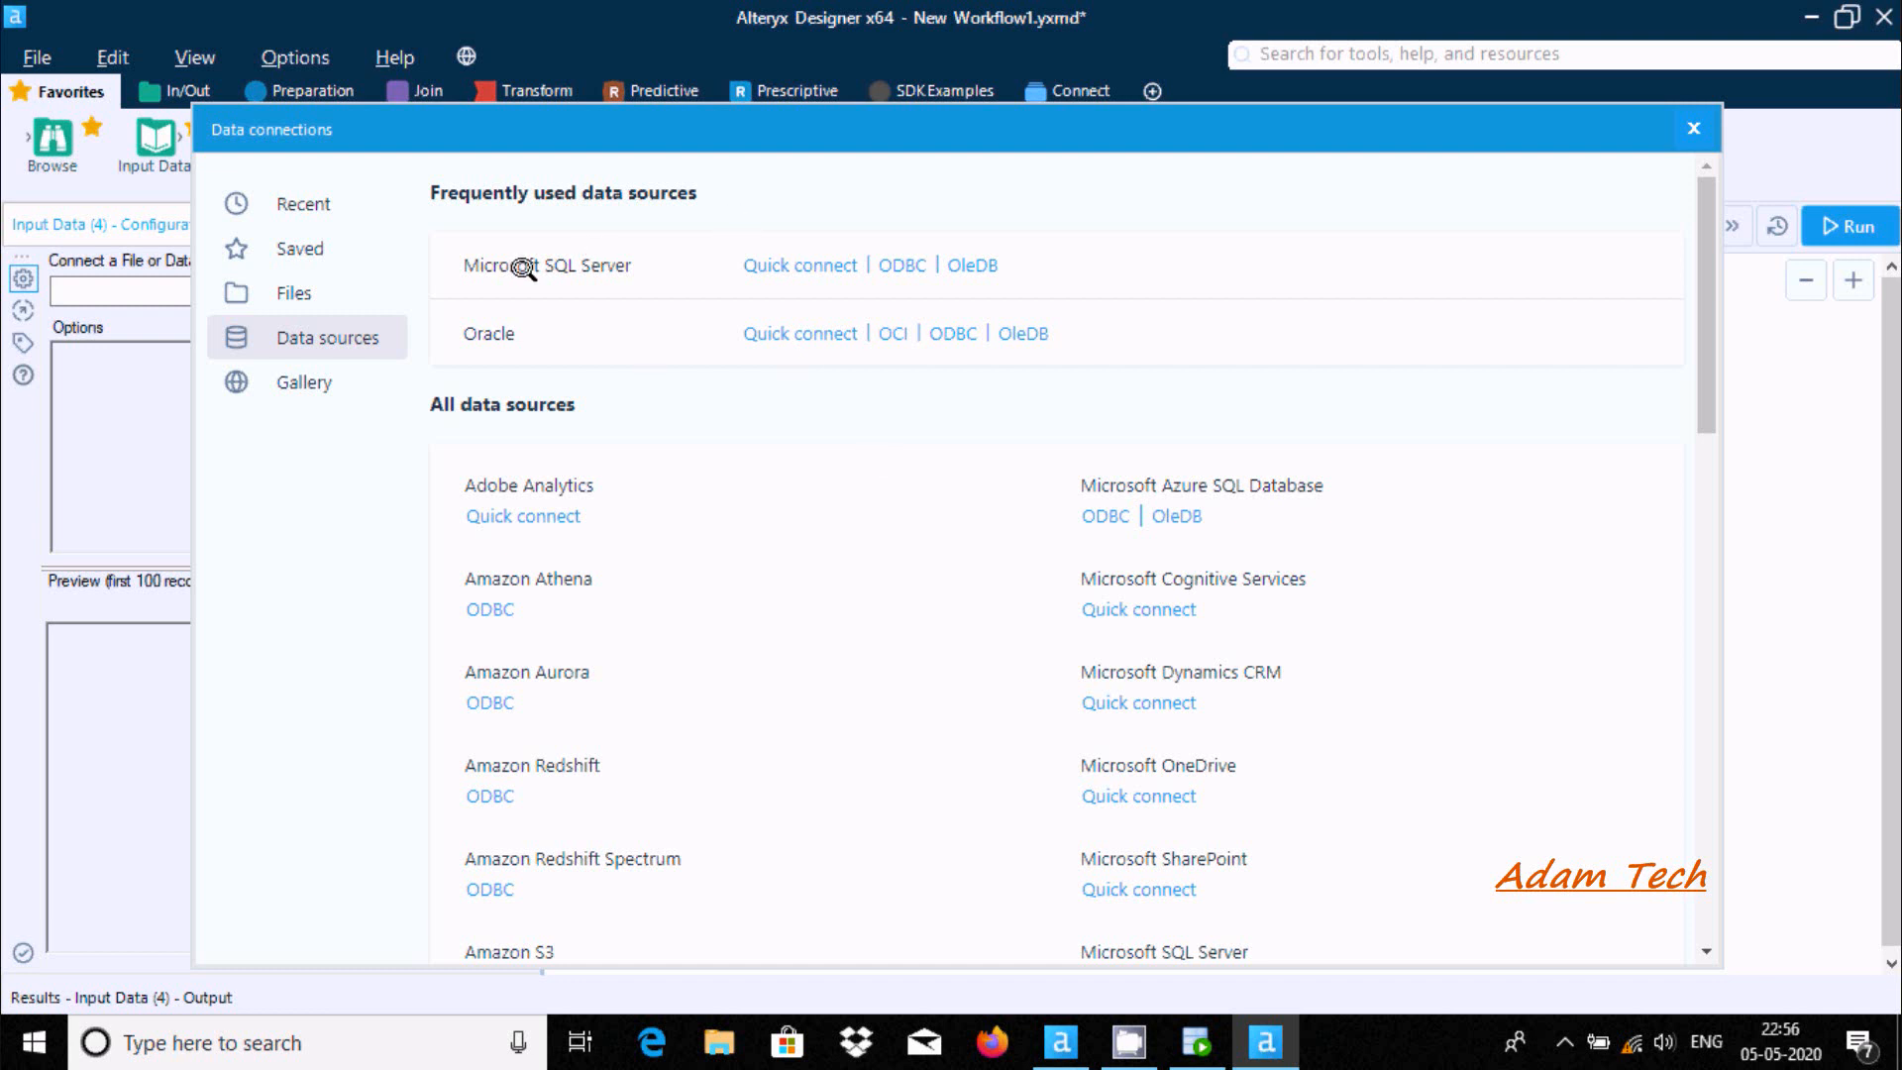
{"action": "left_click", "coordinate": [799, 263]}
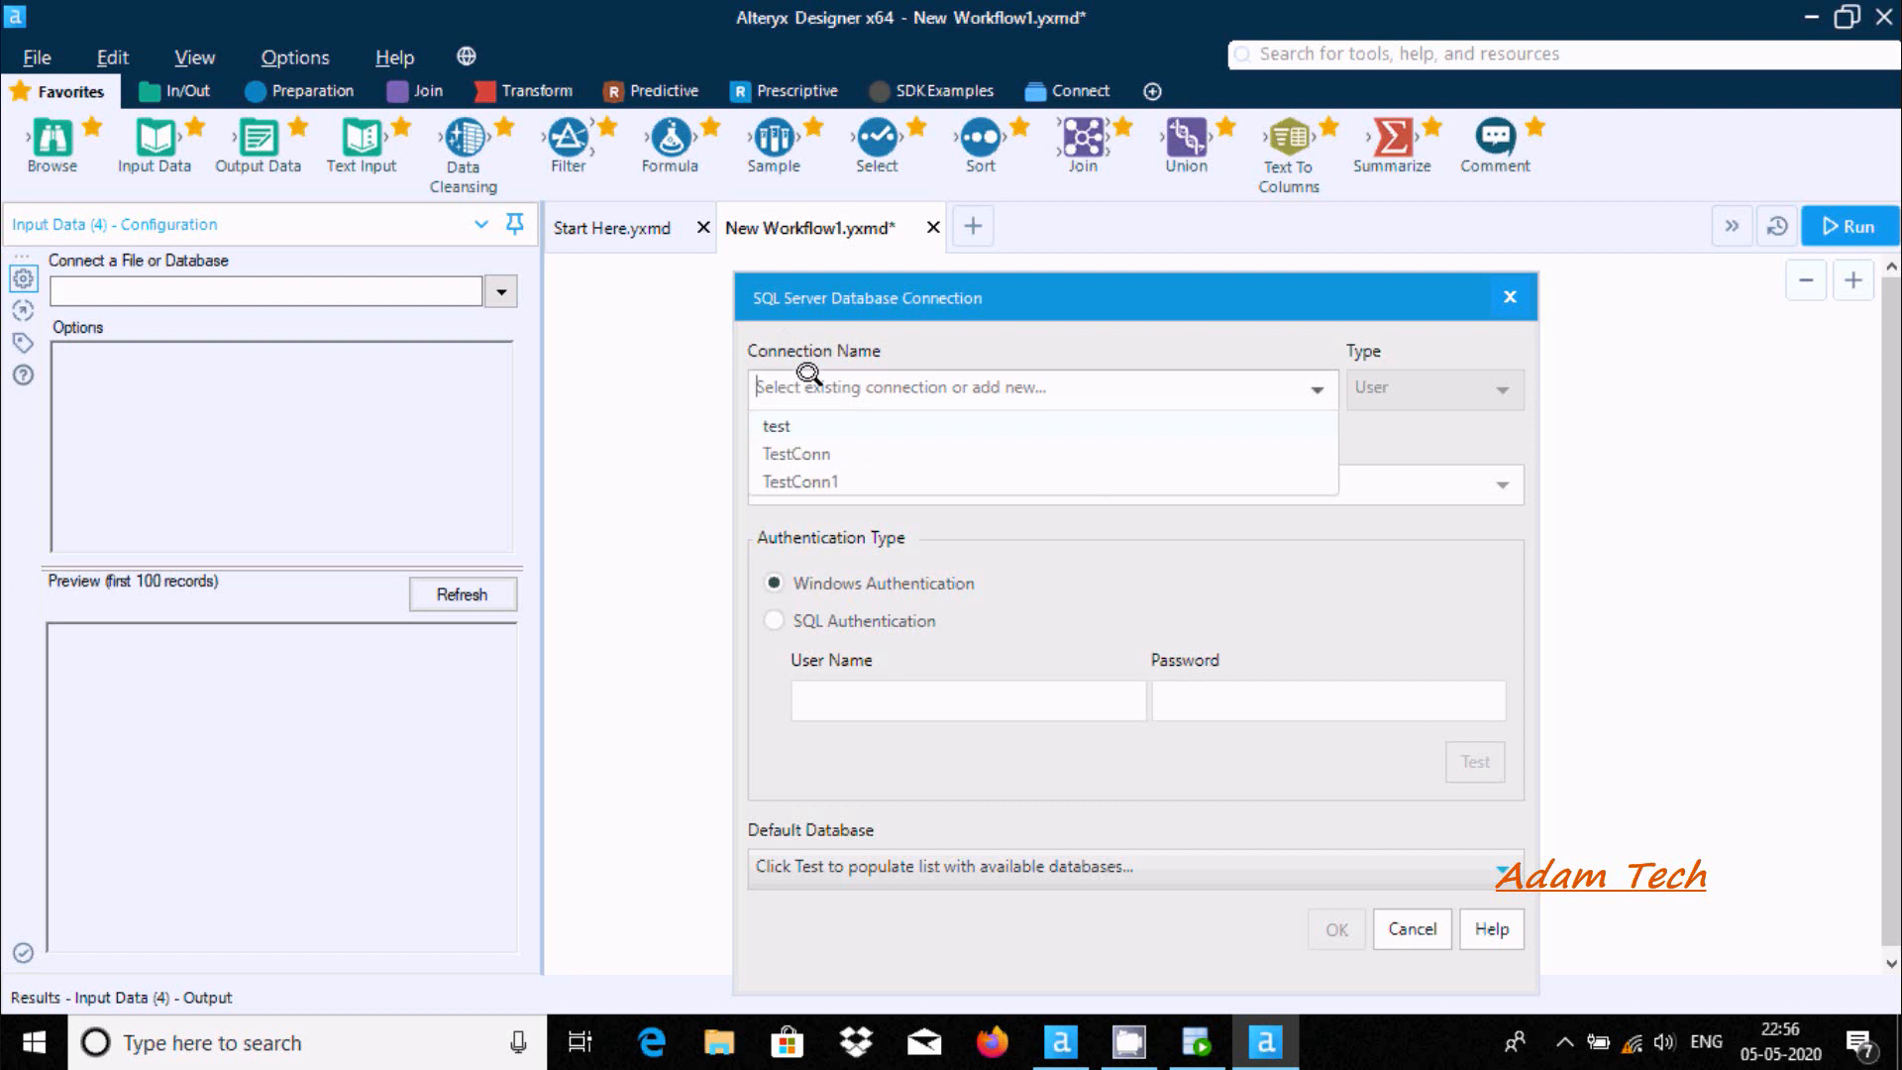
Save connection testSql to localhost using SQL Authentication as sa, tested with default database Adam
{"action": "type", "text": "t"}
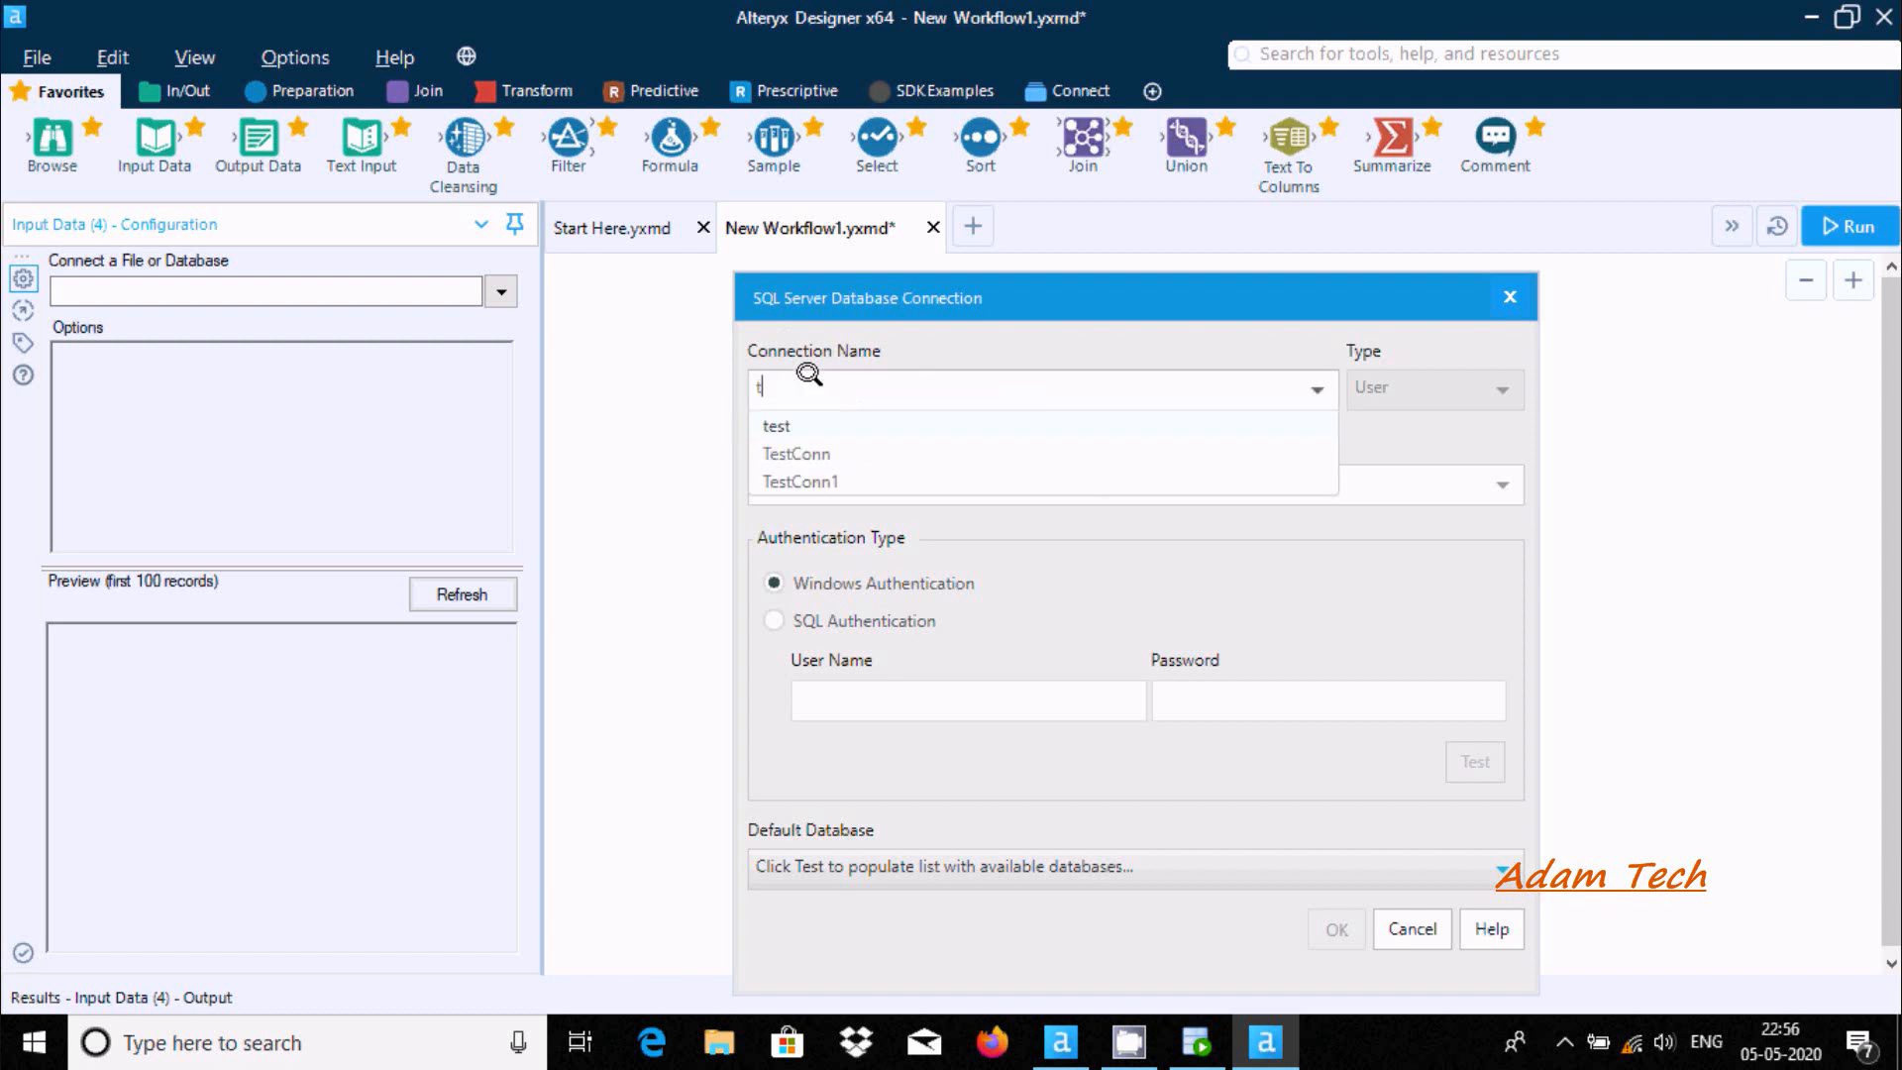
{"action": "type", "text": "estSq"}
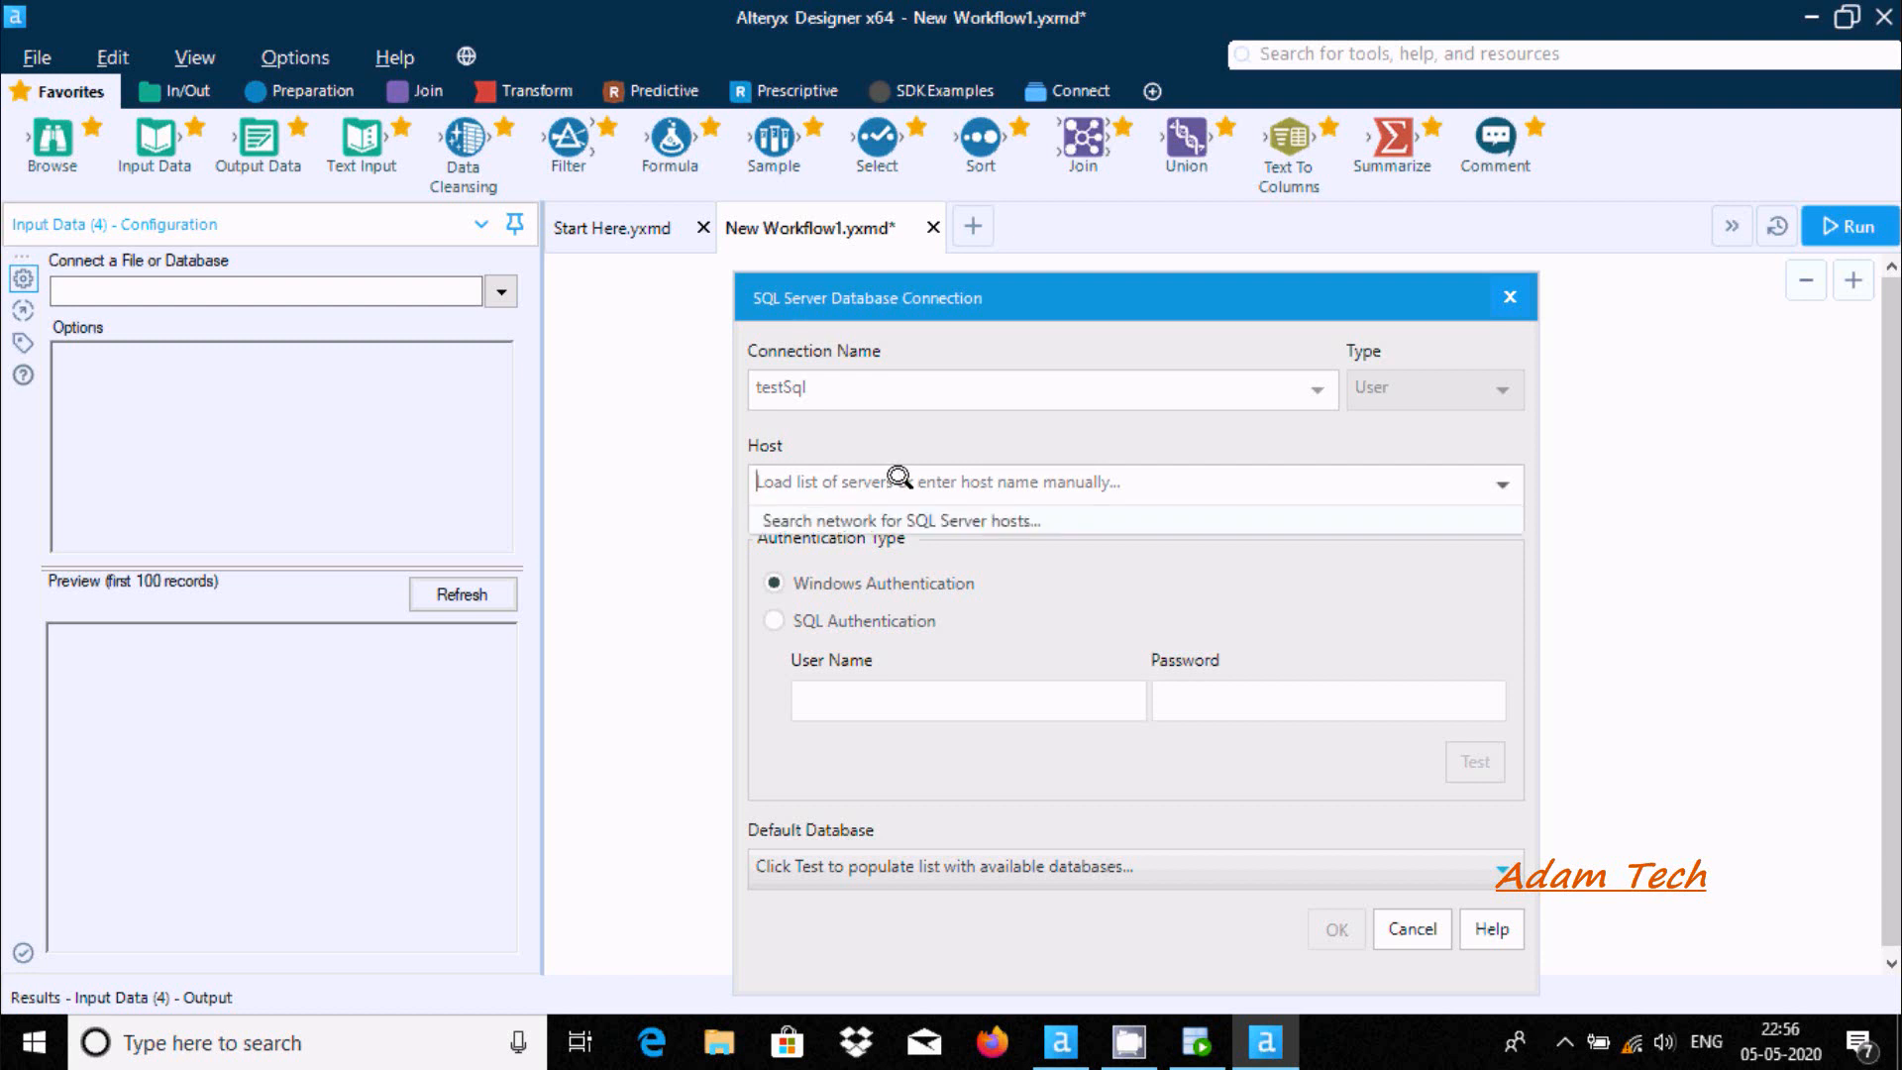
{"action": "type", "text": "localhost"}
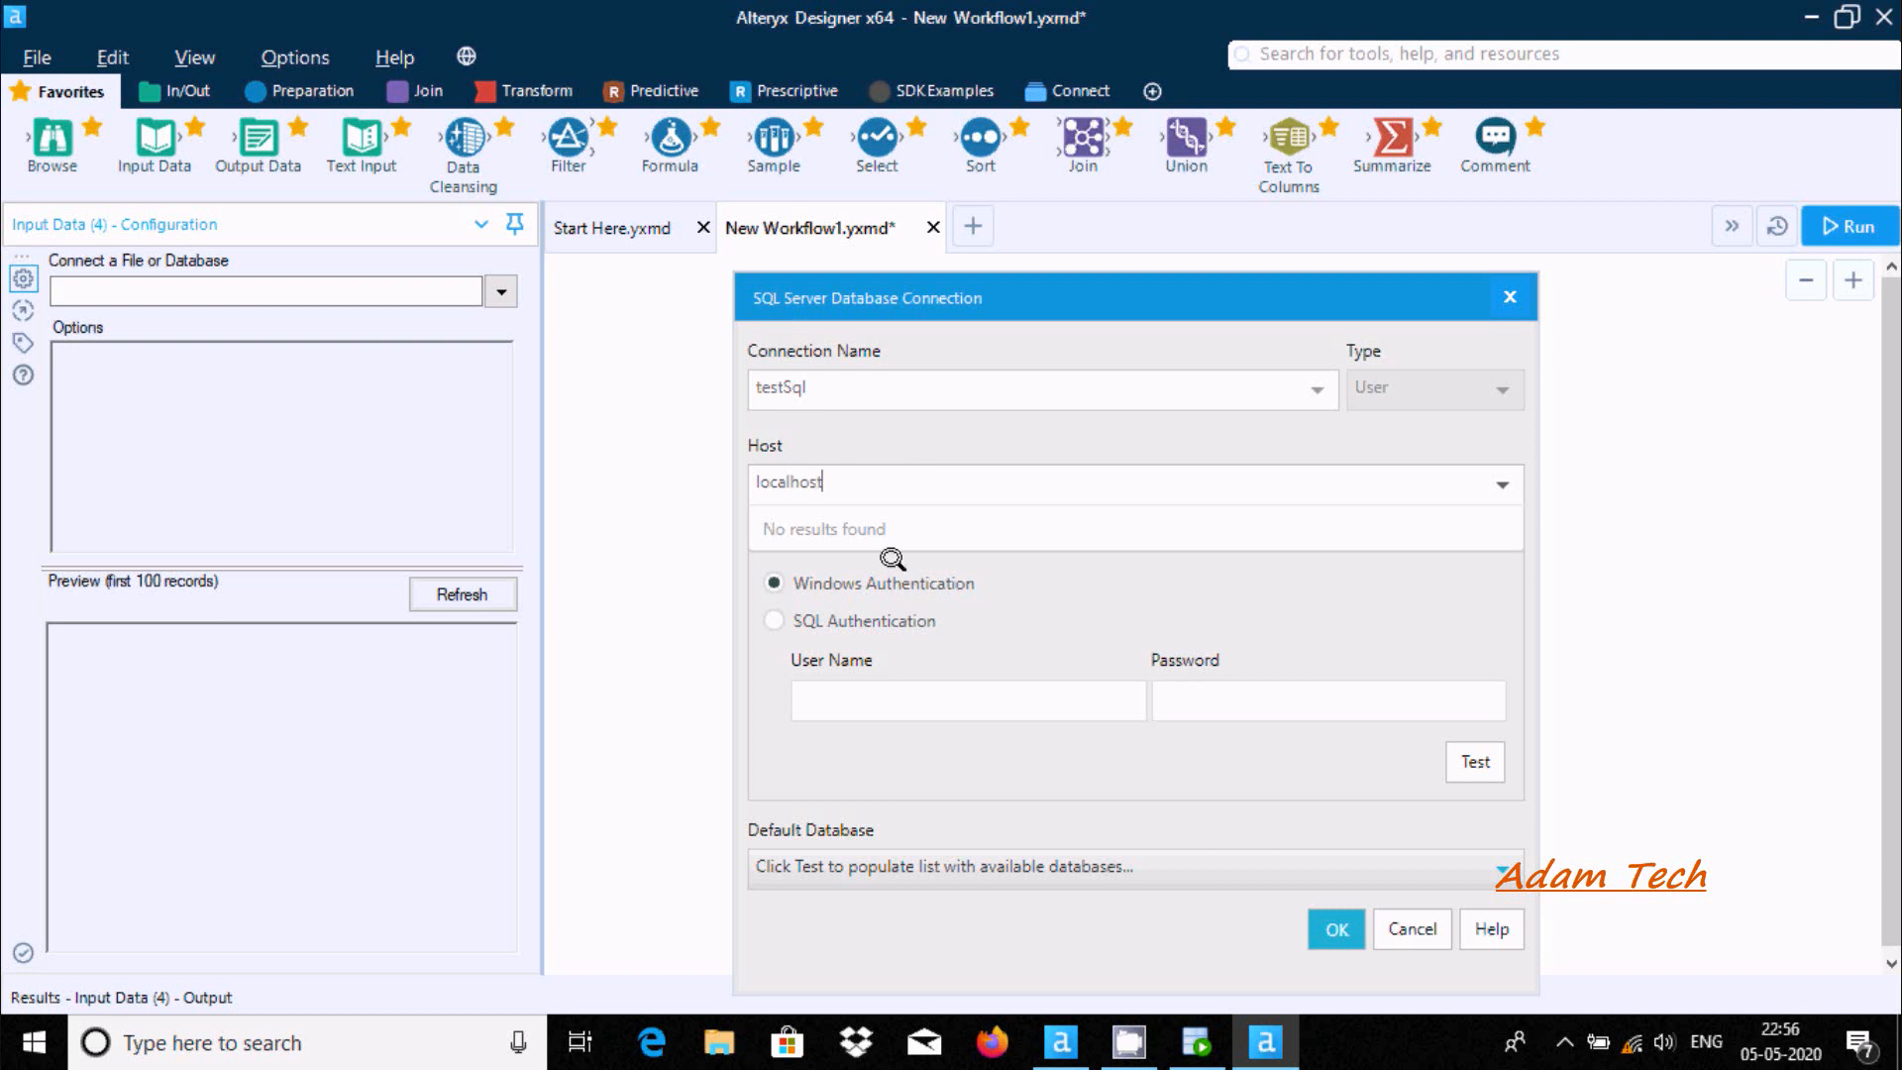
{"action": "left_click", "coordinate": [775, 620]}
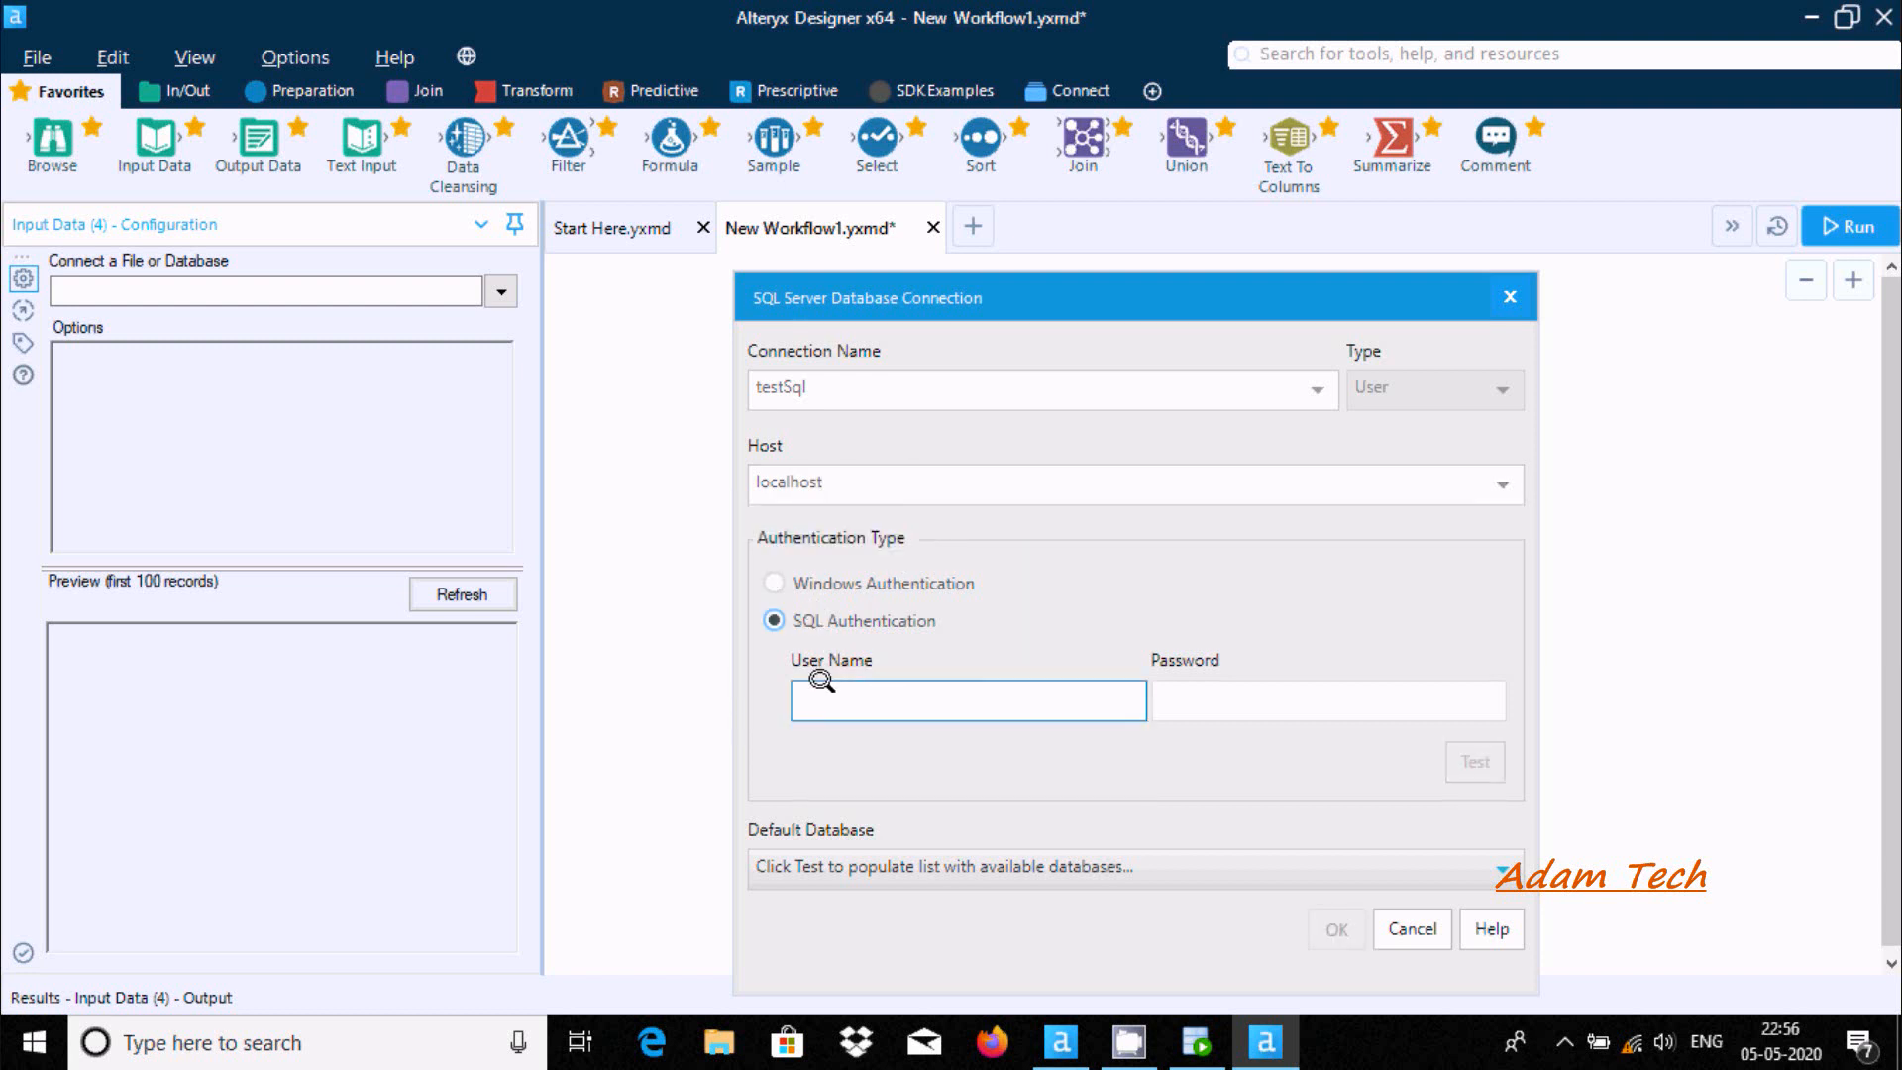
{"action": "type", "text": "sa"}
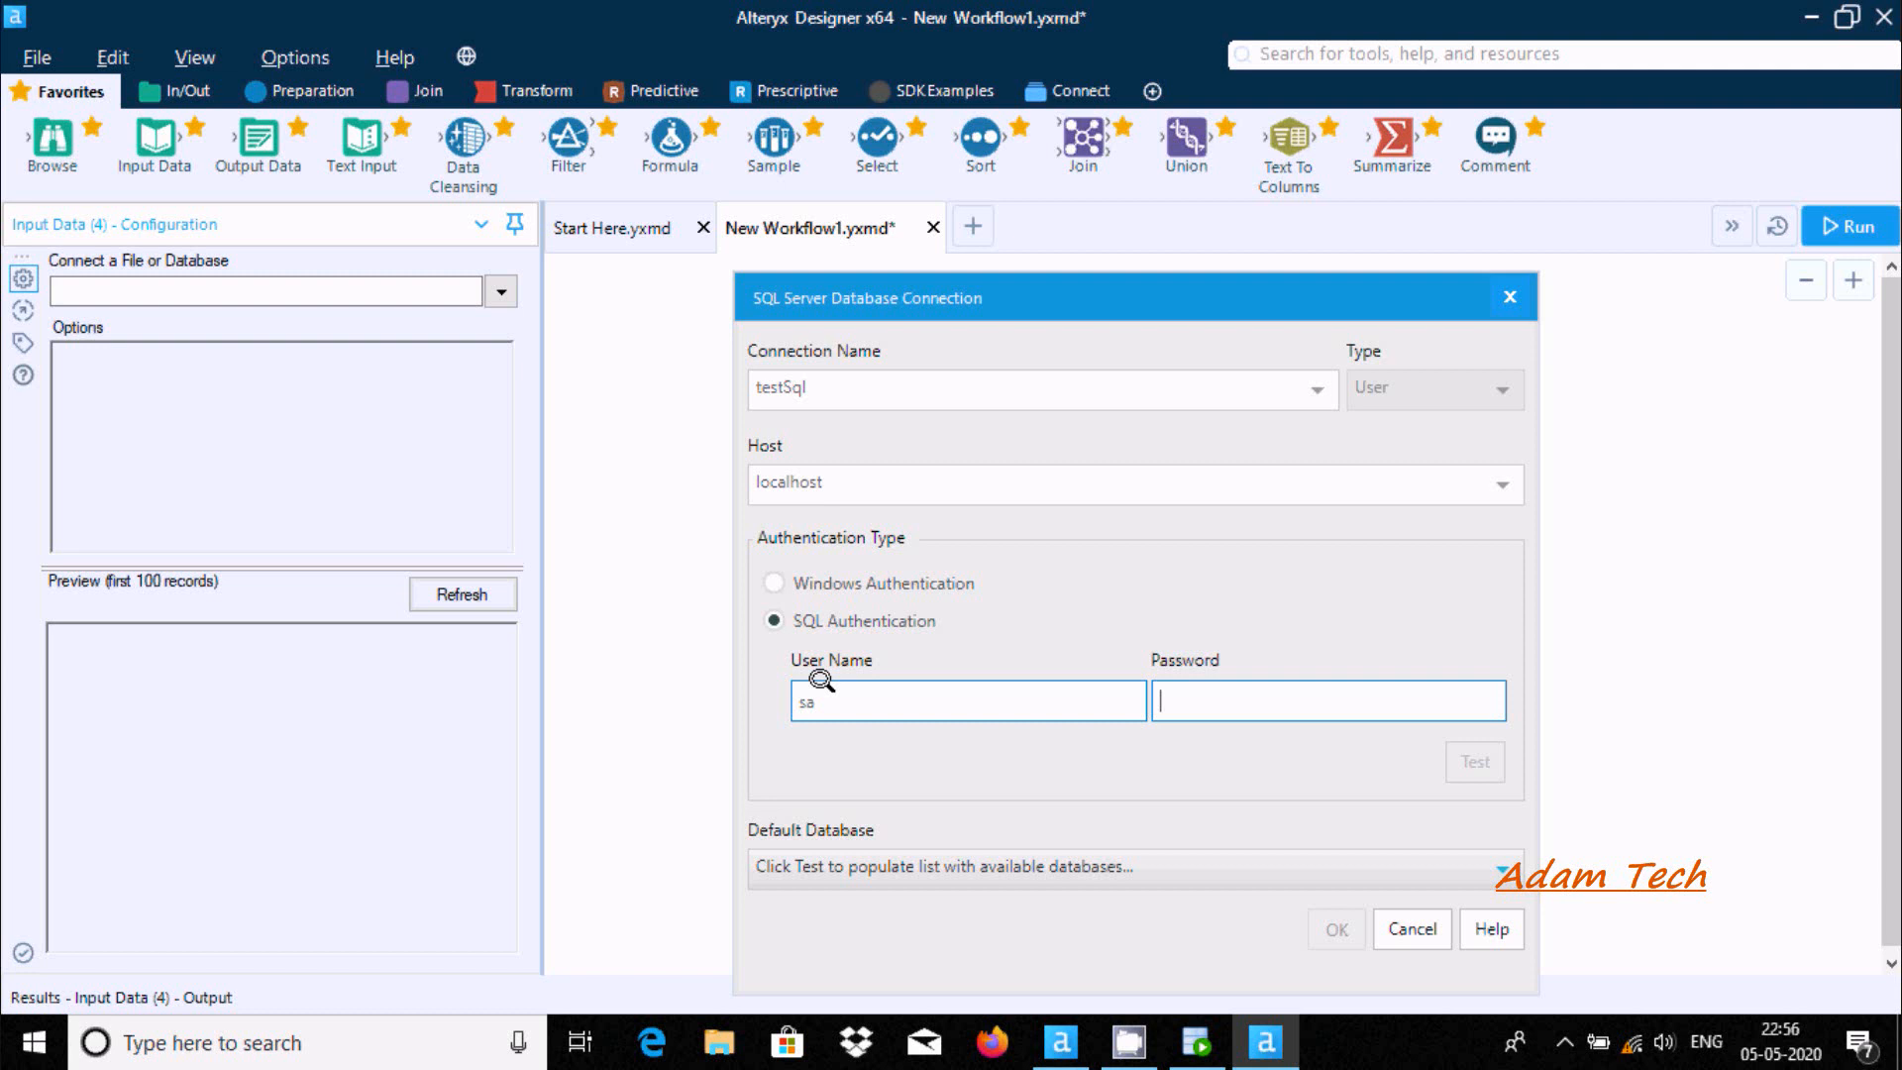
{"action": "type", "text": "•••"}
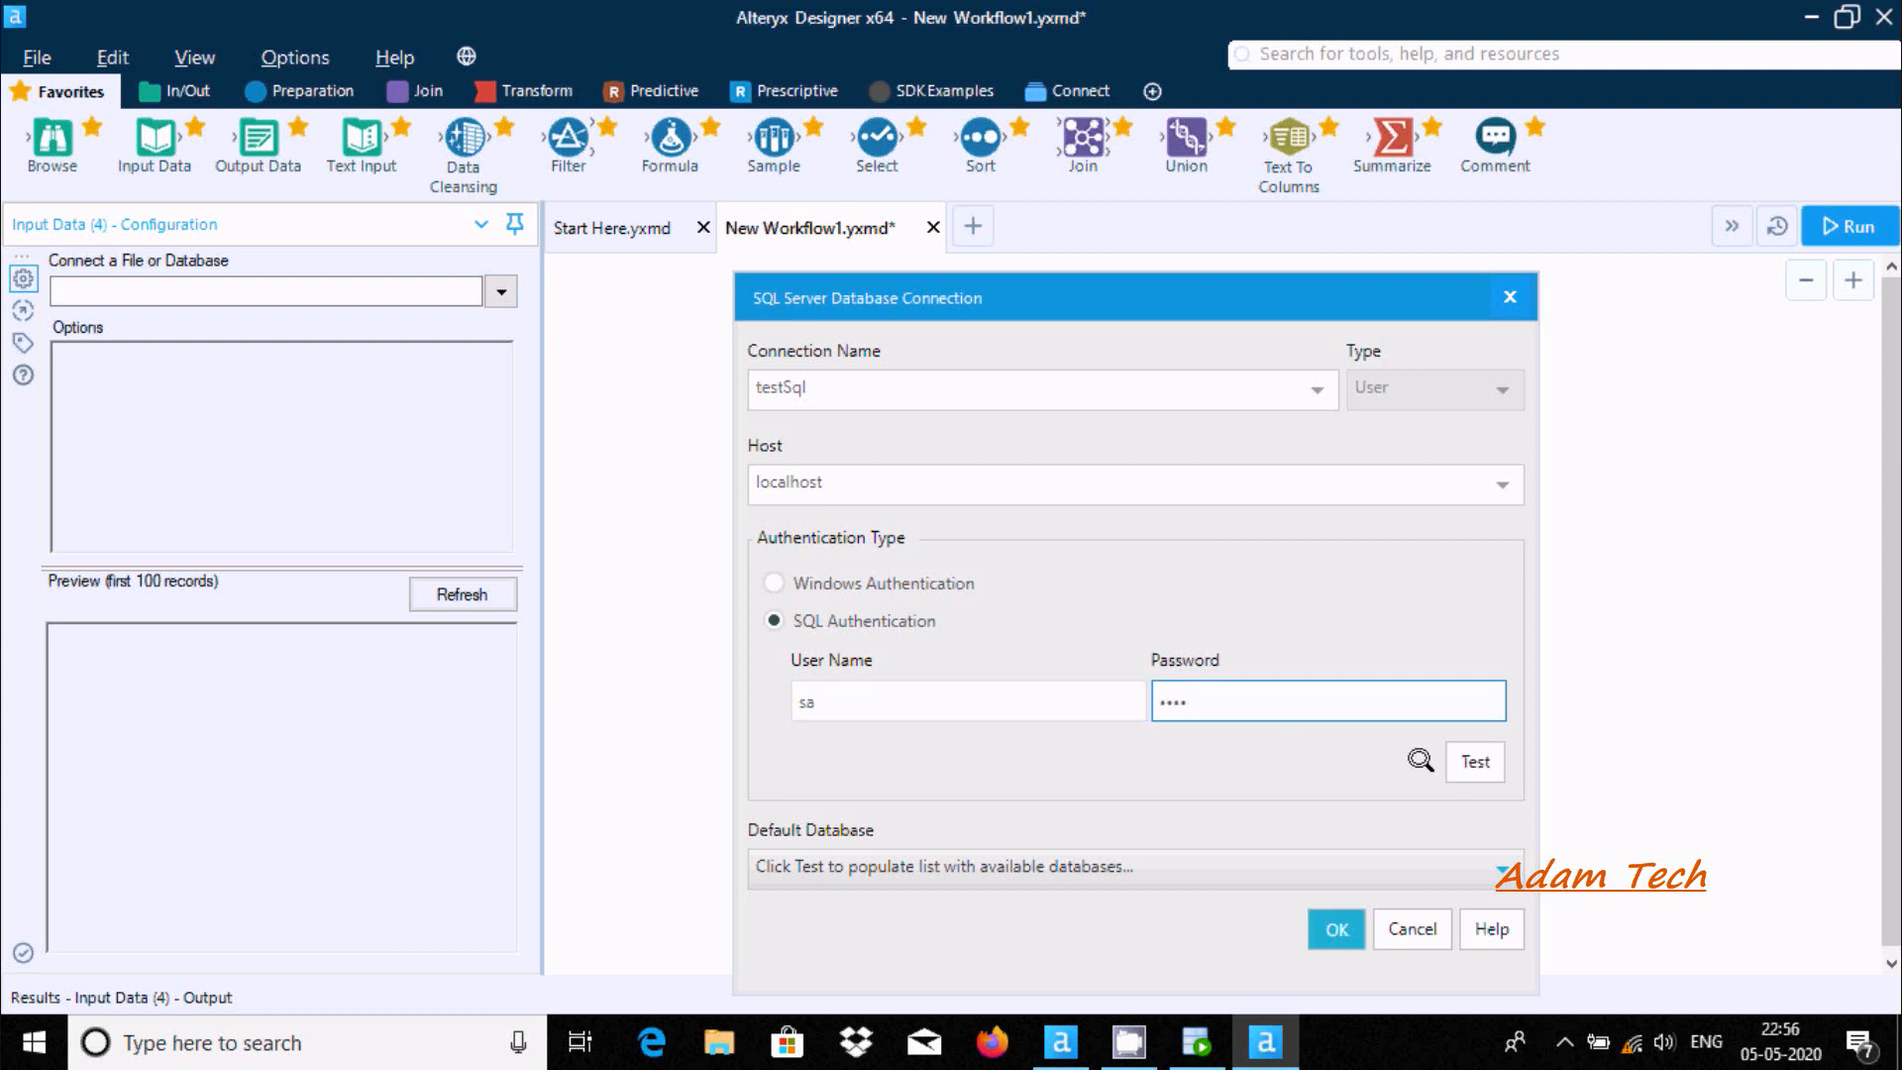
{"action": "left_click", "coordinate": [1472, 761]}
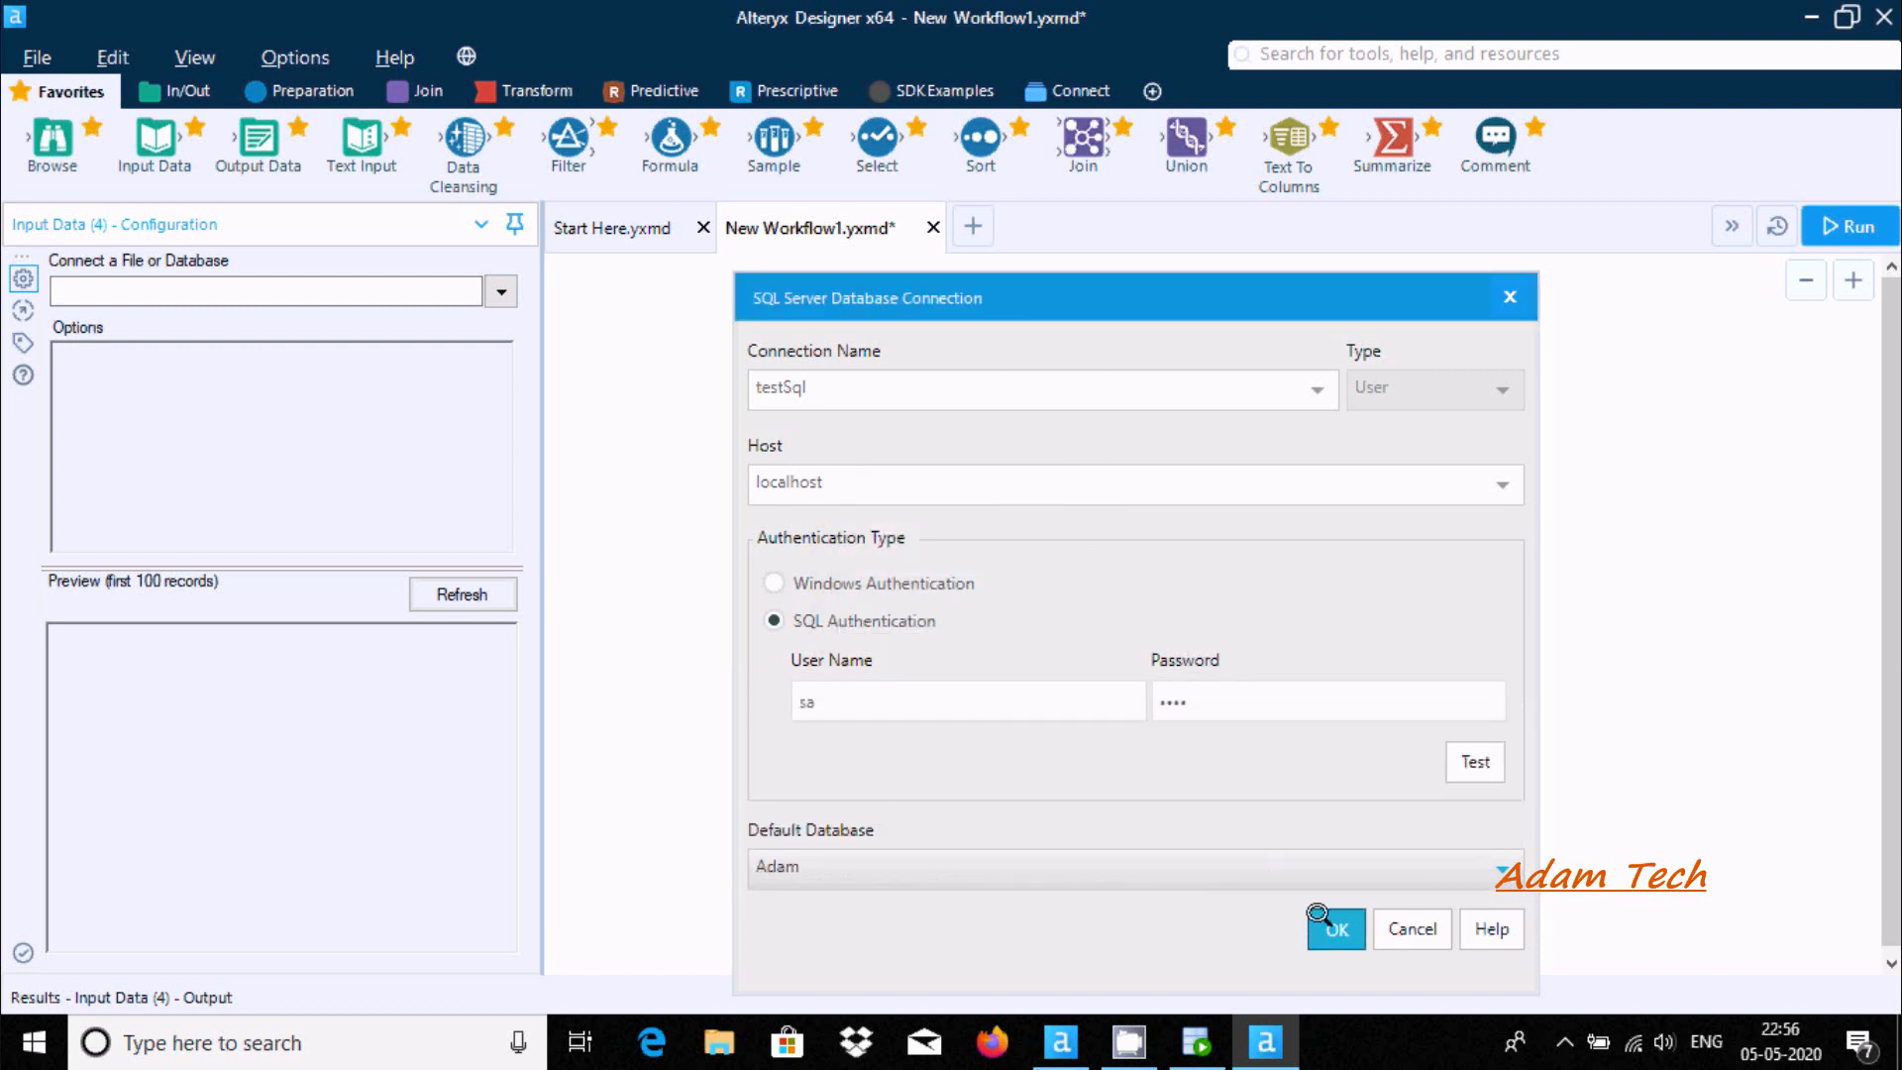
{"action": "left_click", "coordinate": [1333, 928]}
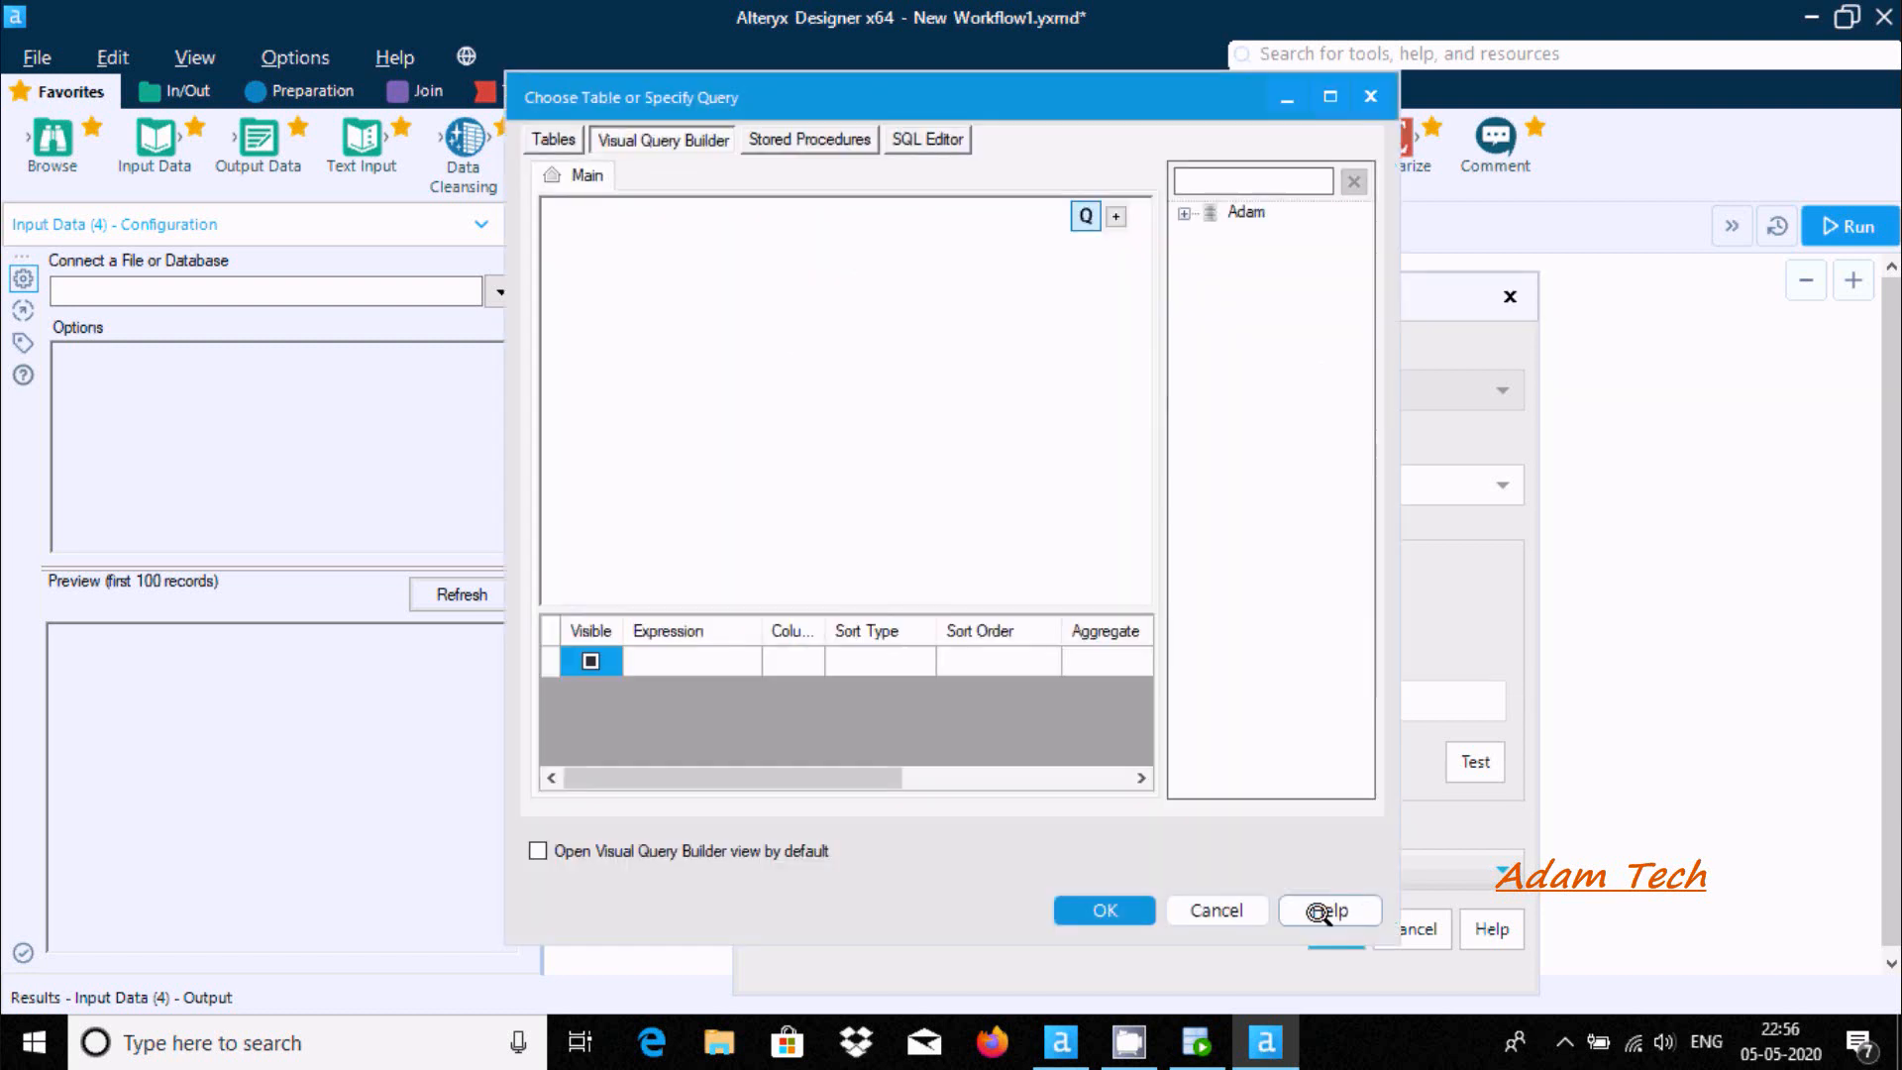
In the Adam database, select all DEPARTMENTS columns in the Visual Query Builder and confirm
{"action": "left_click", "coordinate": [1246, 212]}
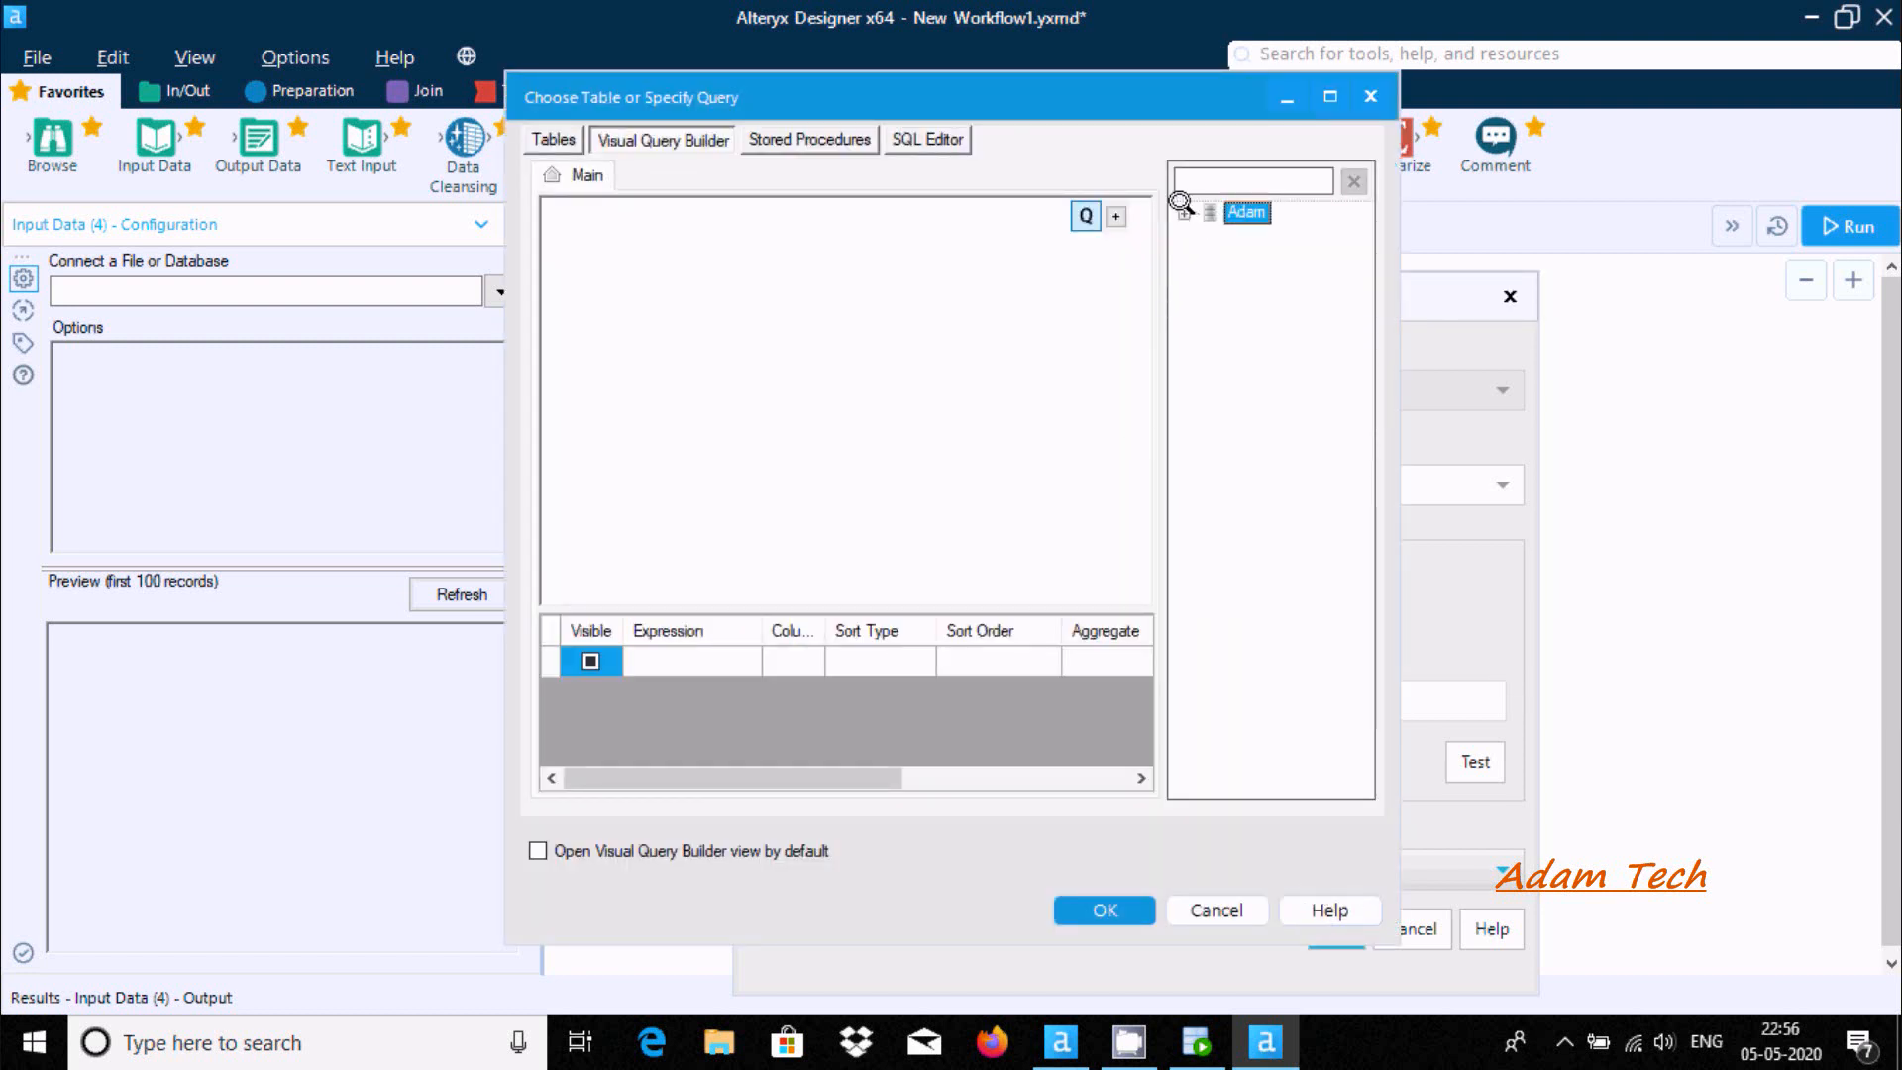
{"action": "left_click", "coordinate": [1199, 212]}
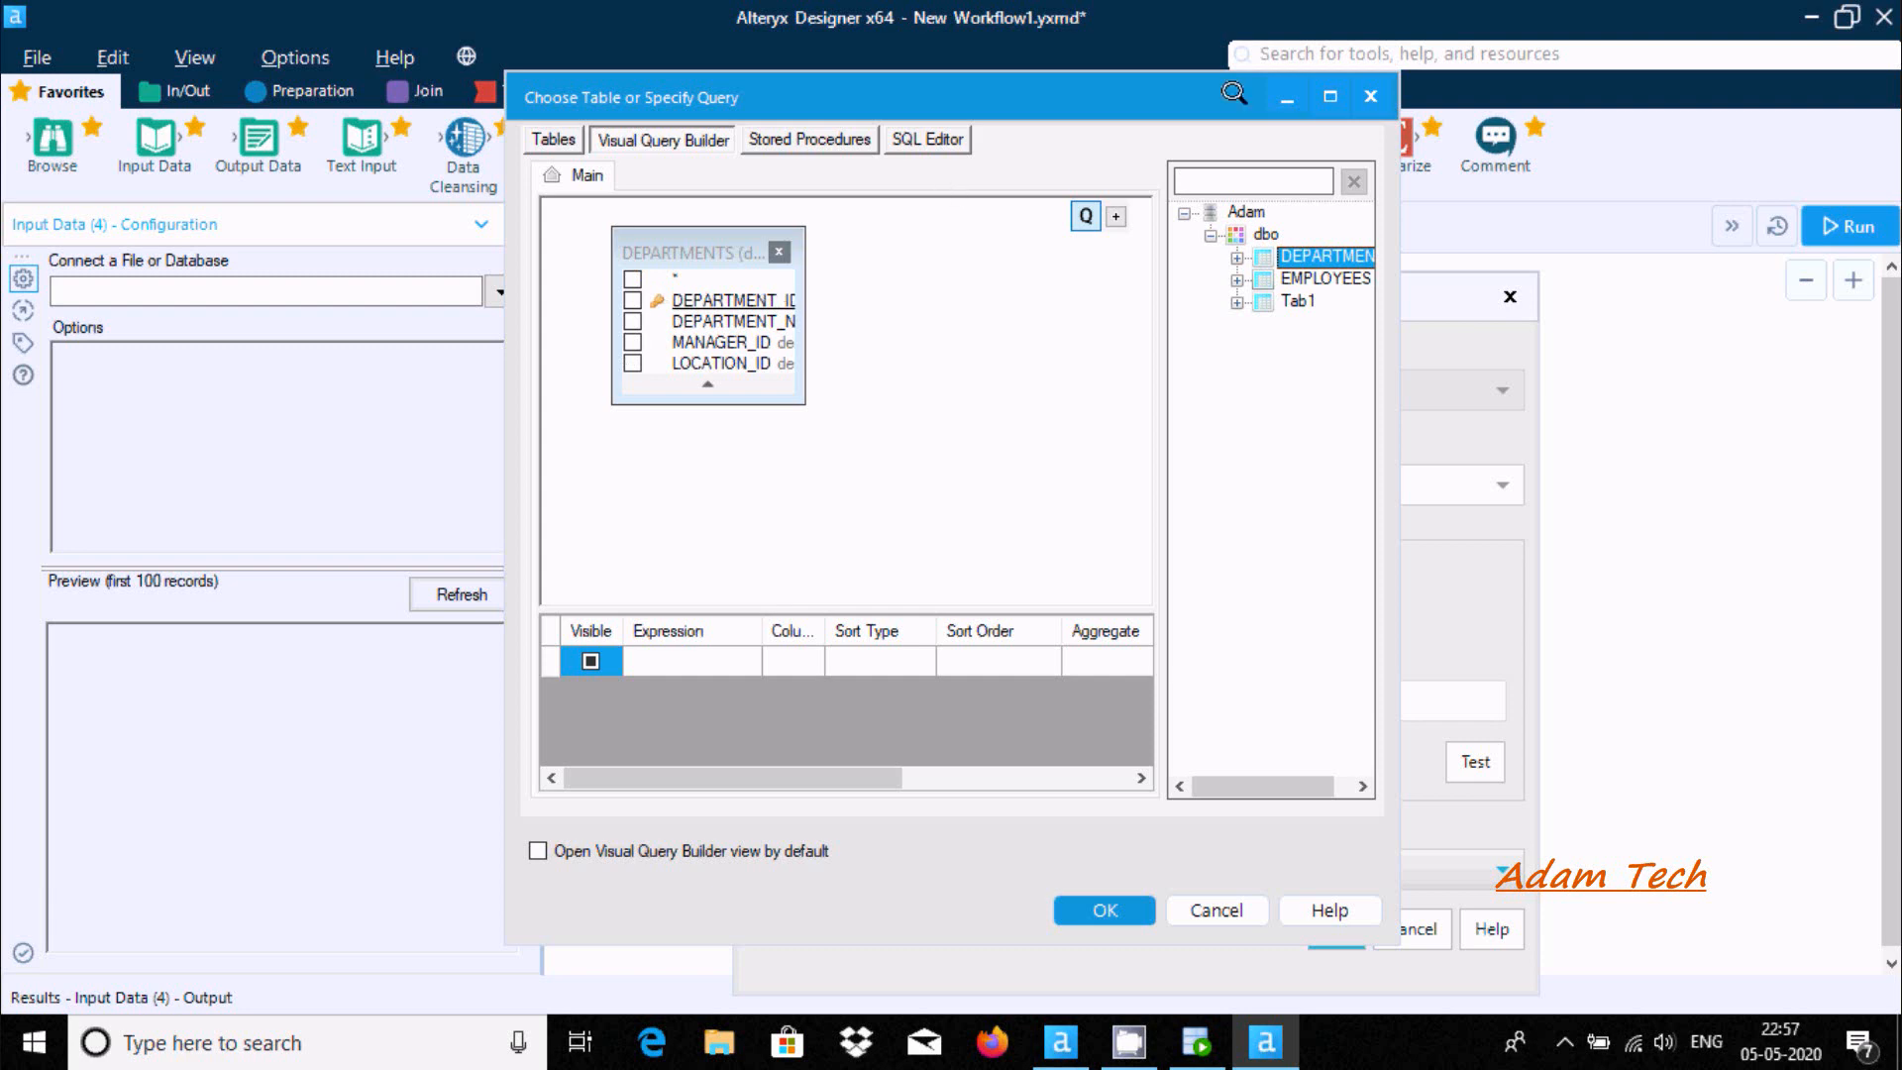
{"action": "left_click", "coordinate": [1327, 97]}
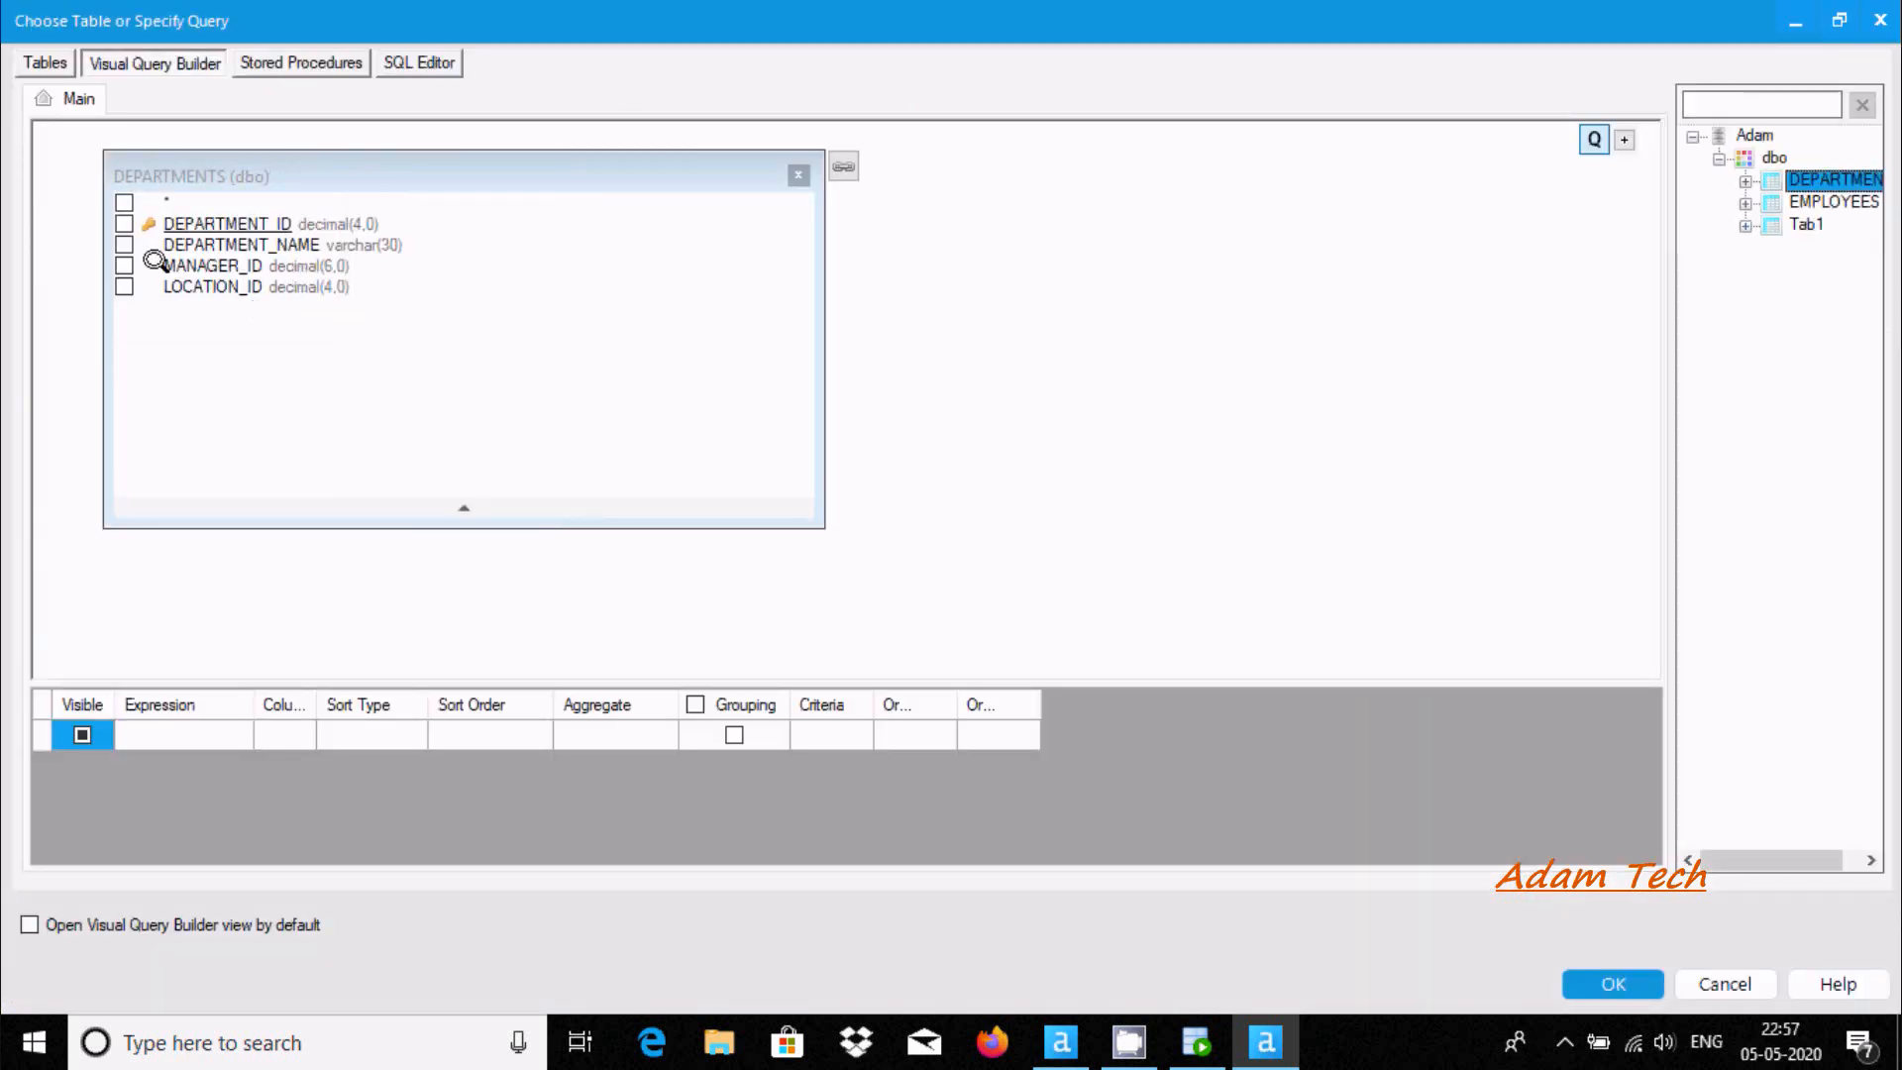
{"action": "left_click", "coordinate": [123, 244]}
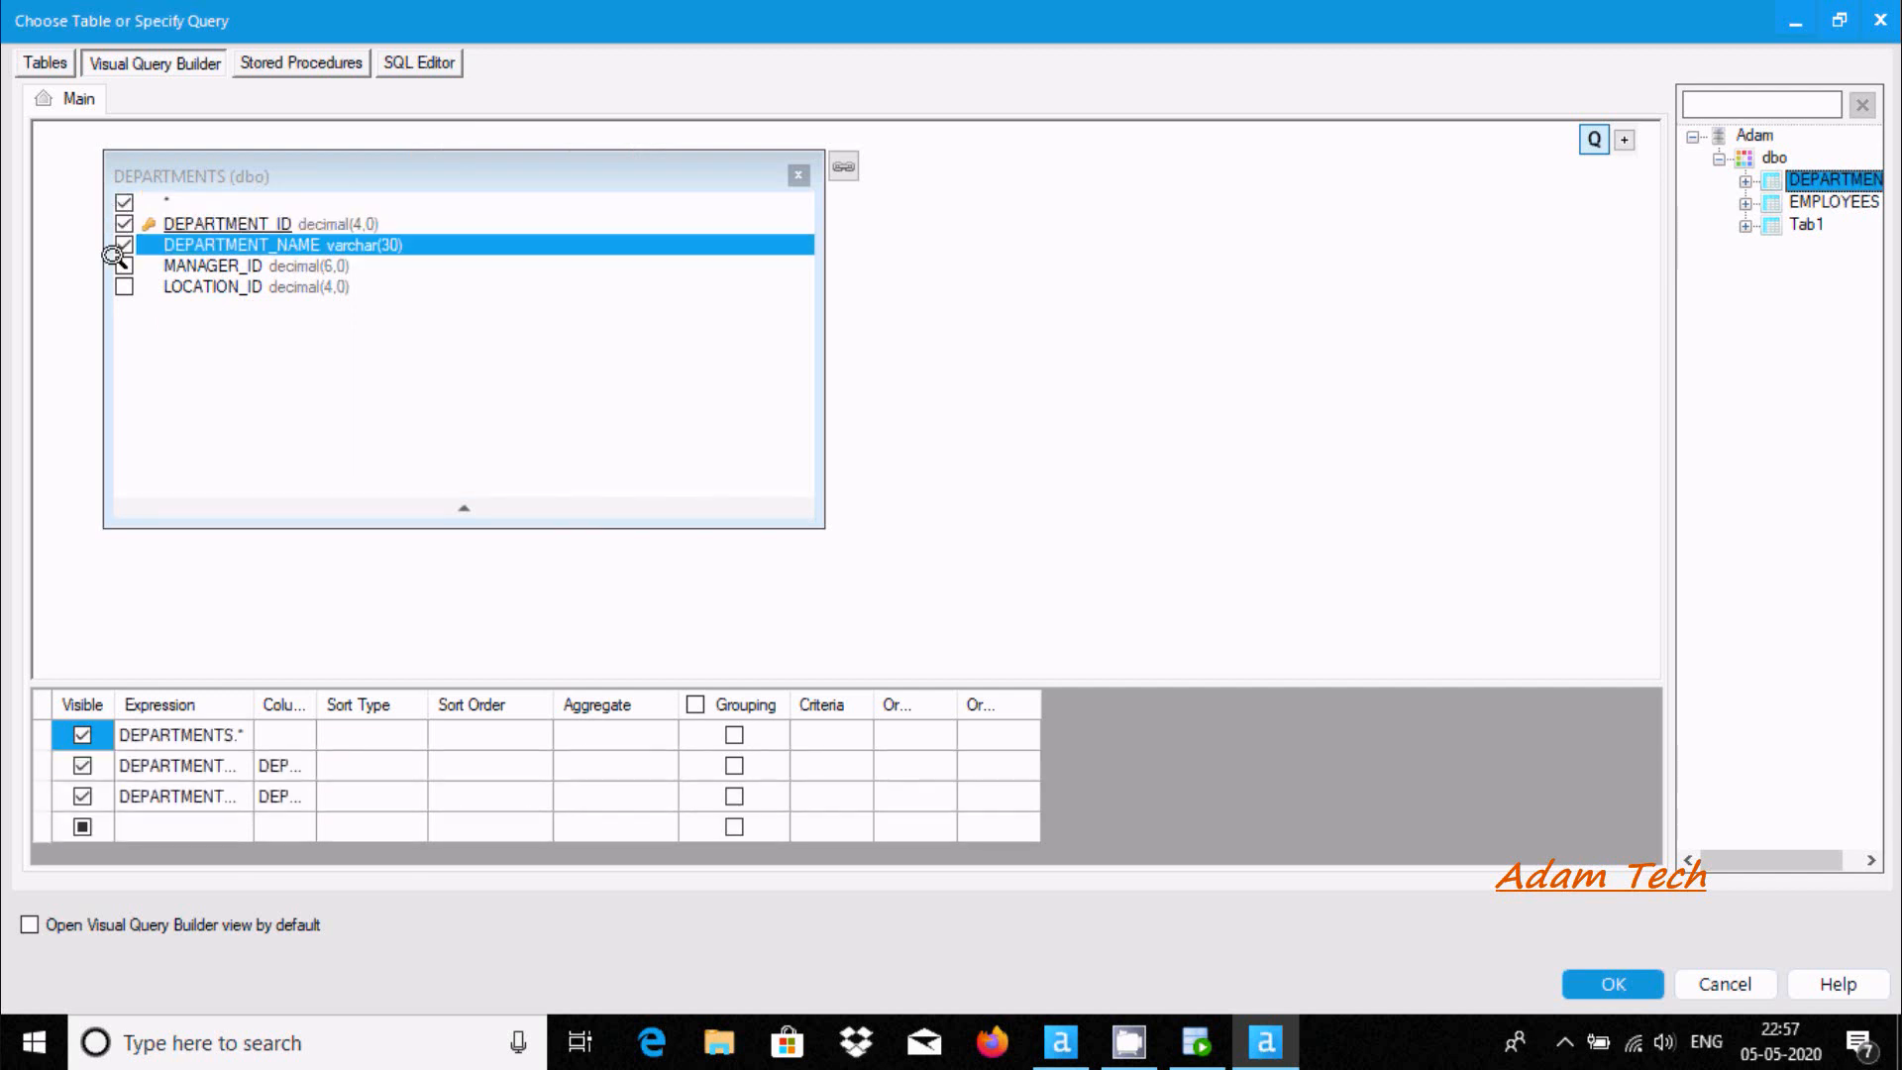
{"action": "left_click", "coordinate": [123, 285]}
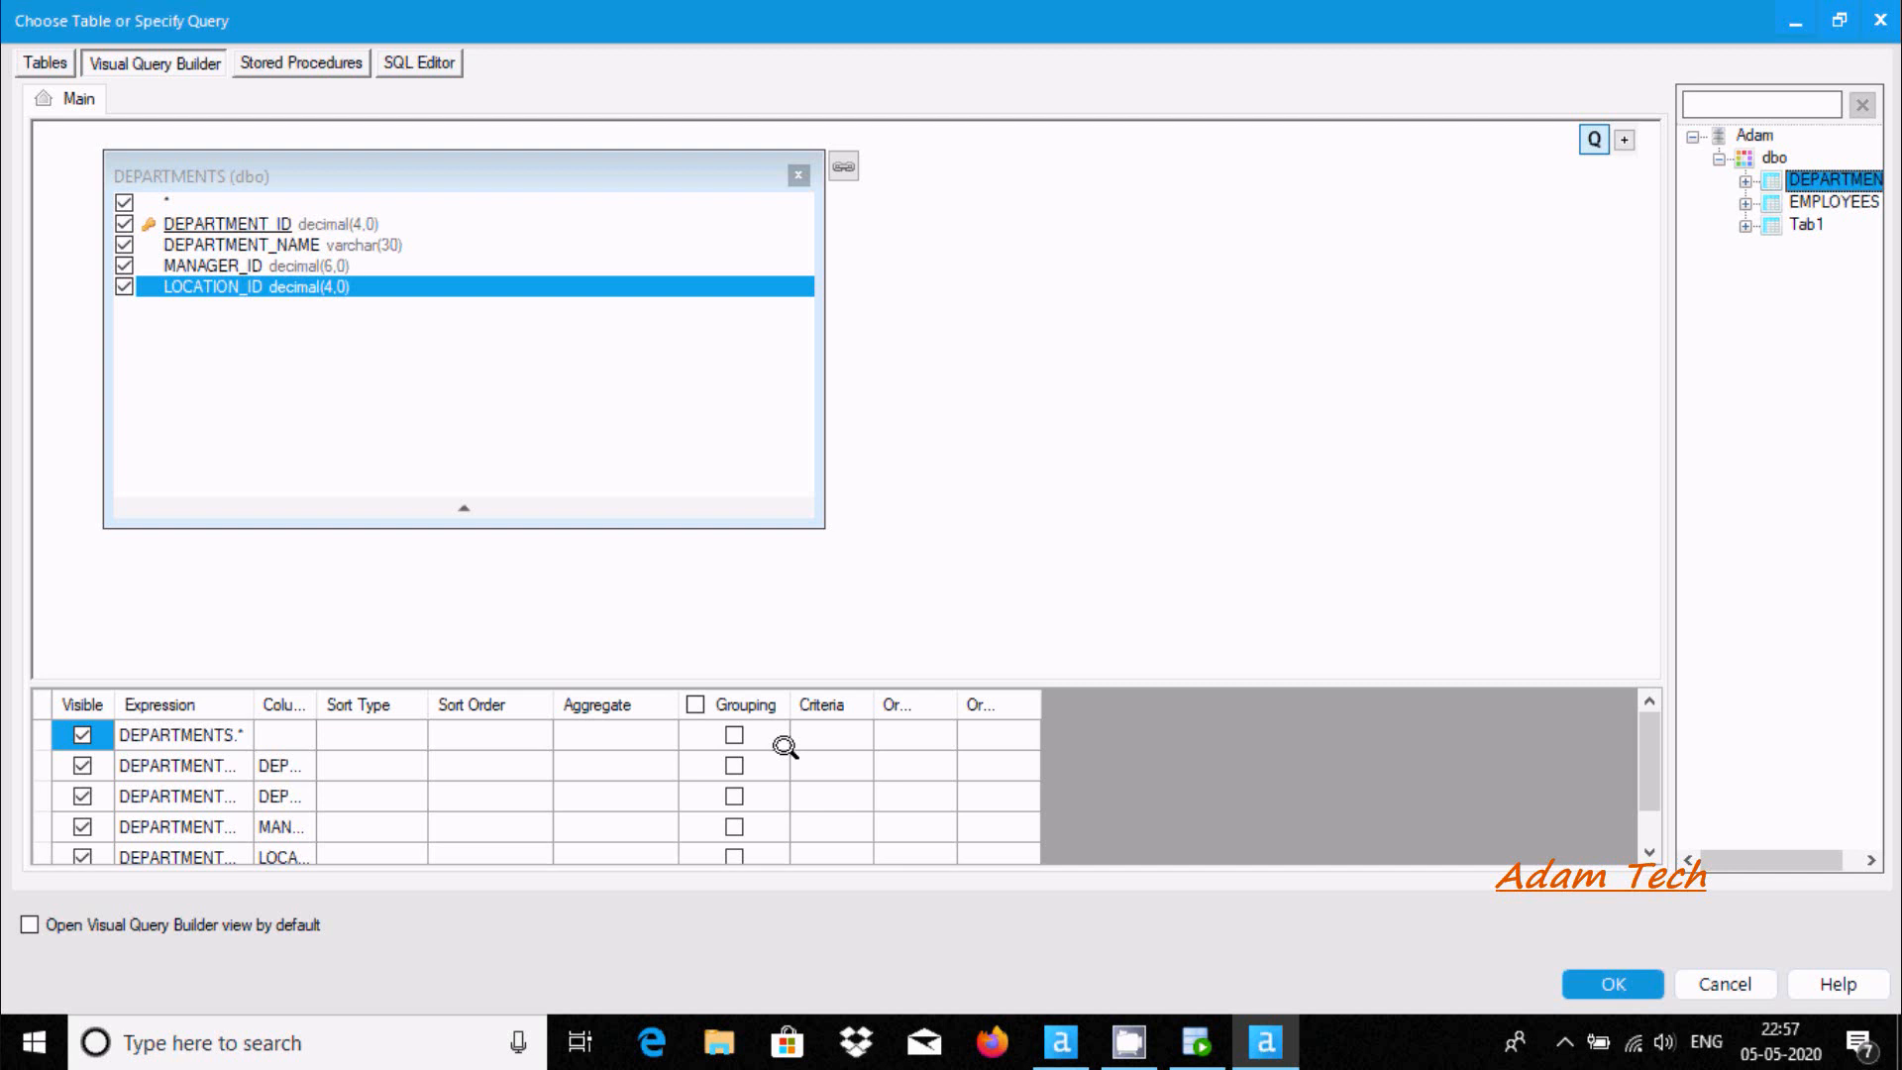
{"action": "mouse_move", "coordinate": [649, 713]}
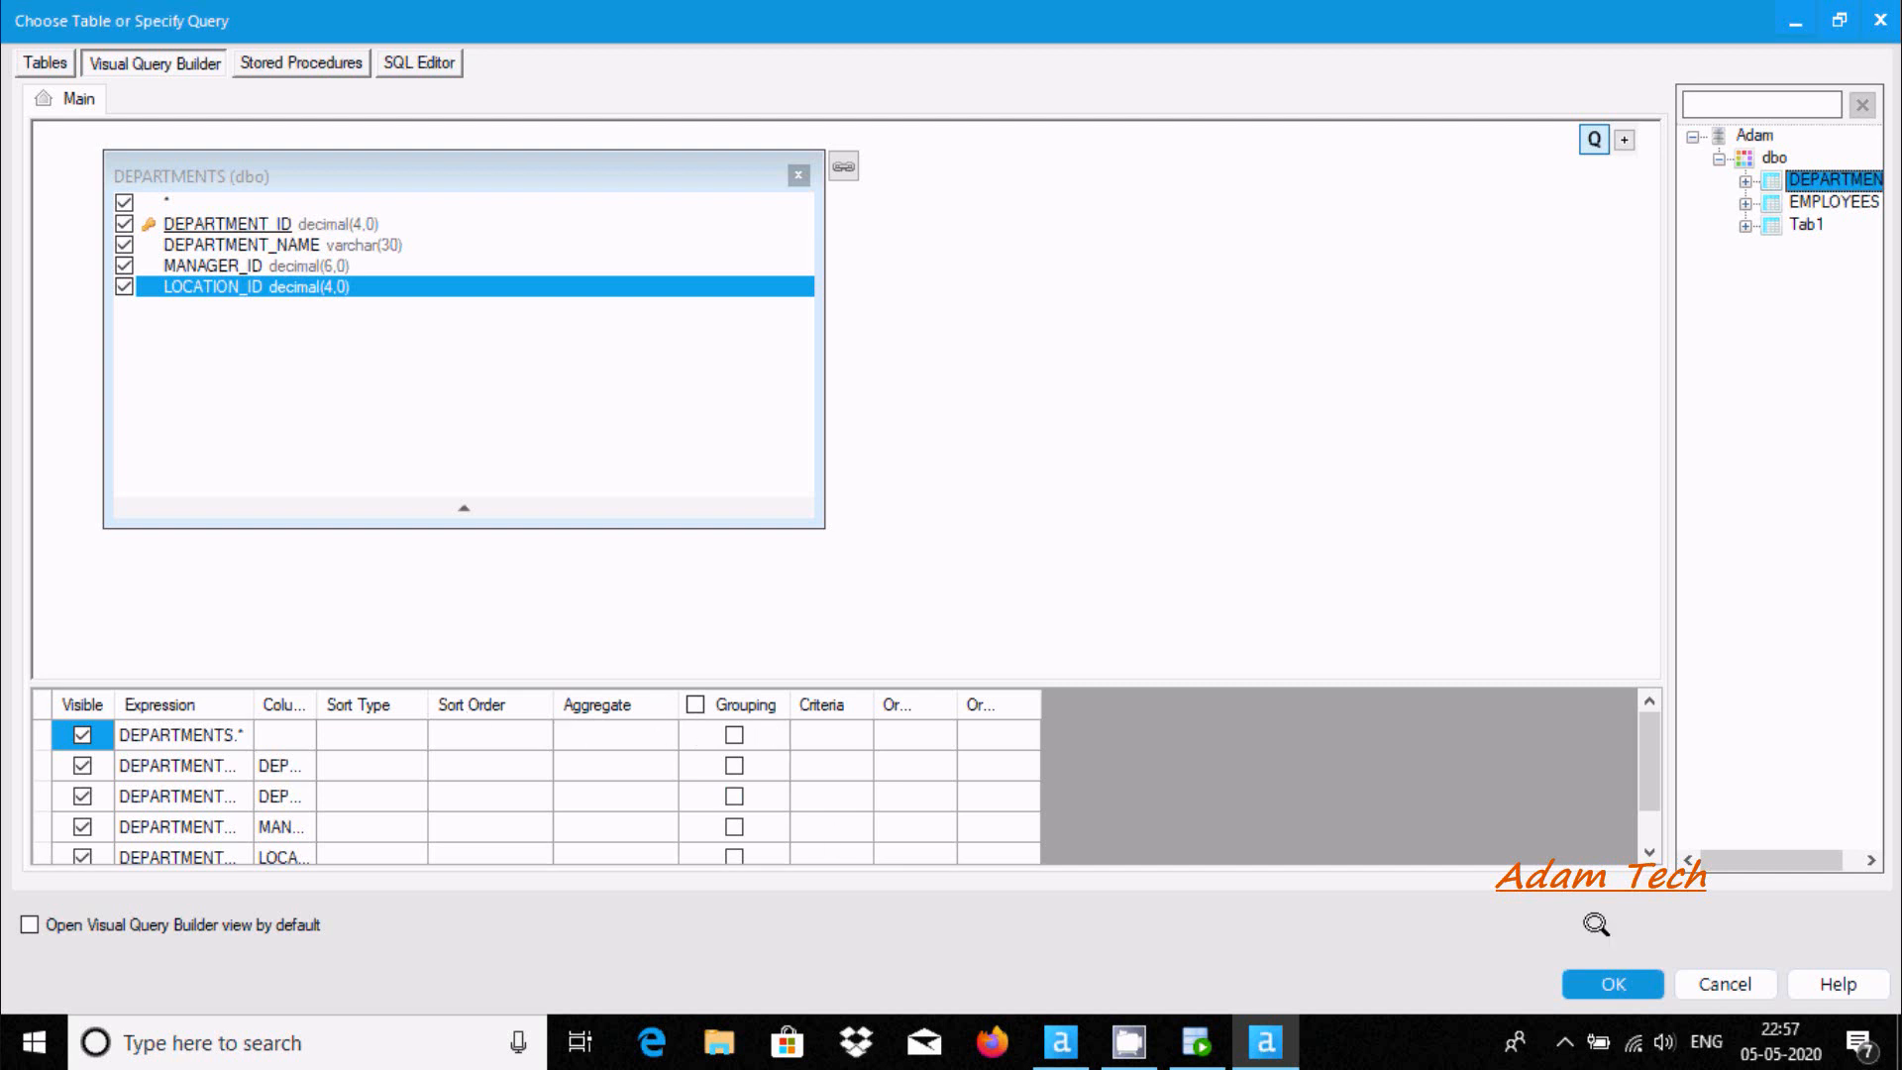
{"action": "left_click", "coordinate": [1611, 985]}
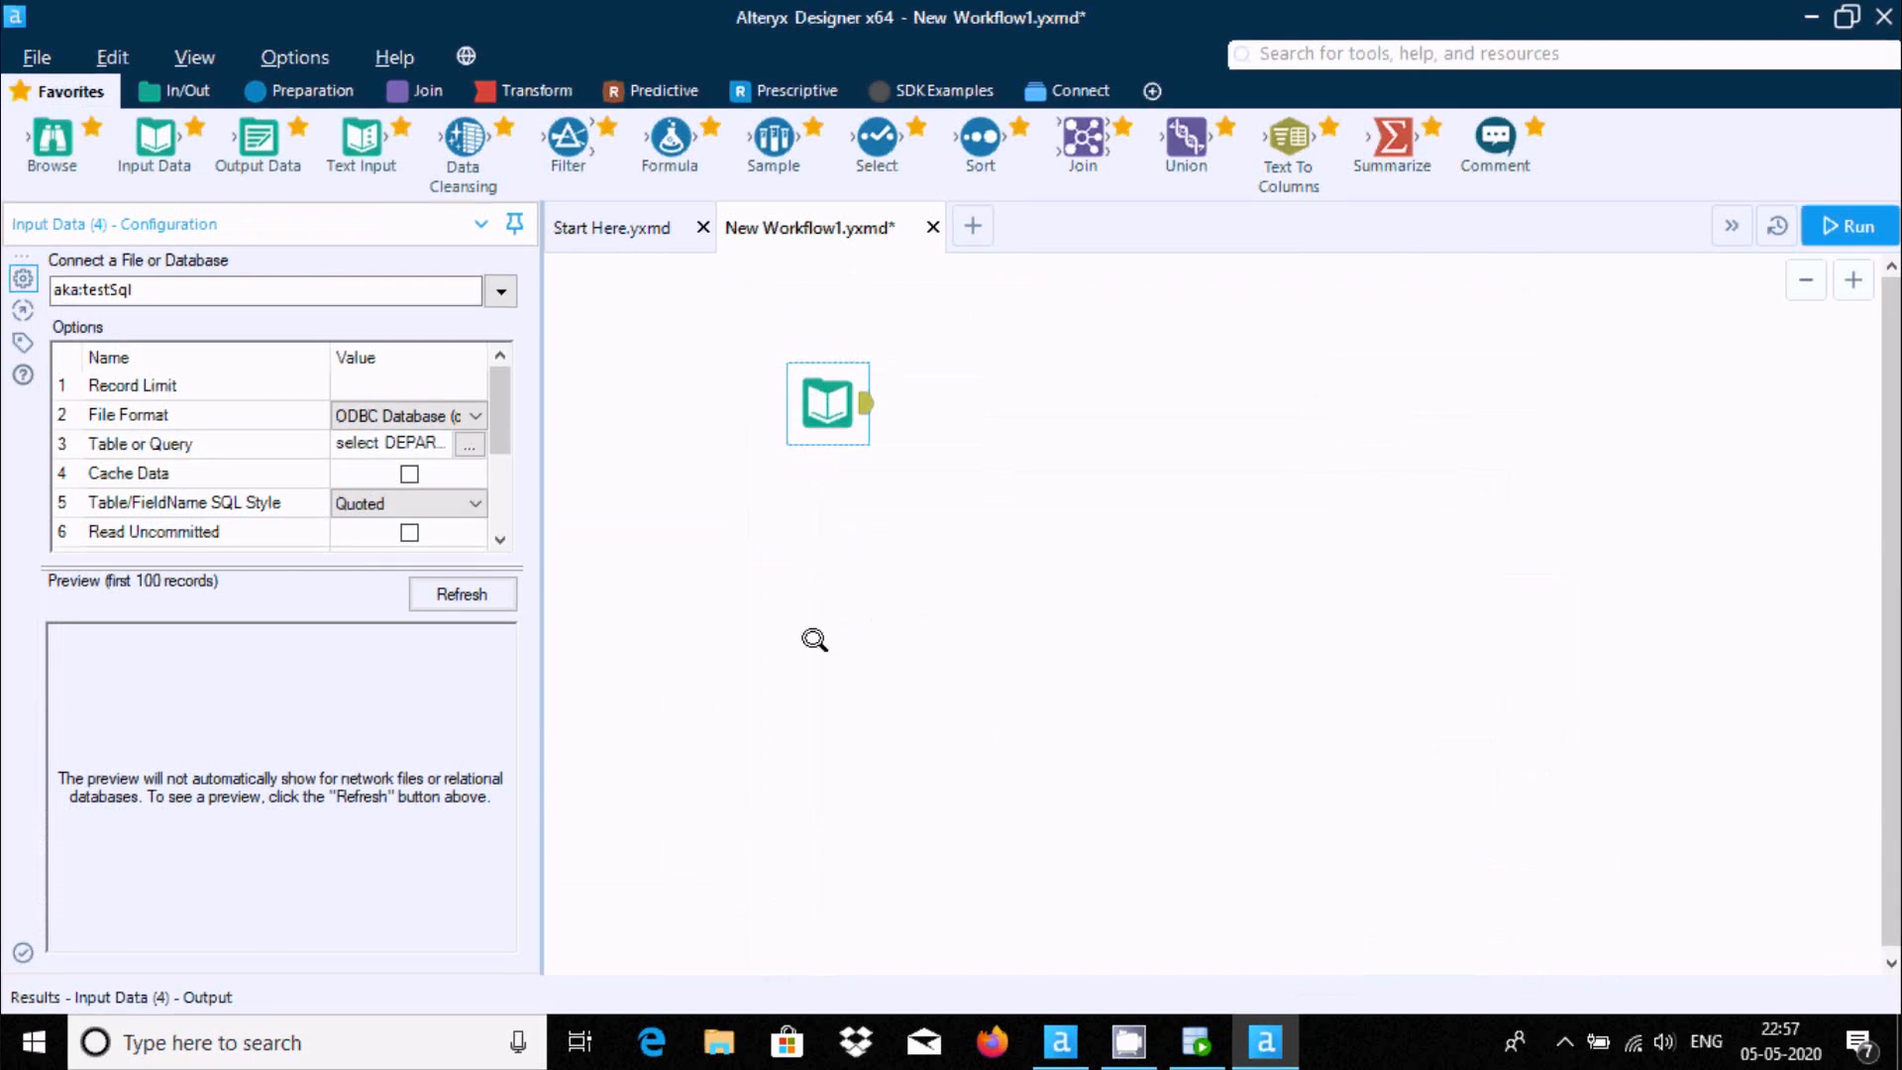
Reposition the input, add an Output Data tool and choose a file destination for it
{"action": "left_click_drag", "start_coordinate": [829, 404], "coordinate": [693, 369]}
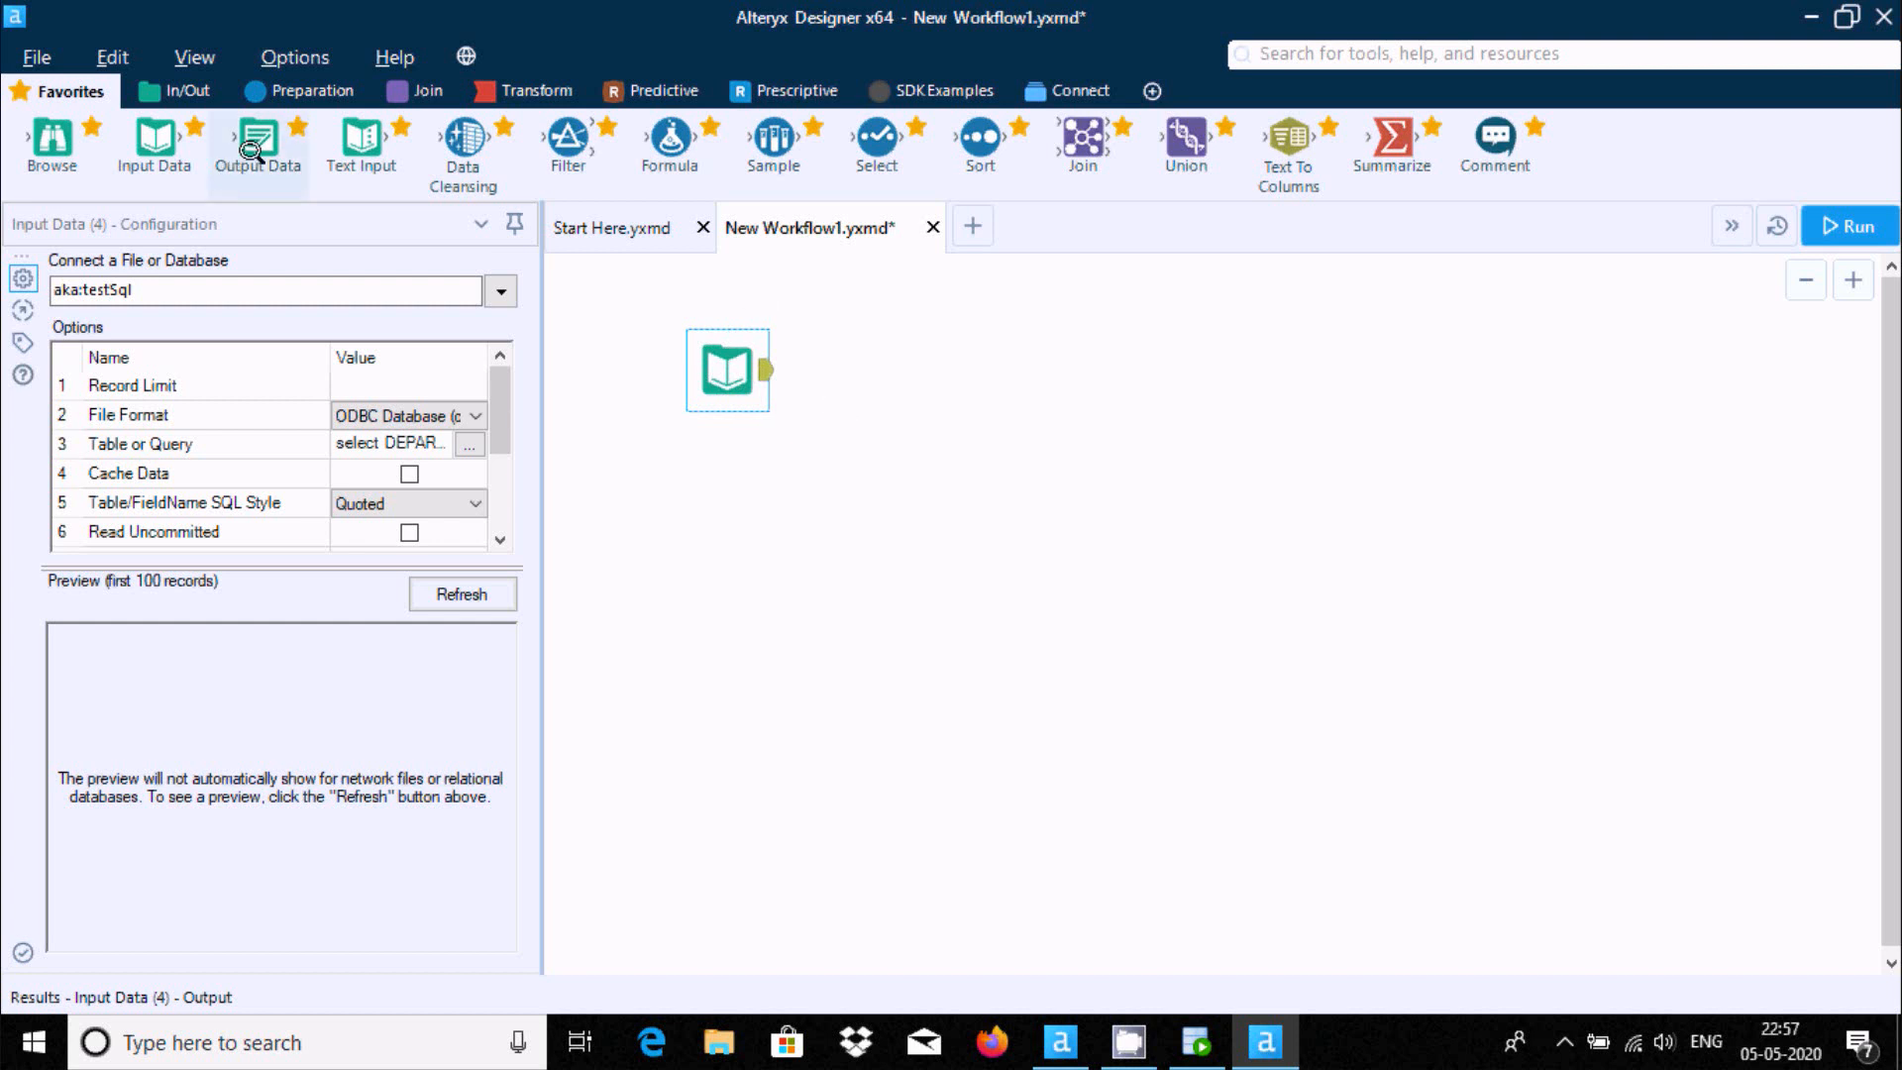
{"action": "mouse_move", "coordinate": [1083, 361]}
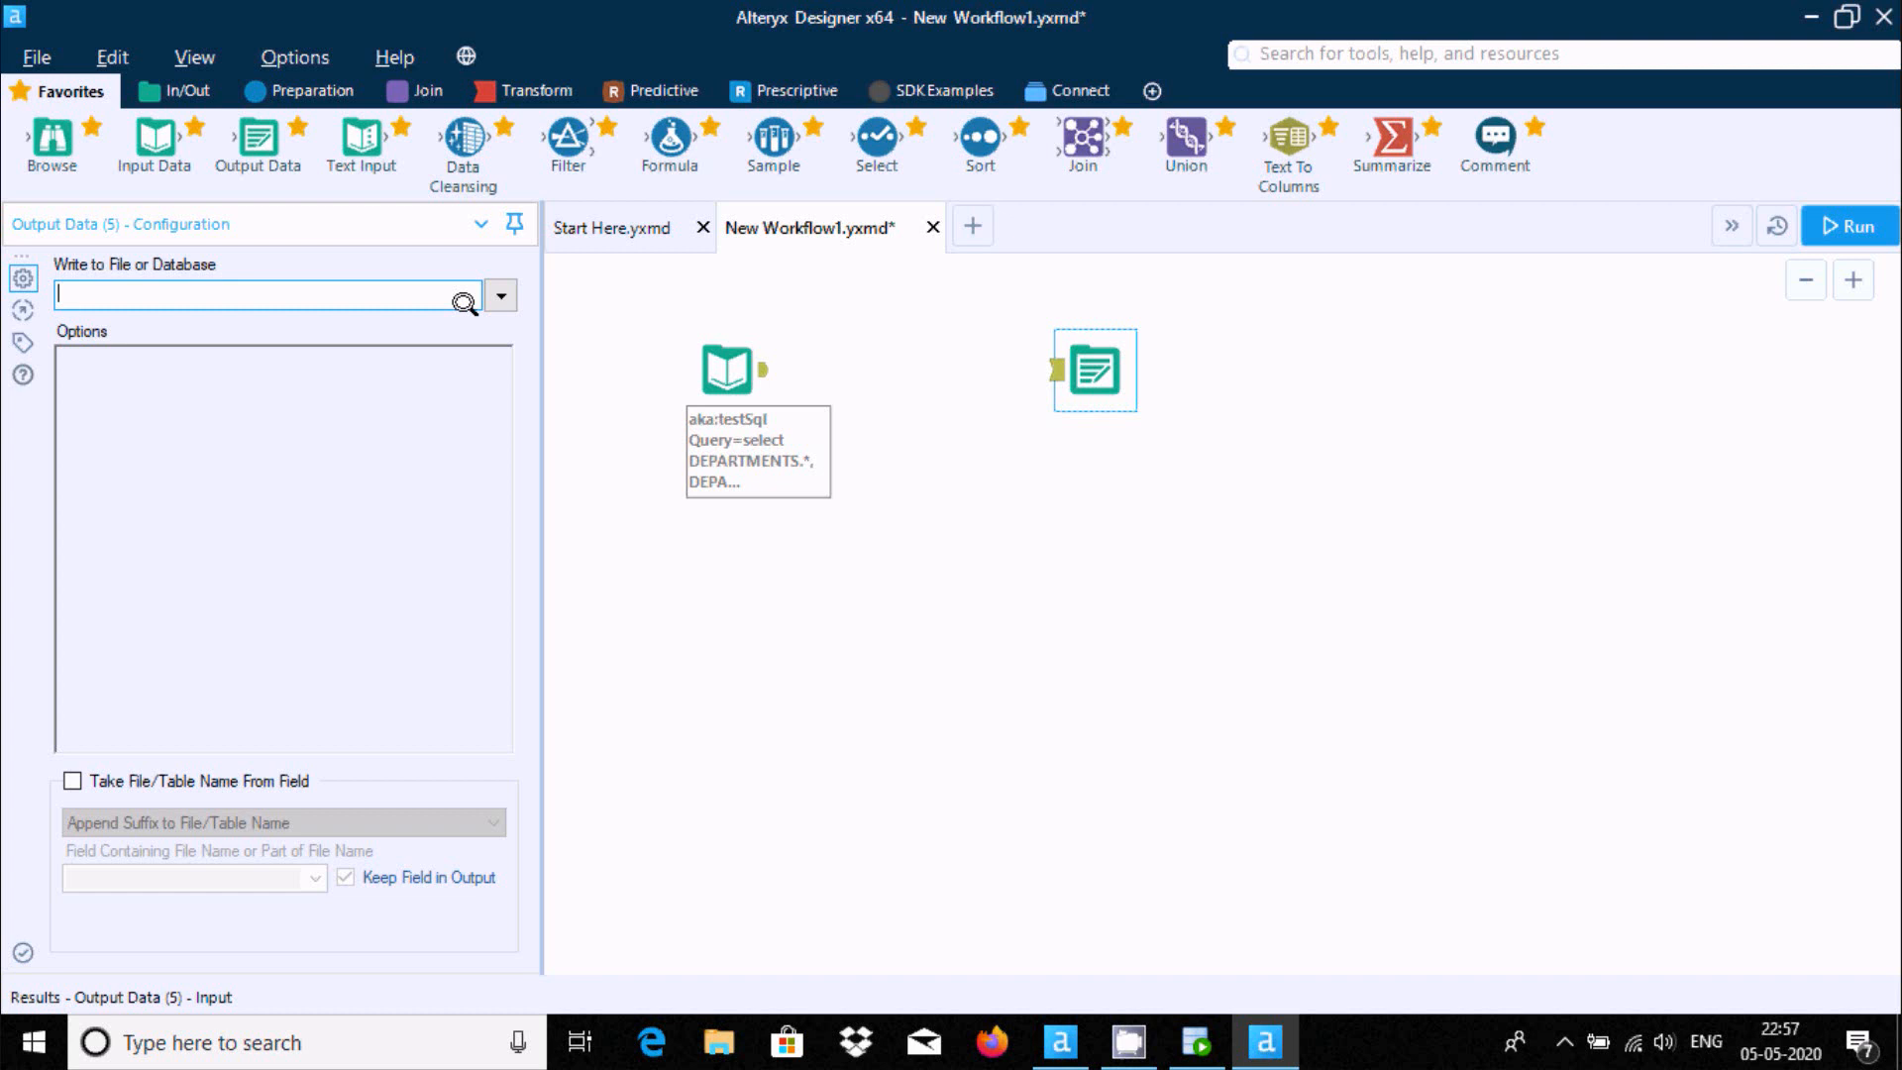
{"action": "mouse_move", "coordinate": [725, 368]}
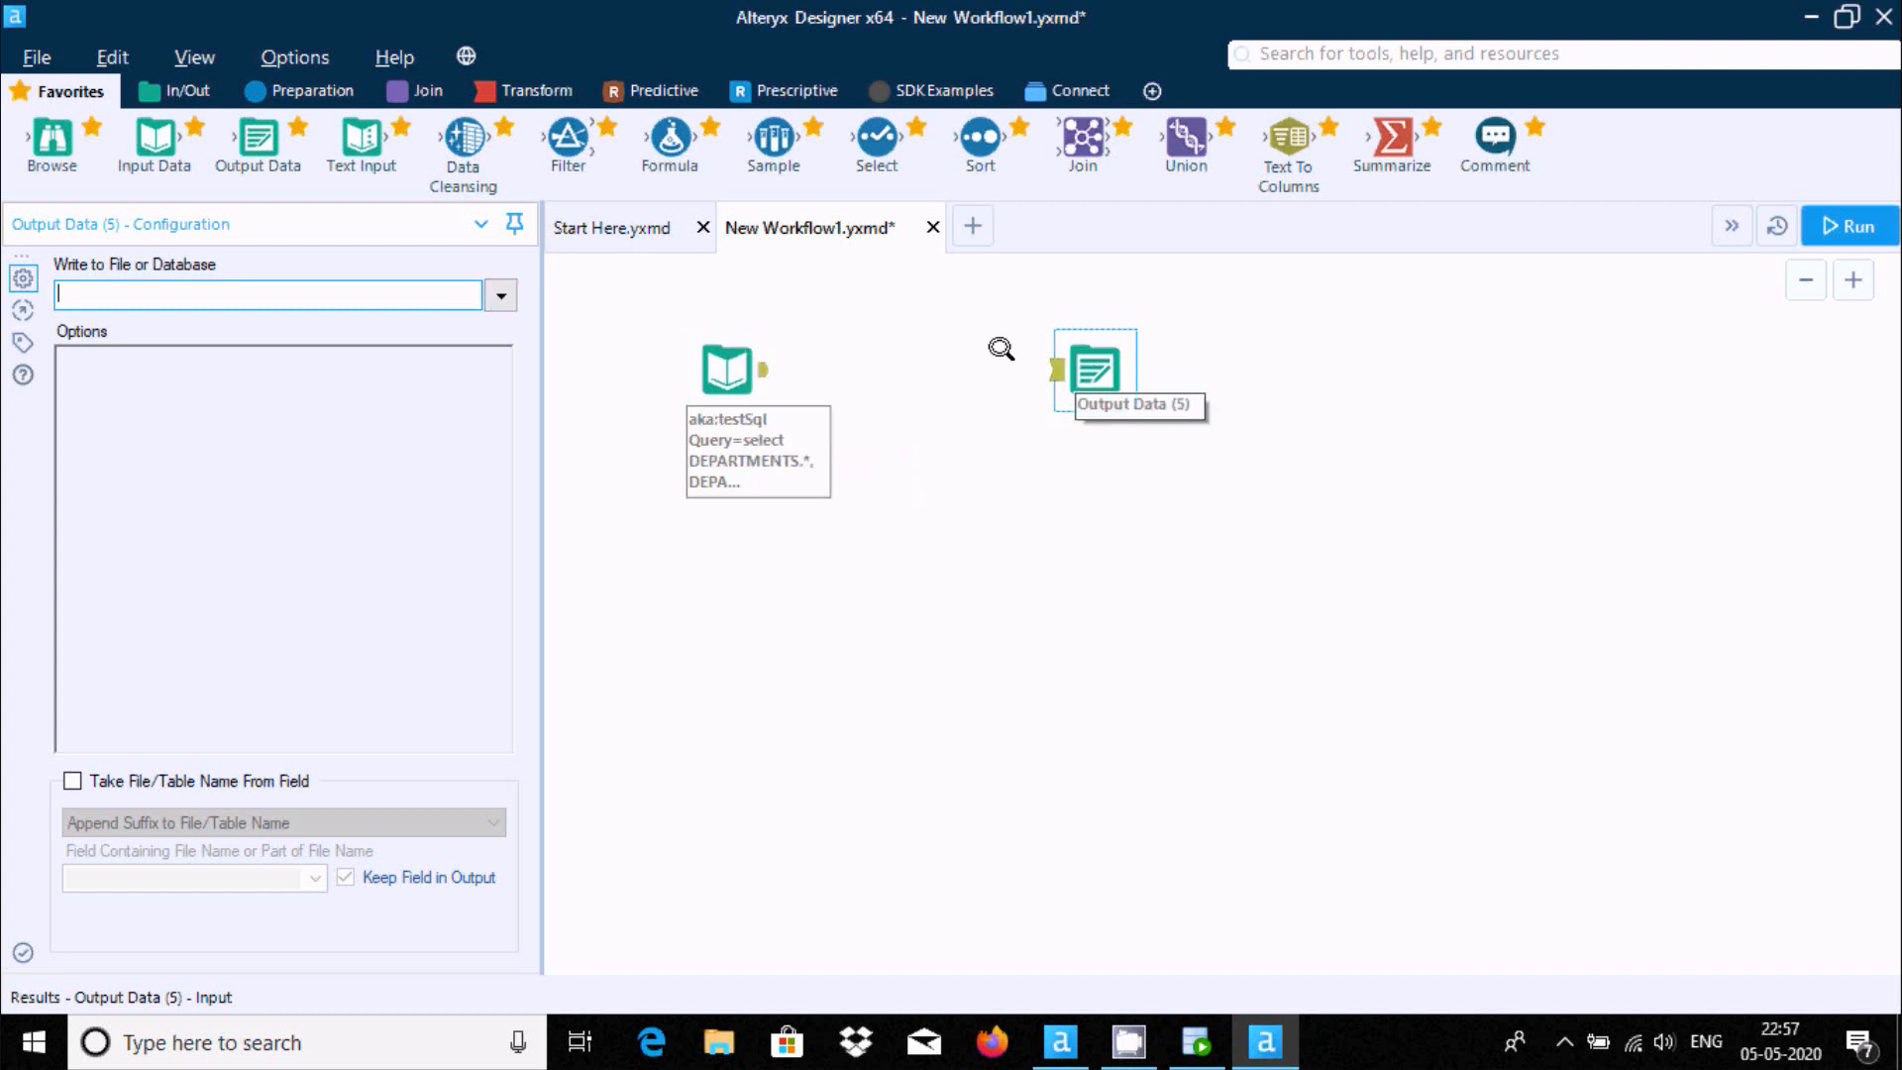
{"action": "left_click", "coordinate": [499, 295]}
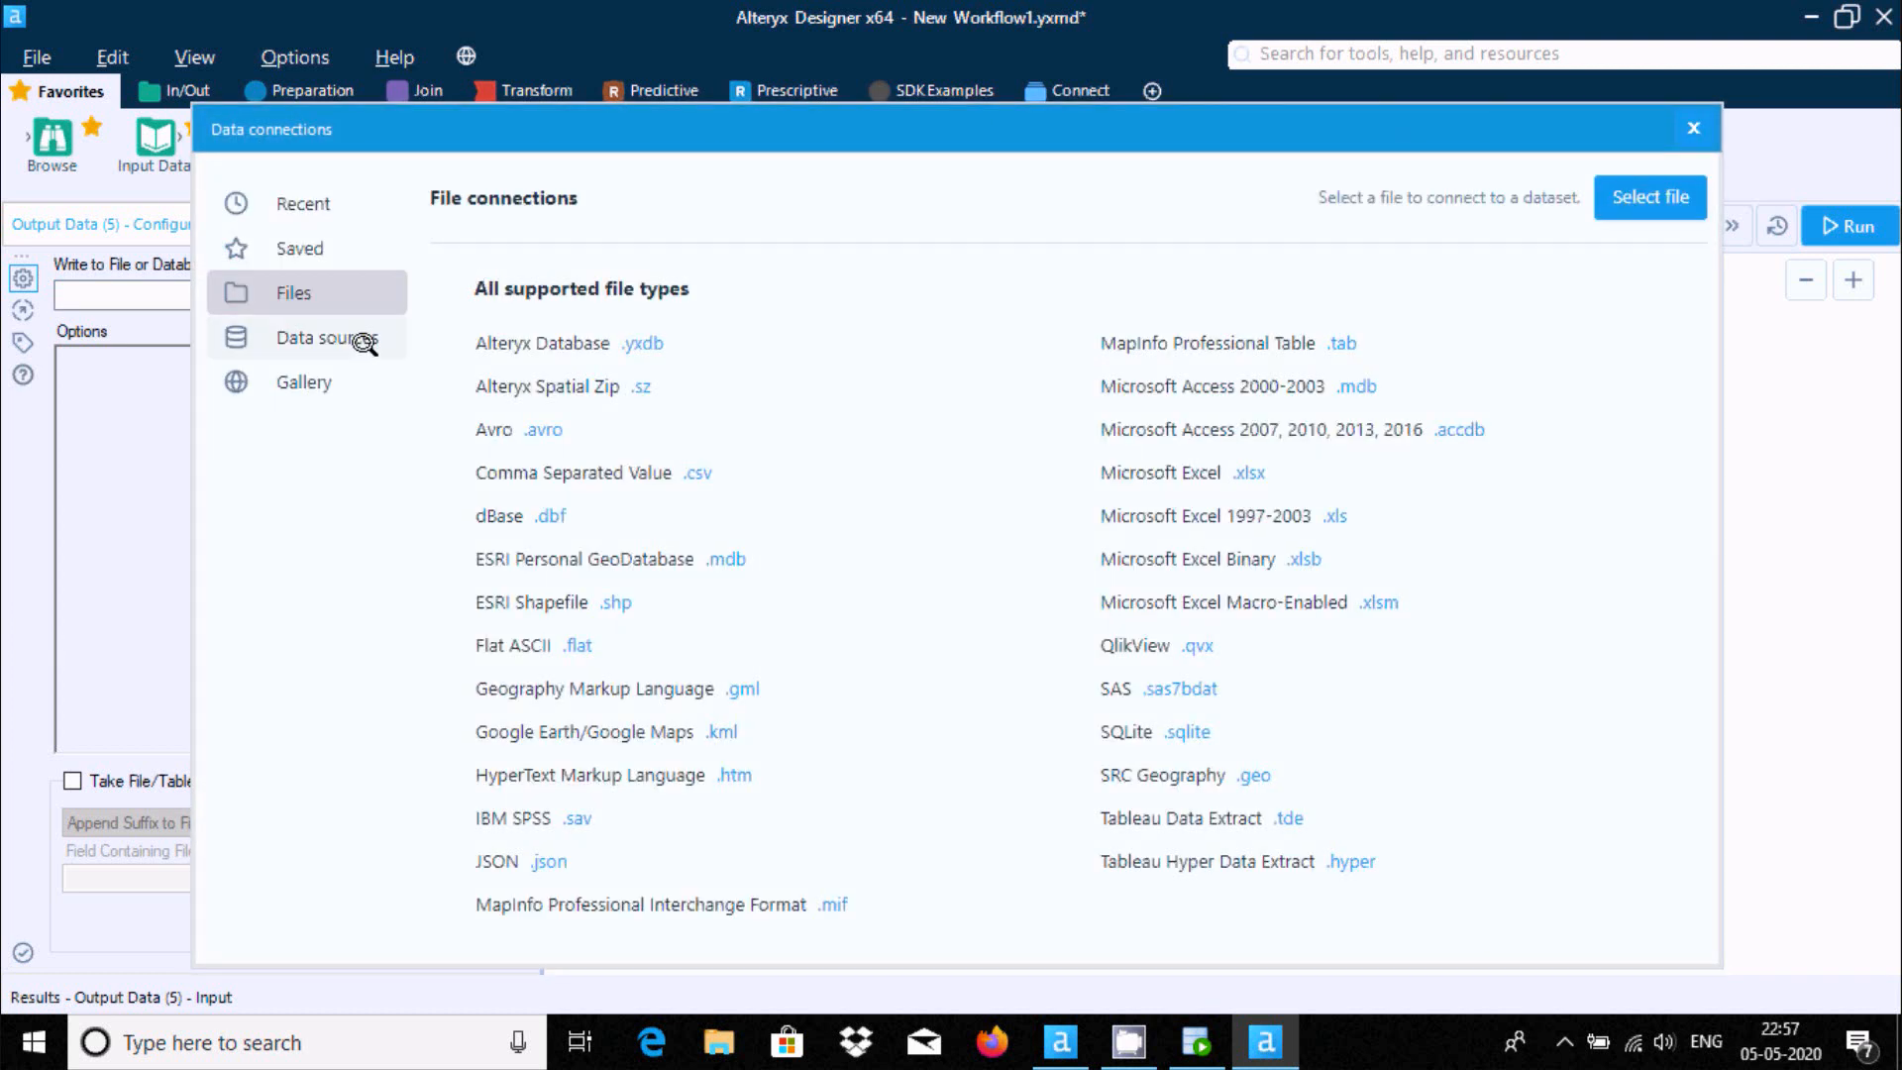
{"action": "mouse_move", "coordinate": [863, 472]}
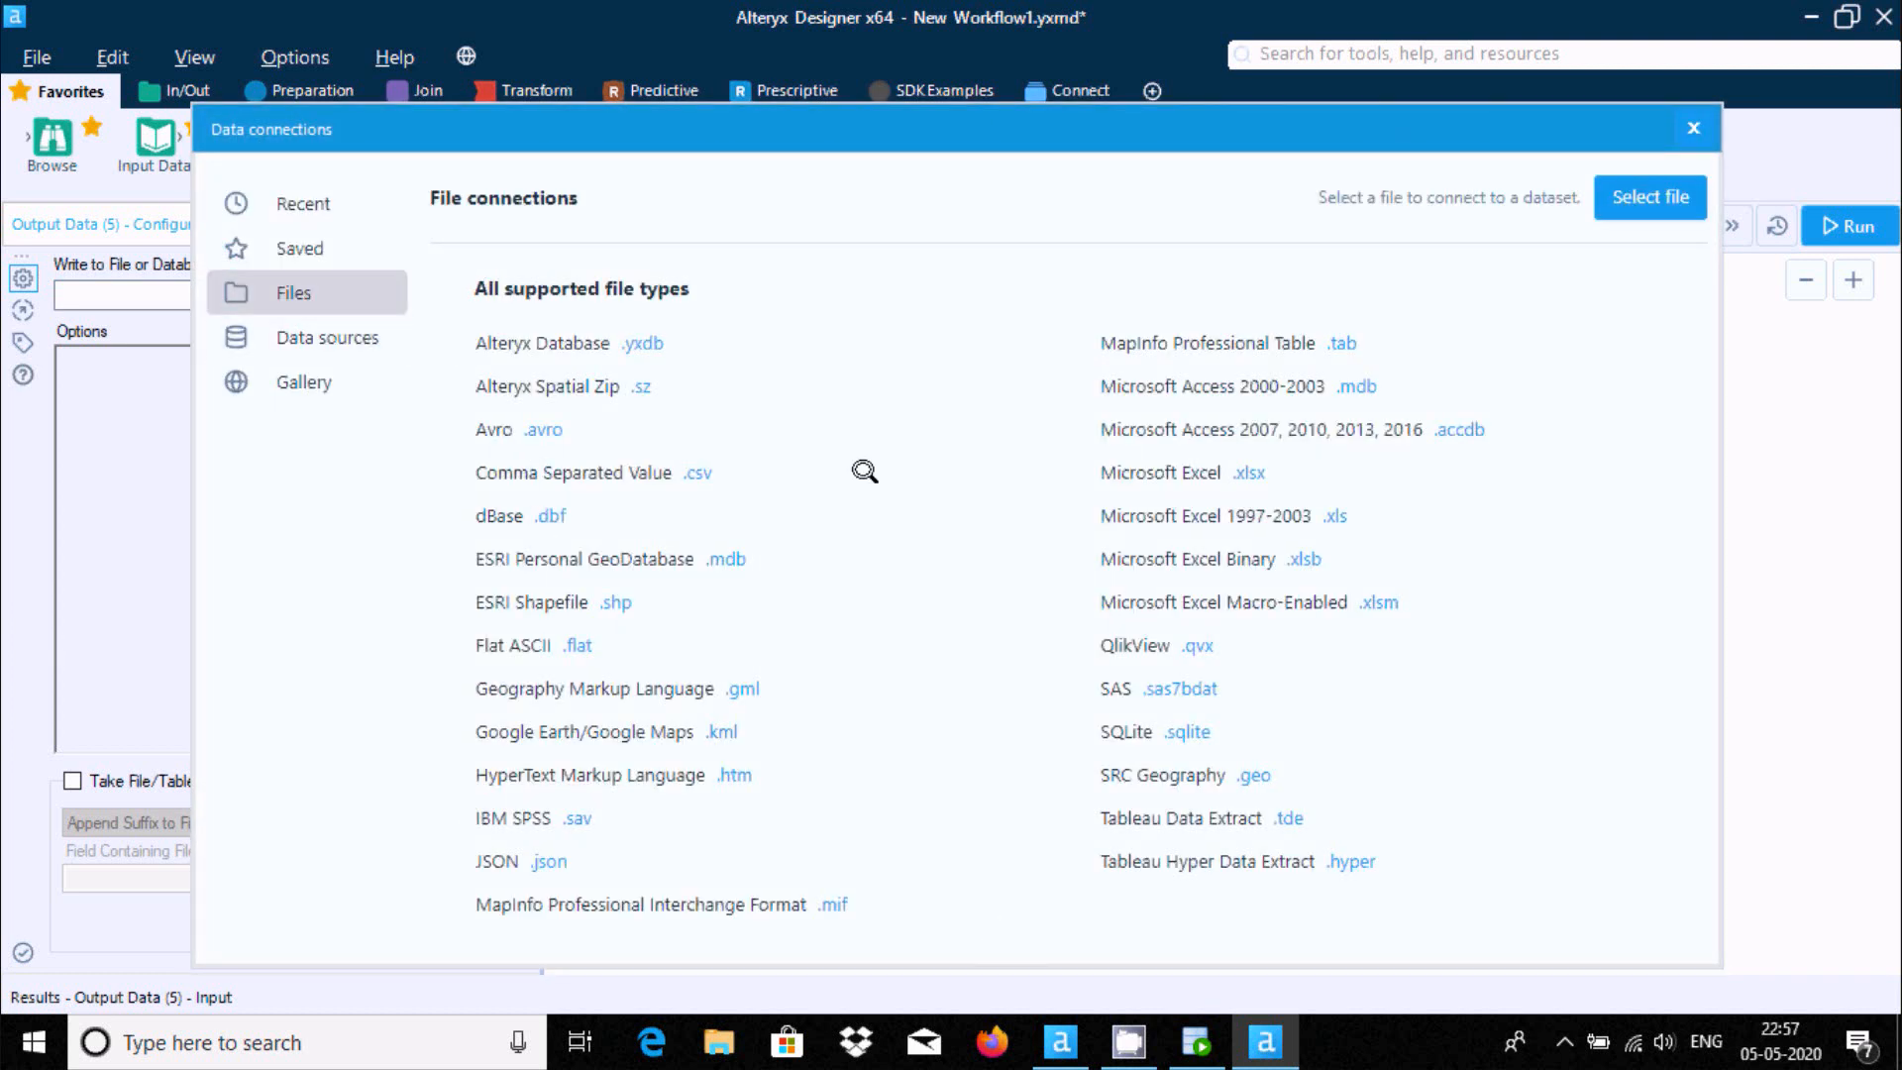
{"action": "mouse_move", "coordinate": [448, 612]}
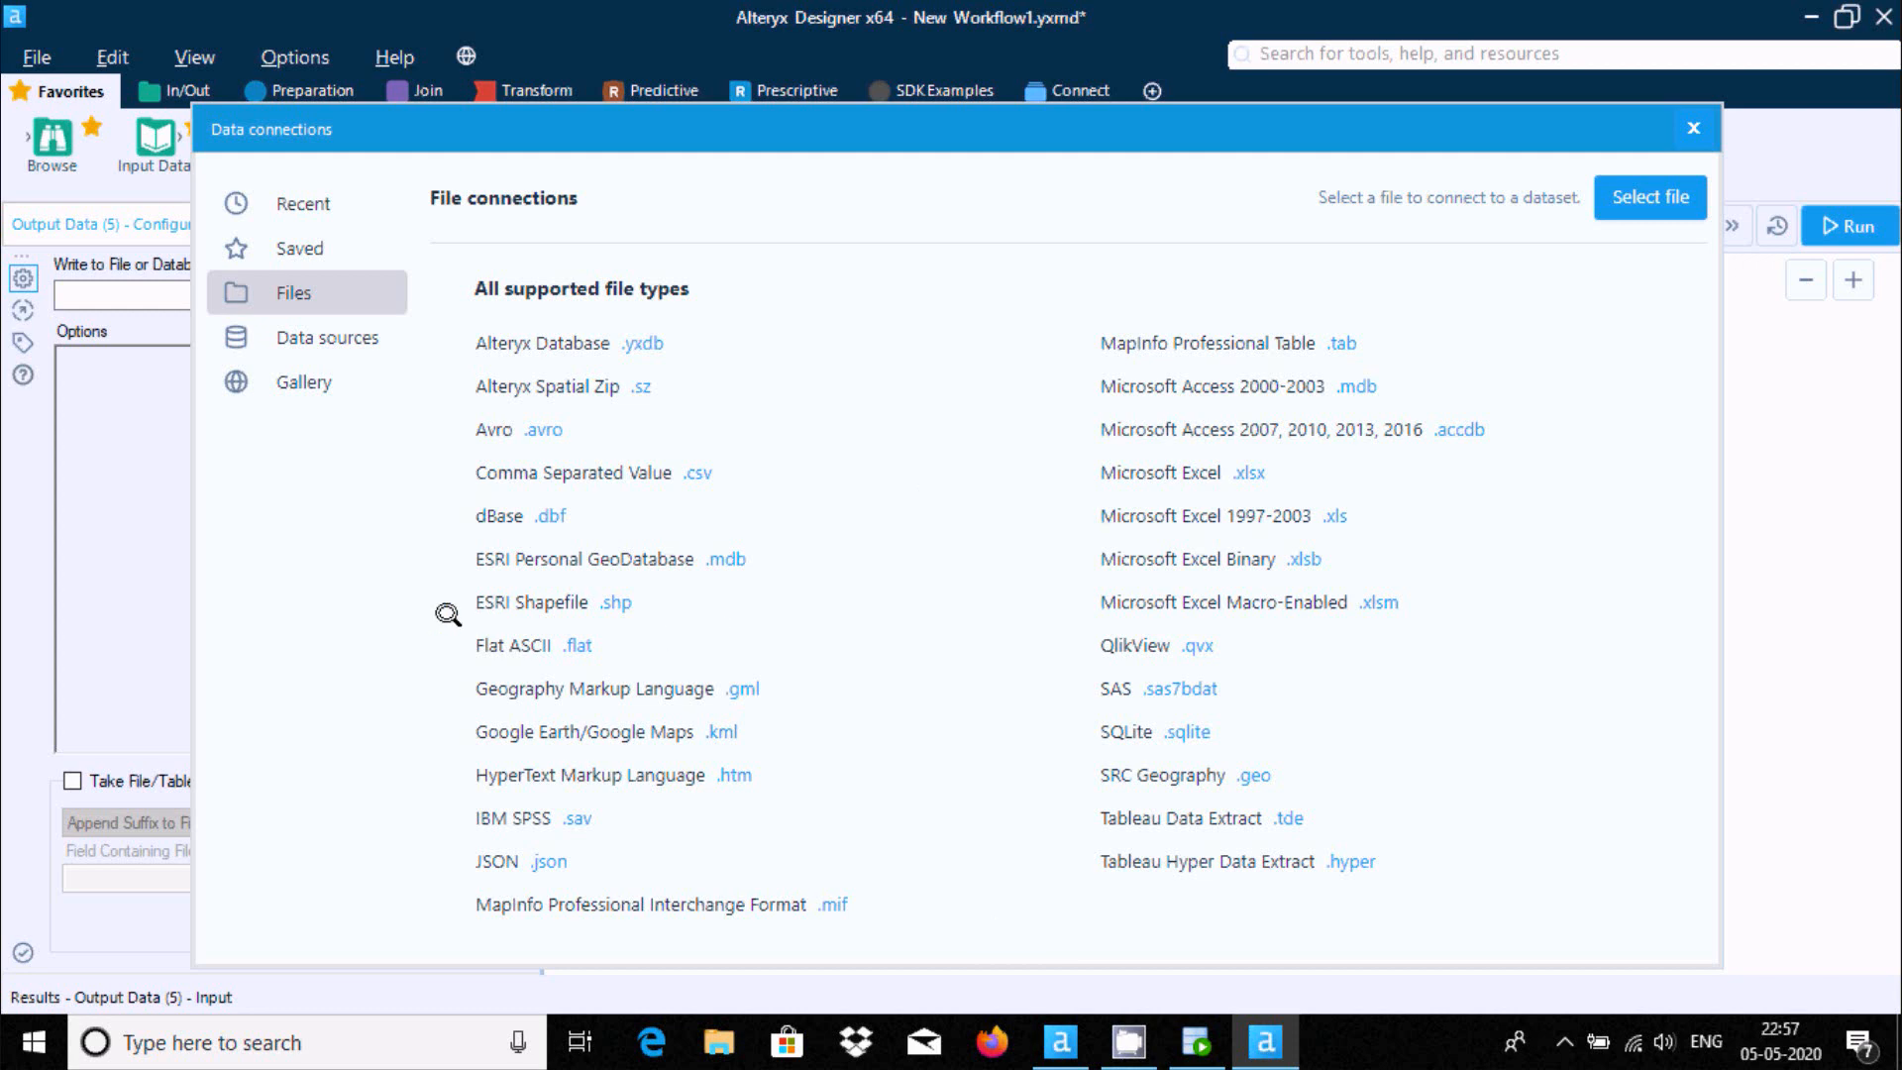
{"action": "mouse_move", "coordinate": [619, 464]}
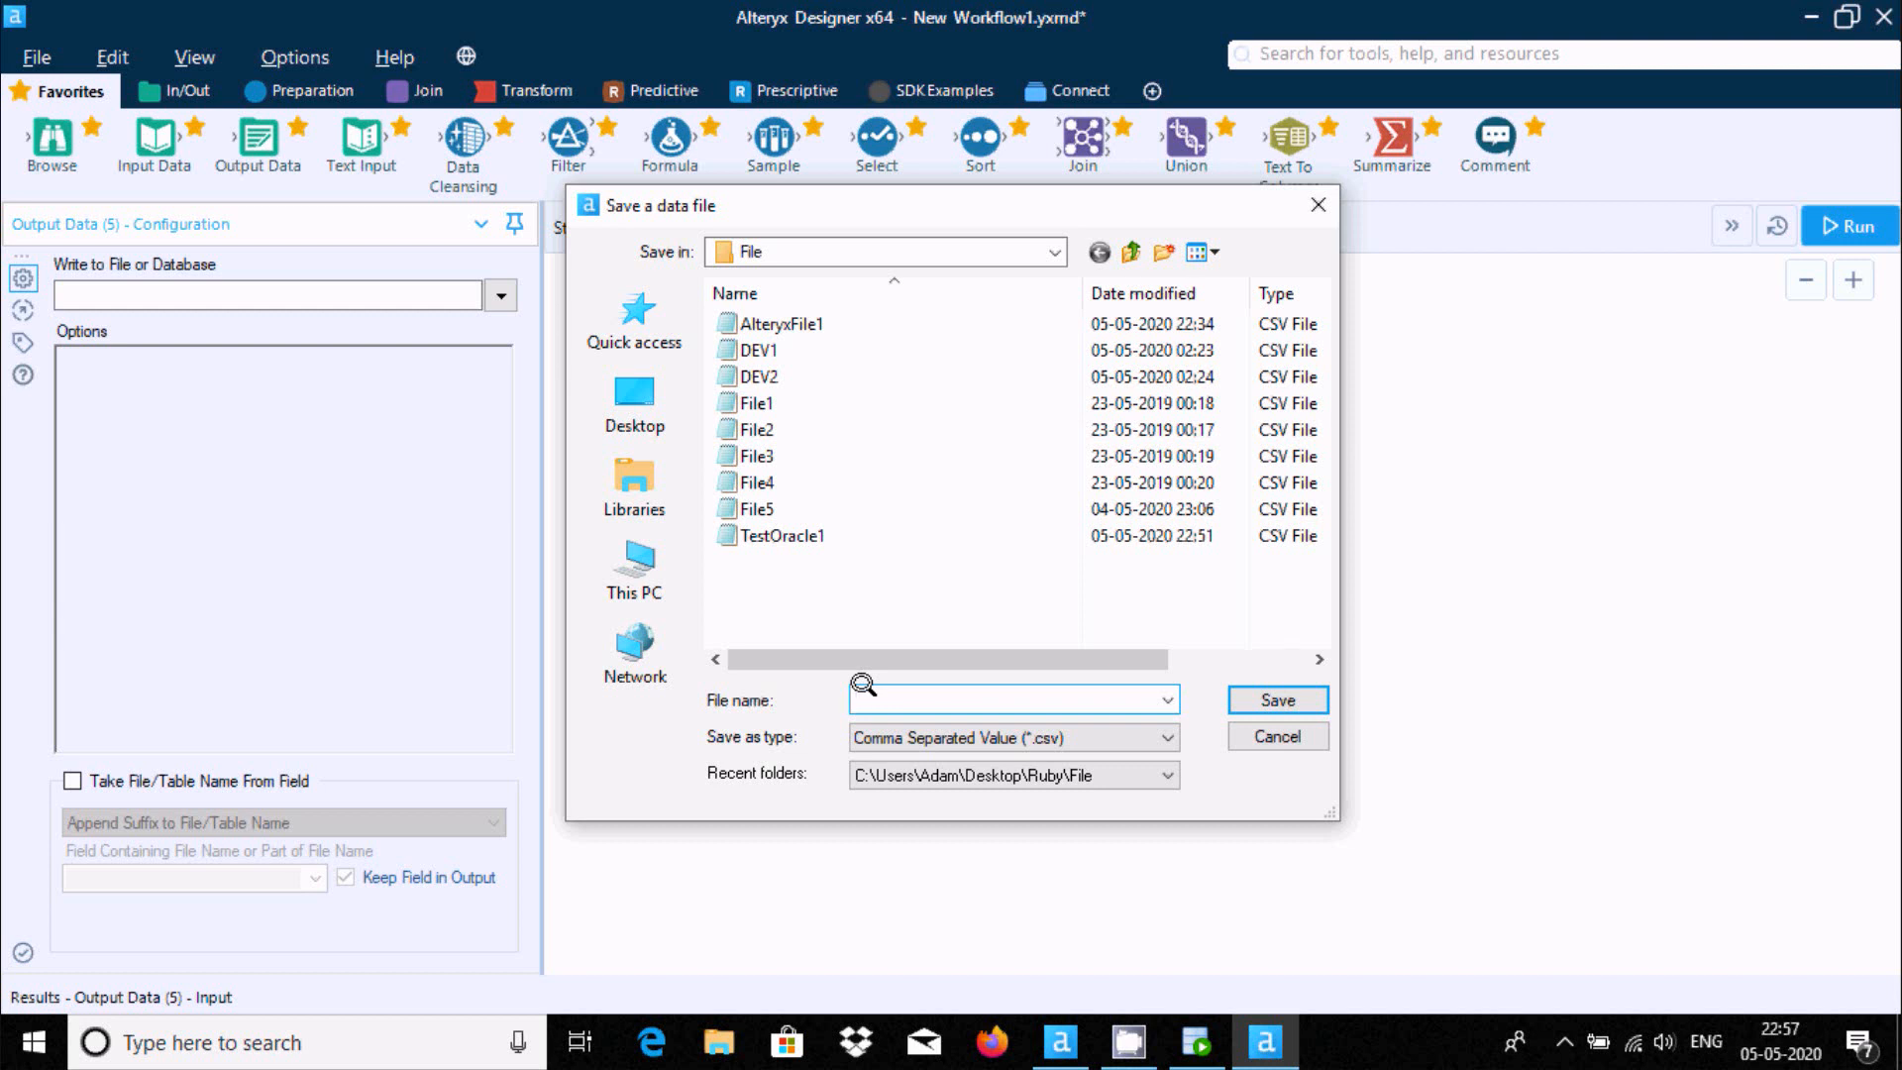
Save the output file as abc.csv in the Ruby\File folder
{"action": "type", "text": "abc"}
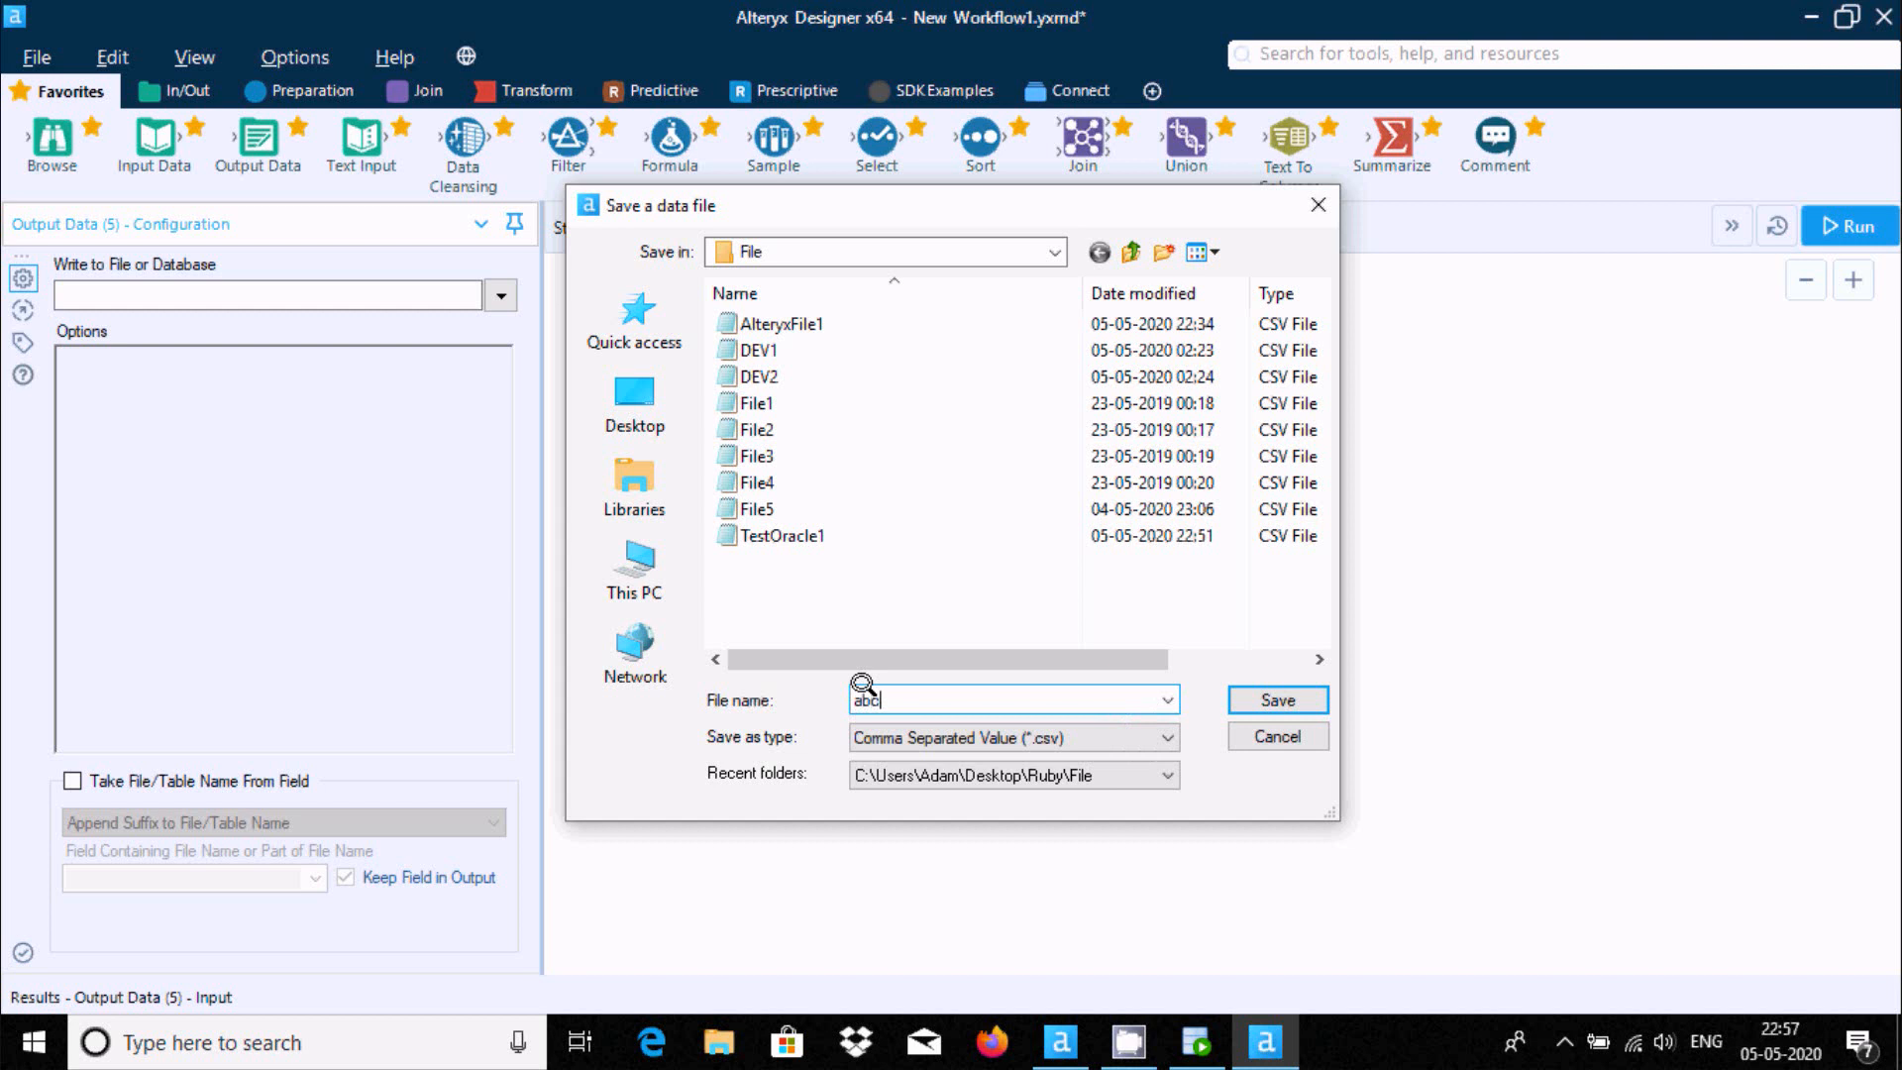
{"action": "left_click", "coordinate": [1274, 699]}
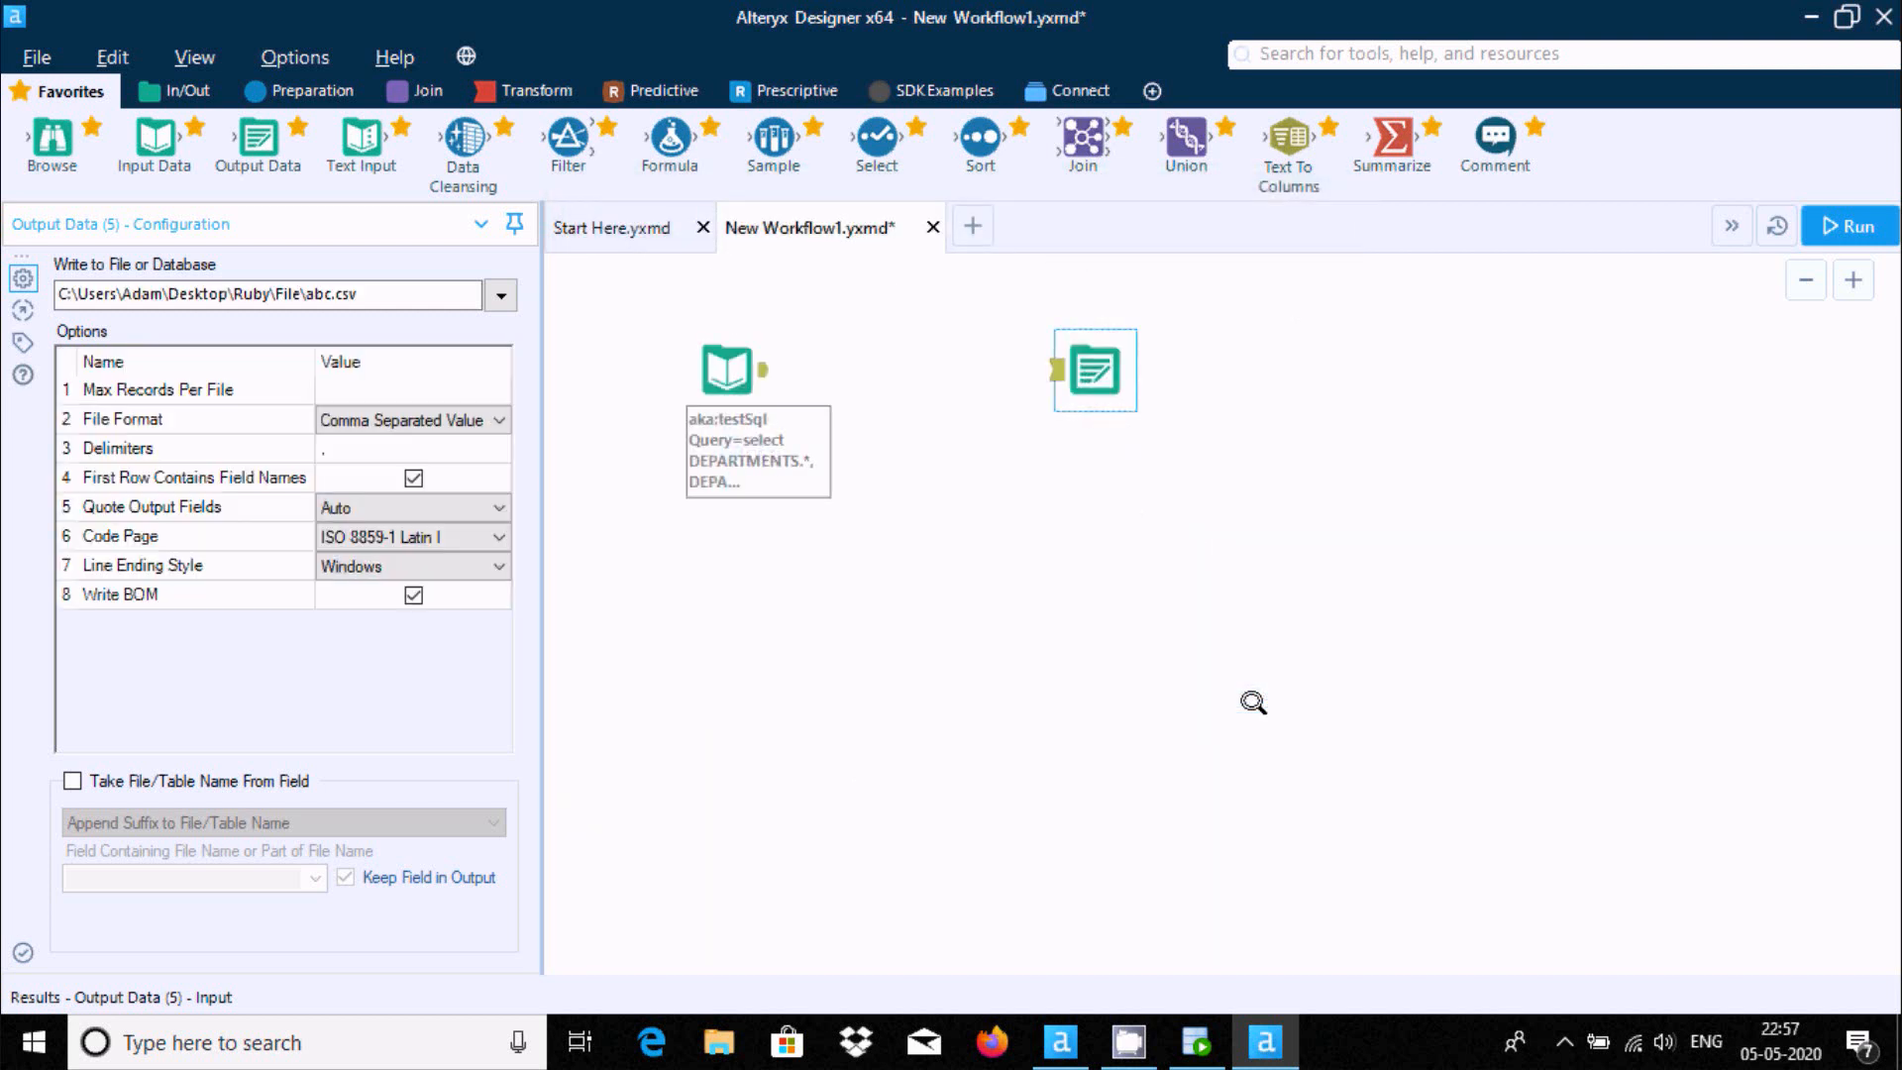
{"action": "mouse_move", "coordinate": [835, 535]}
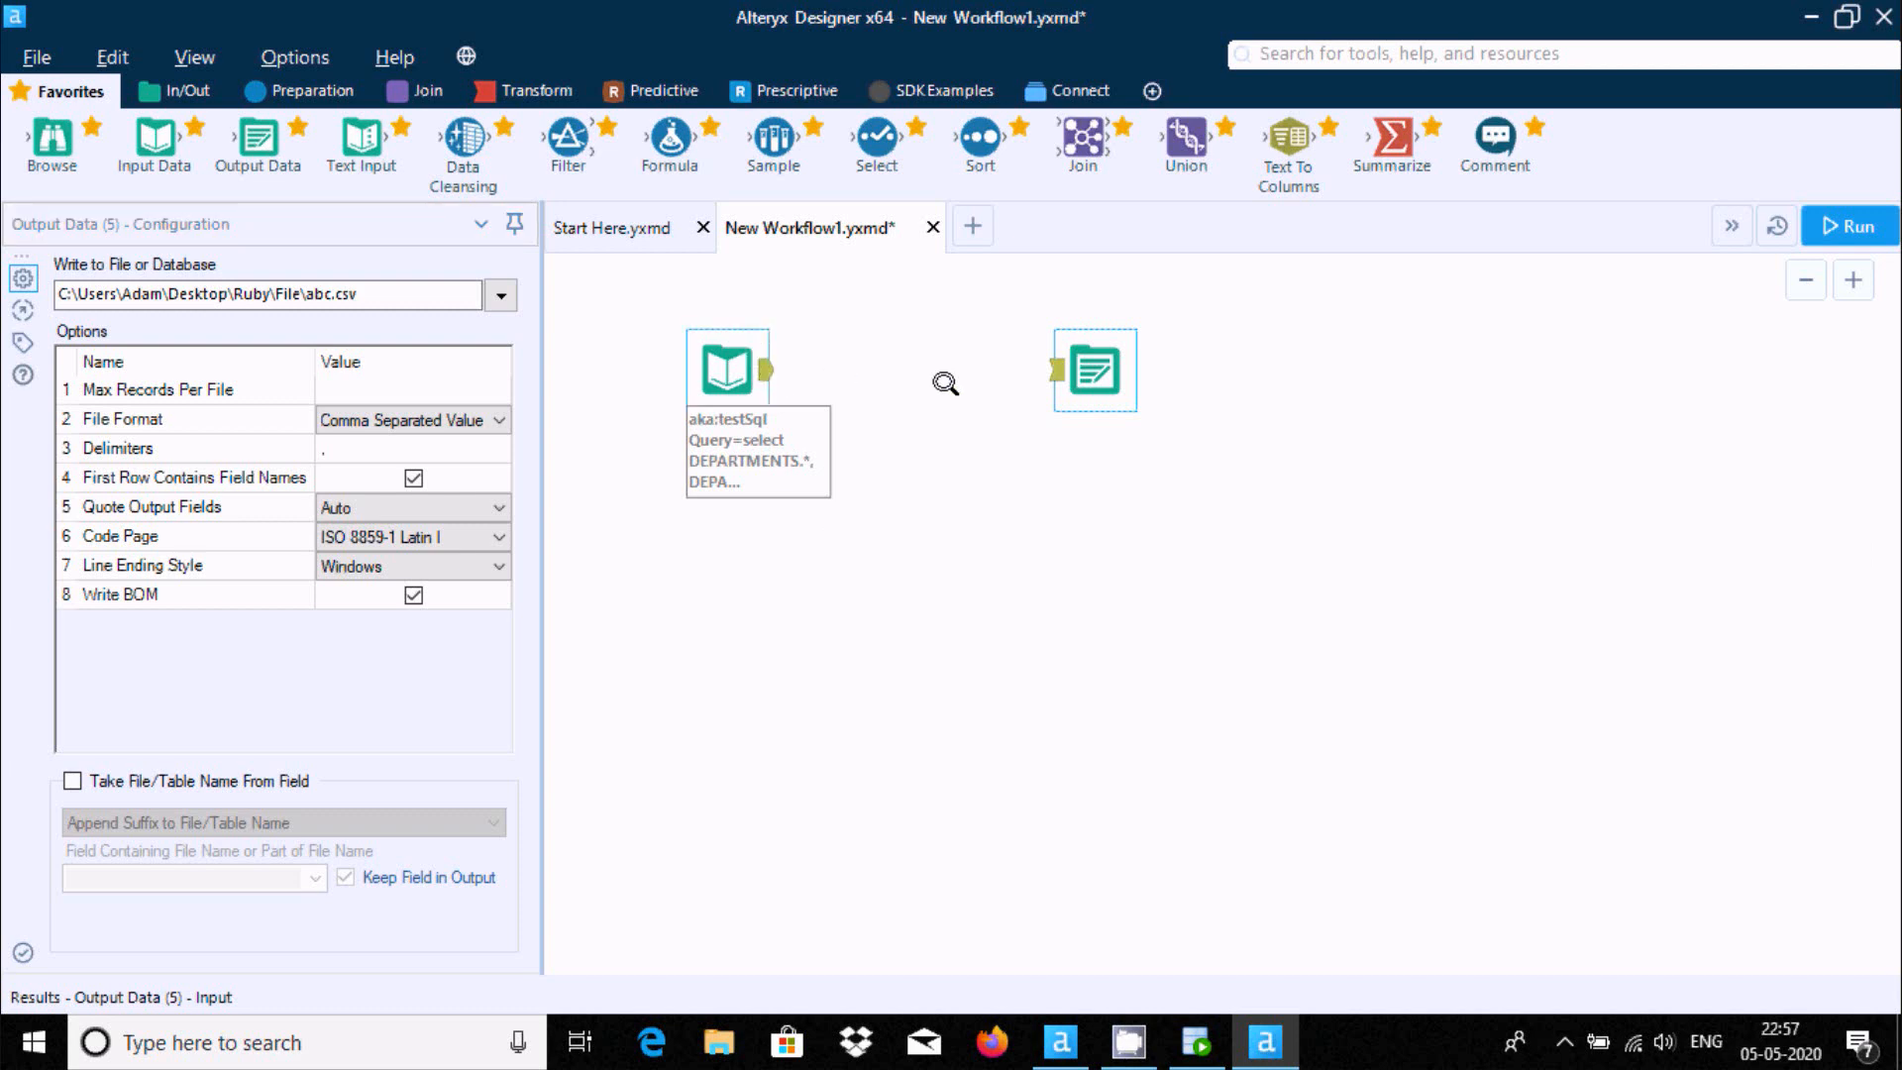
Connect the DEPARTMENTS input to the abc.csv output and run the workflow, writing 24 records
{"action": "left_click_drag", "start_coordinate": [761, 370], "coordinate": [1054, 371]}
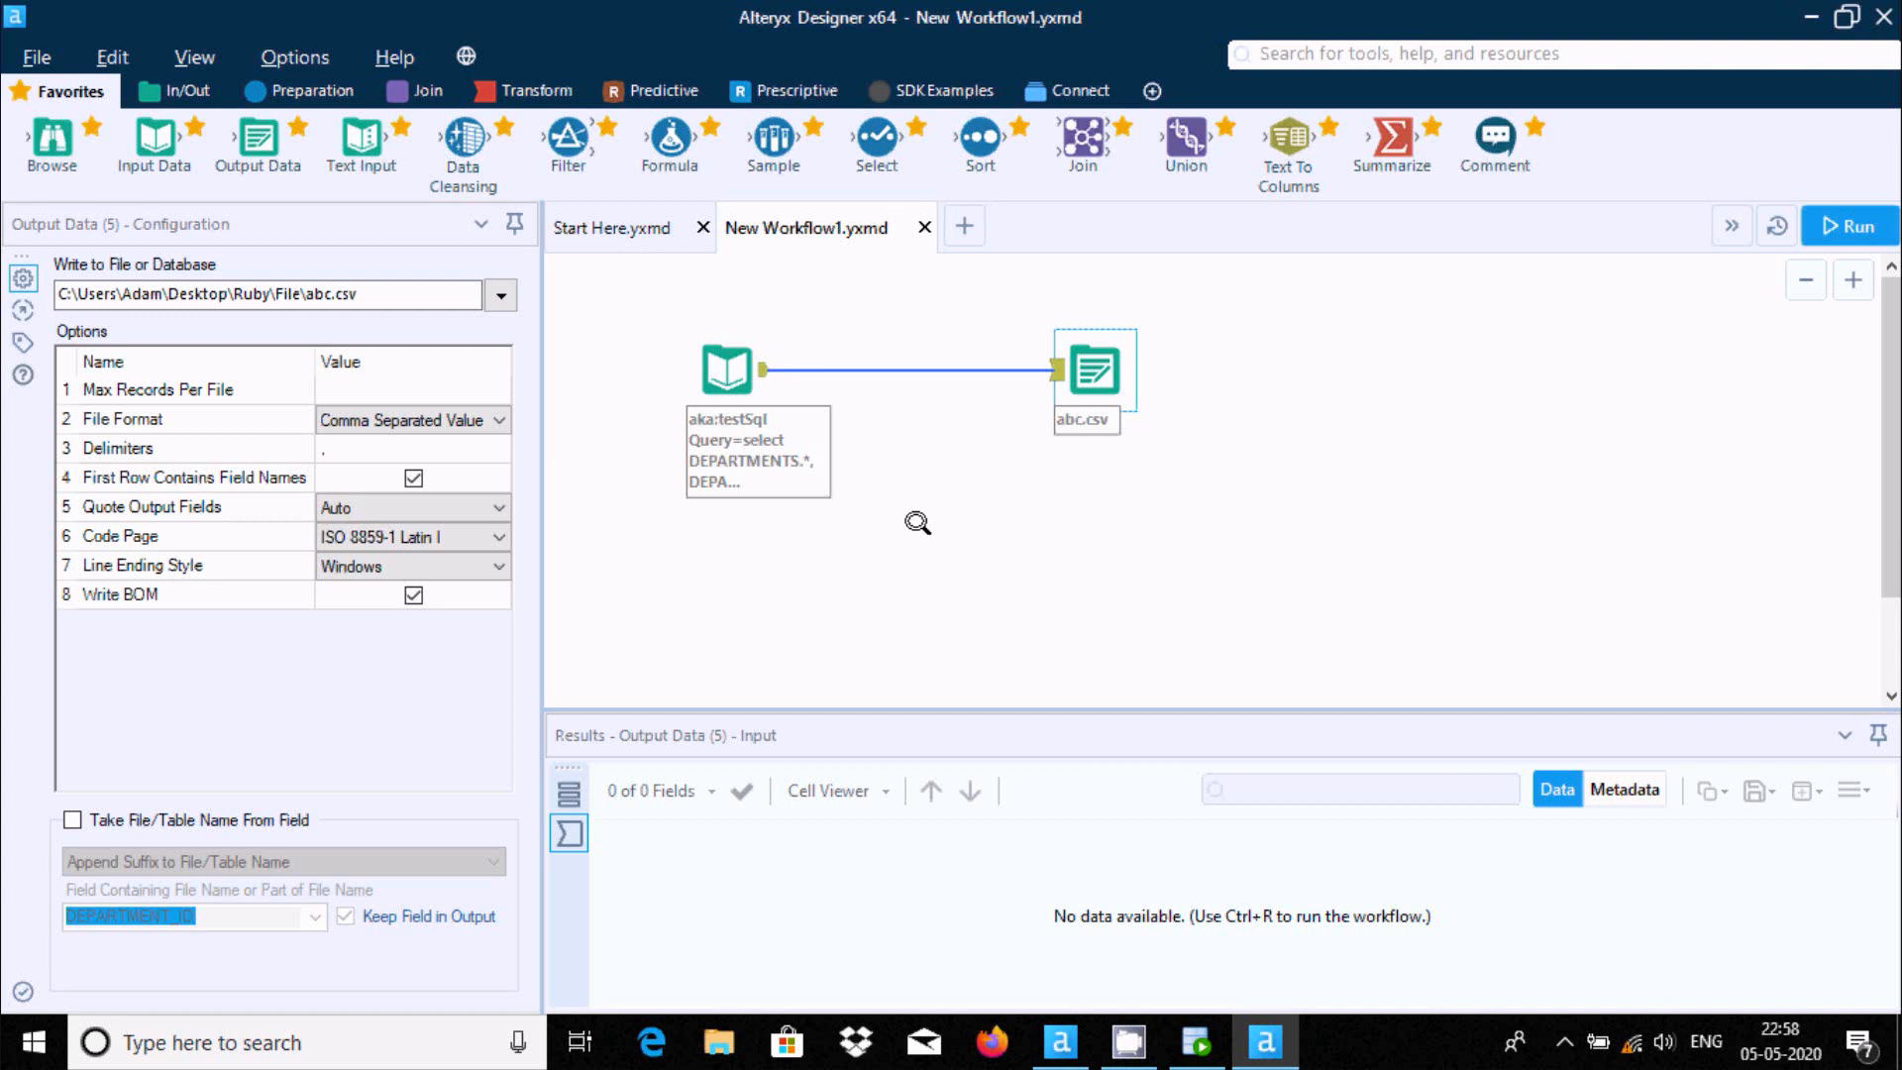
{"action": "mouse_move", "coordinate": [1038, 854]}
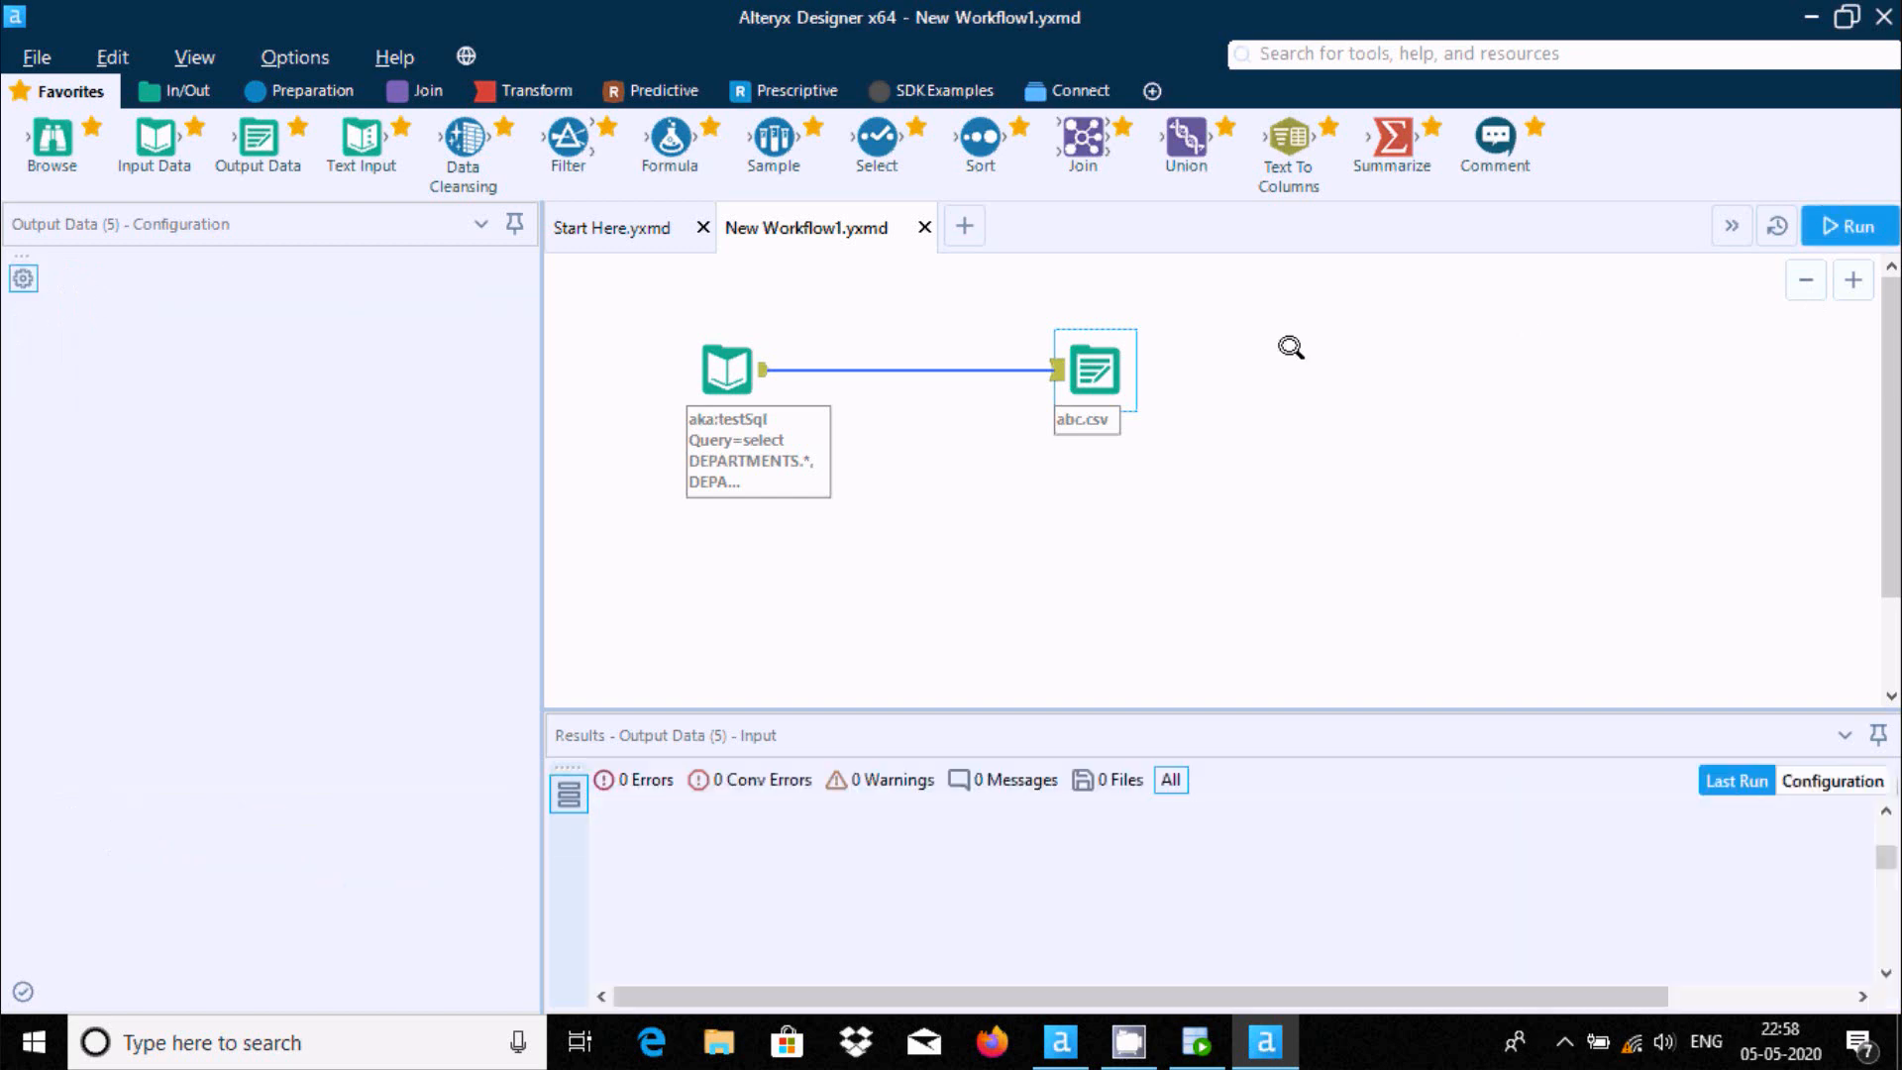
{"action": "left_click", "coordinate": [1849, 226]}
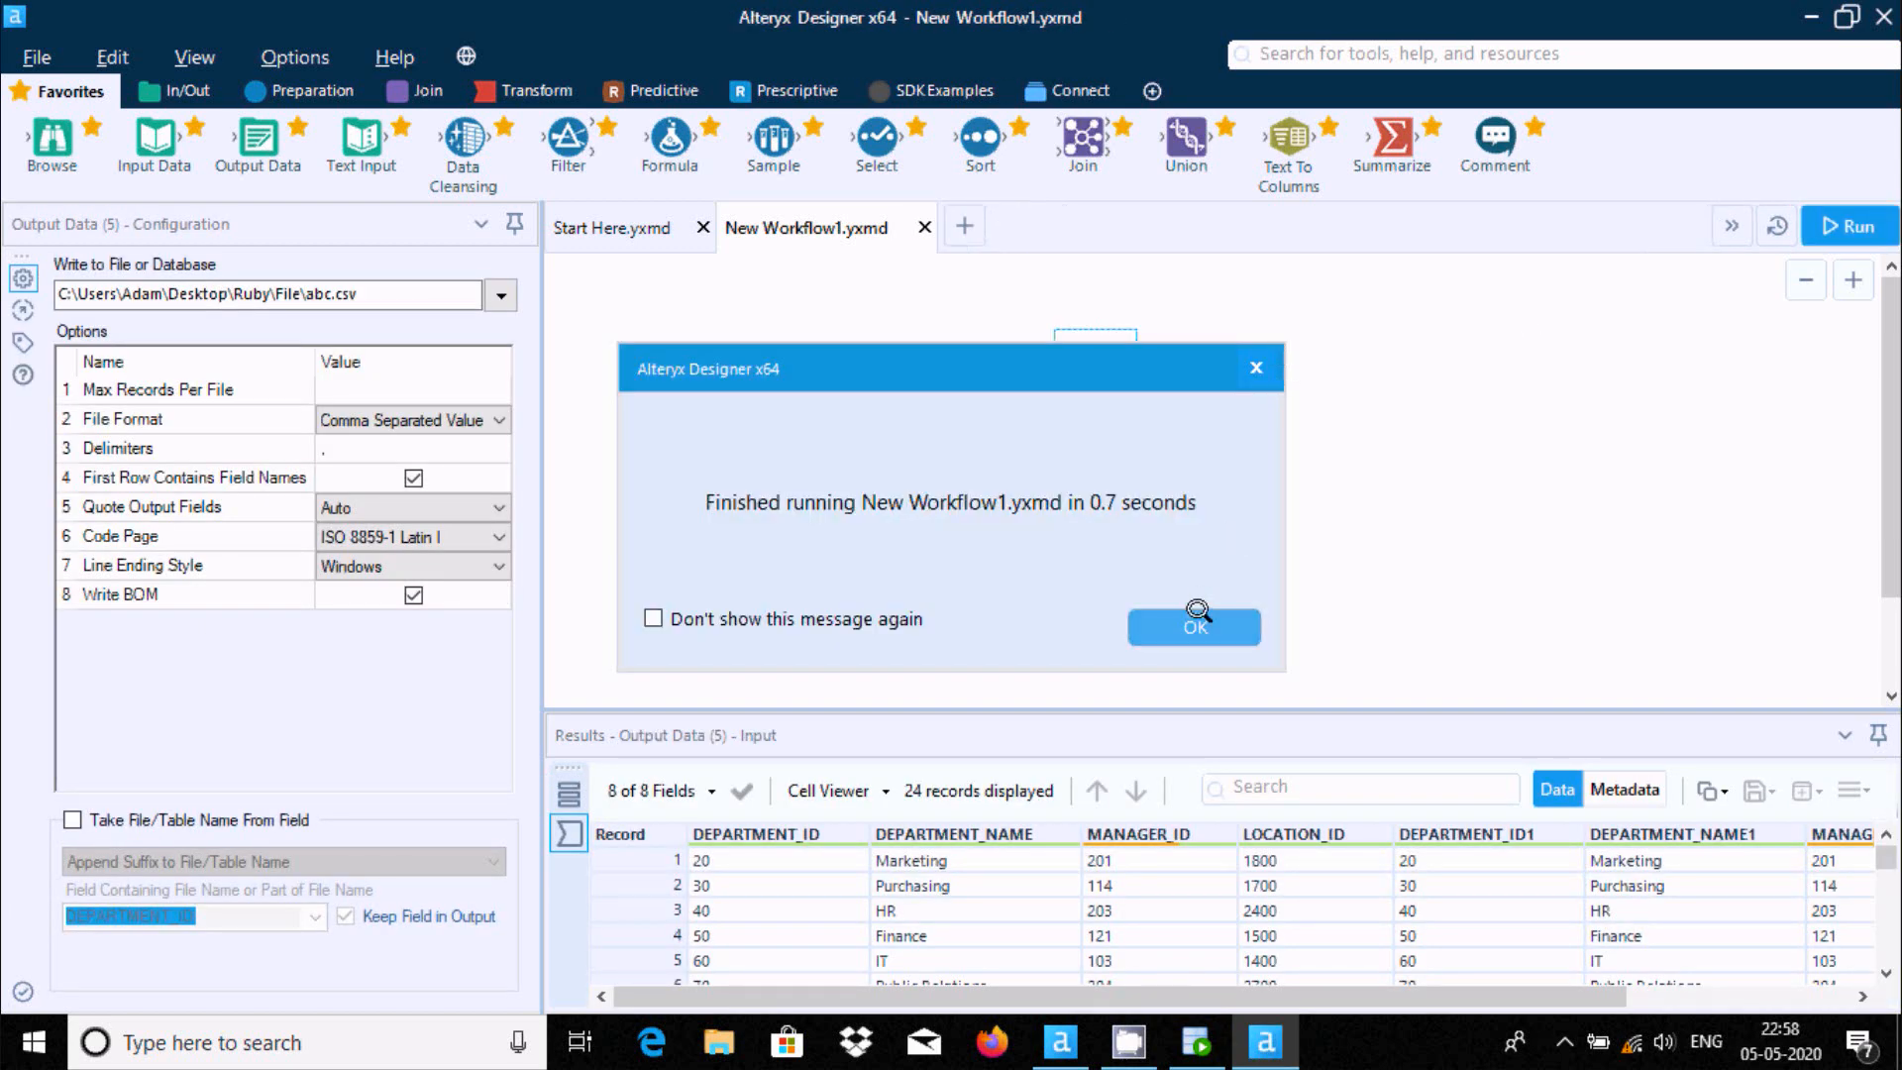
{"action": "left_click", "coordinate": [1193, 628]}
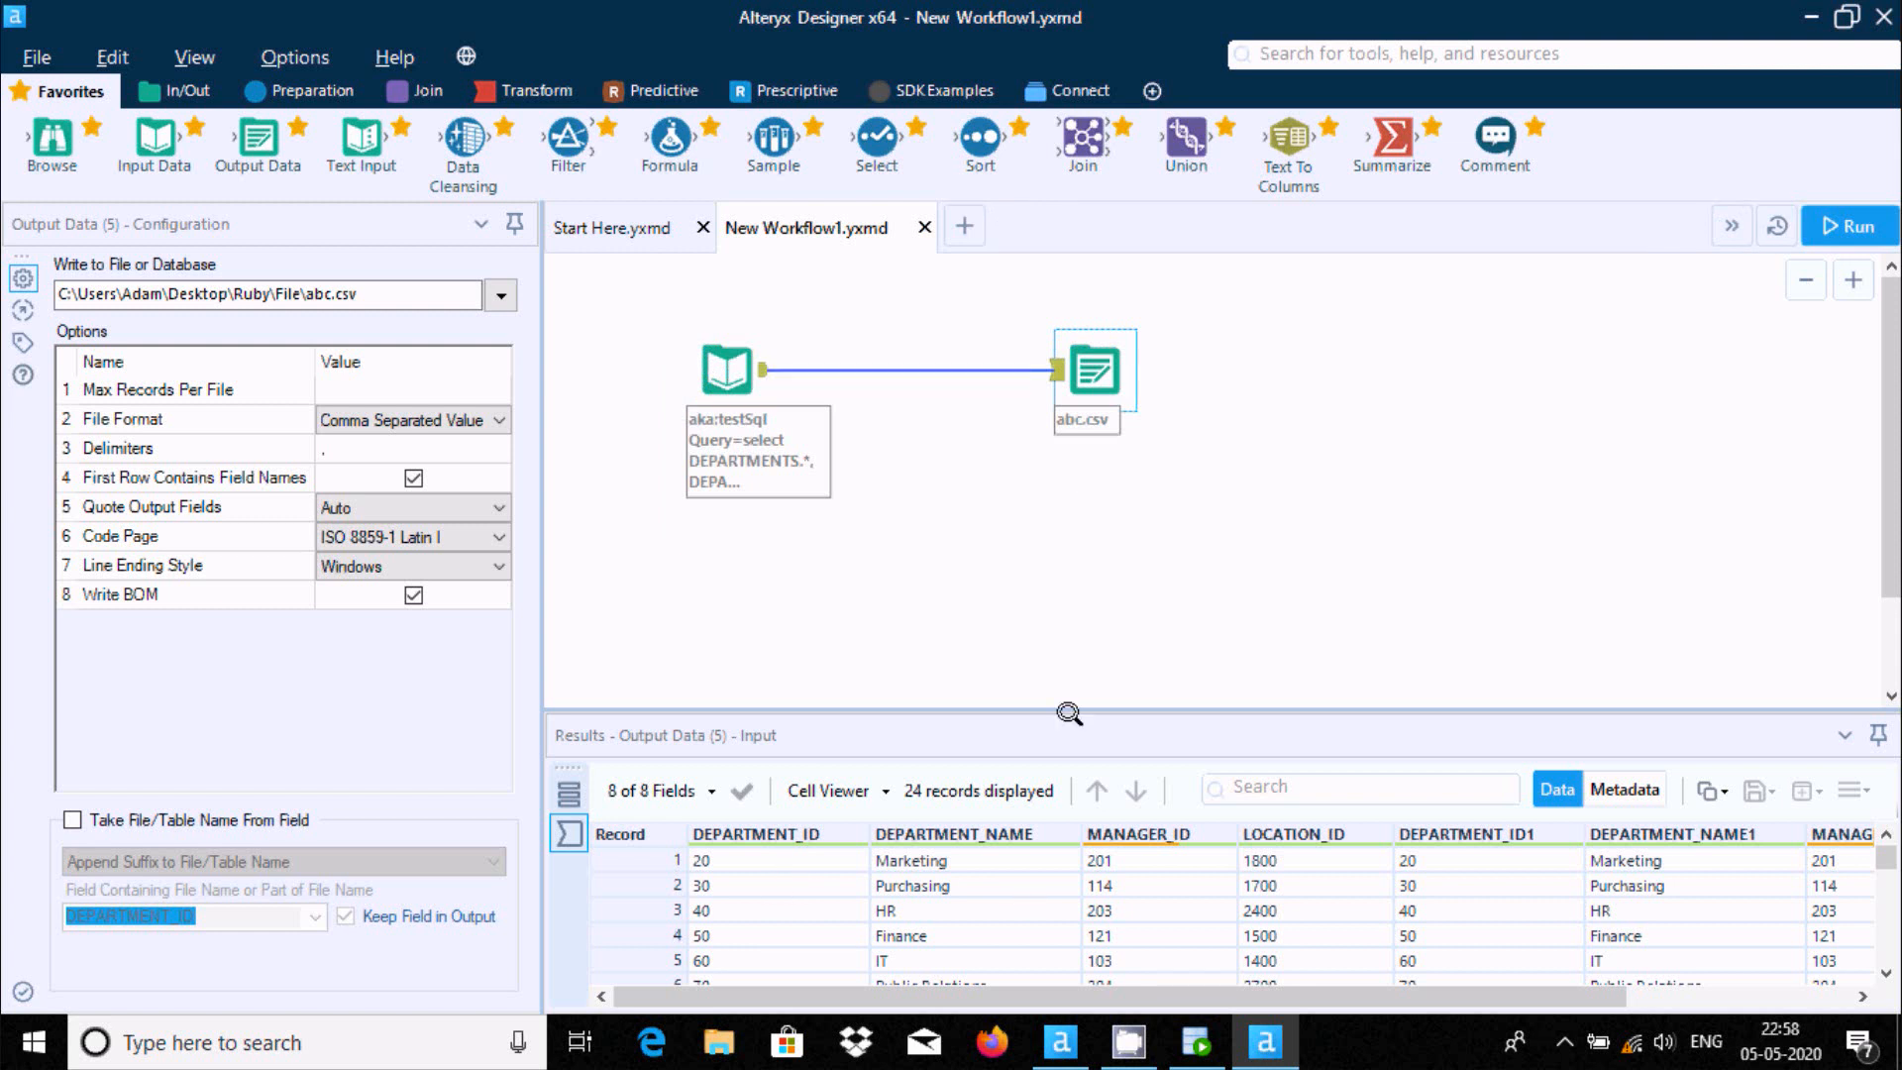
{"action": "scroll", "scroll_direction": "right", "scroll_amount": 3}
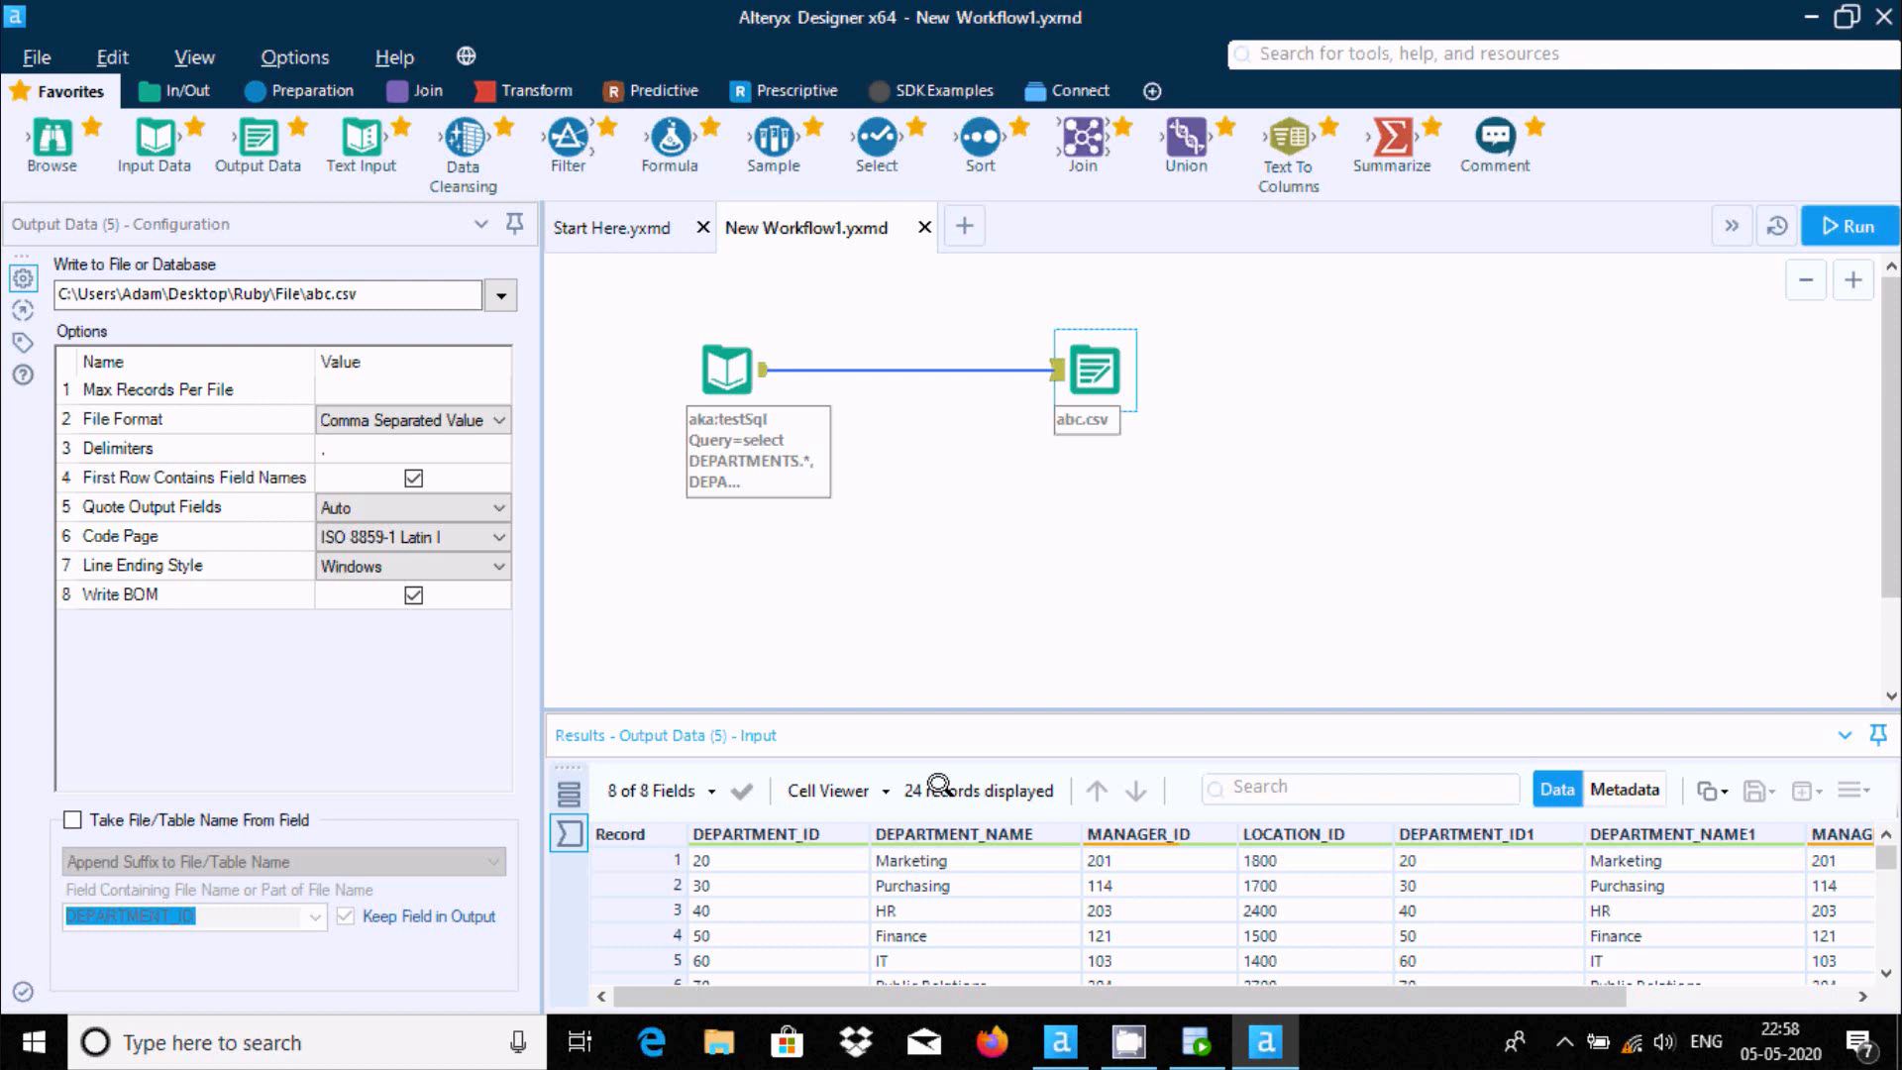
{"action": "mouse_move", "coordinate": [1868, 850]}
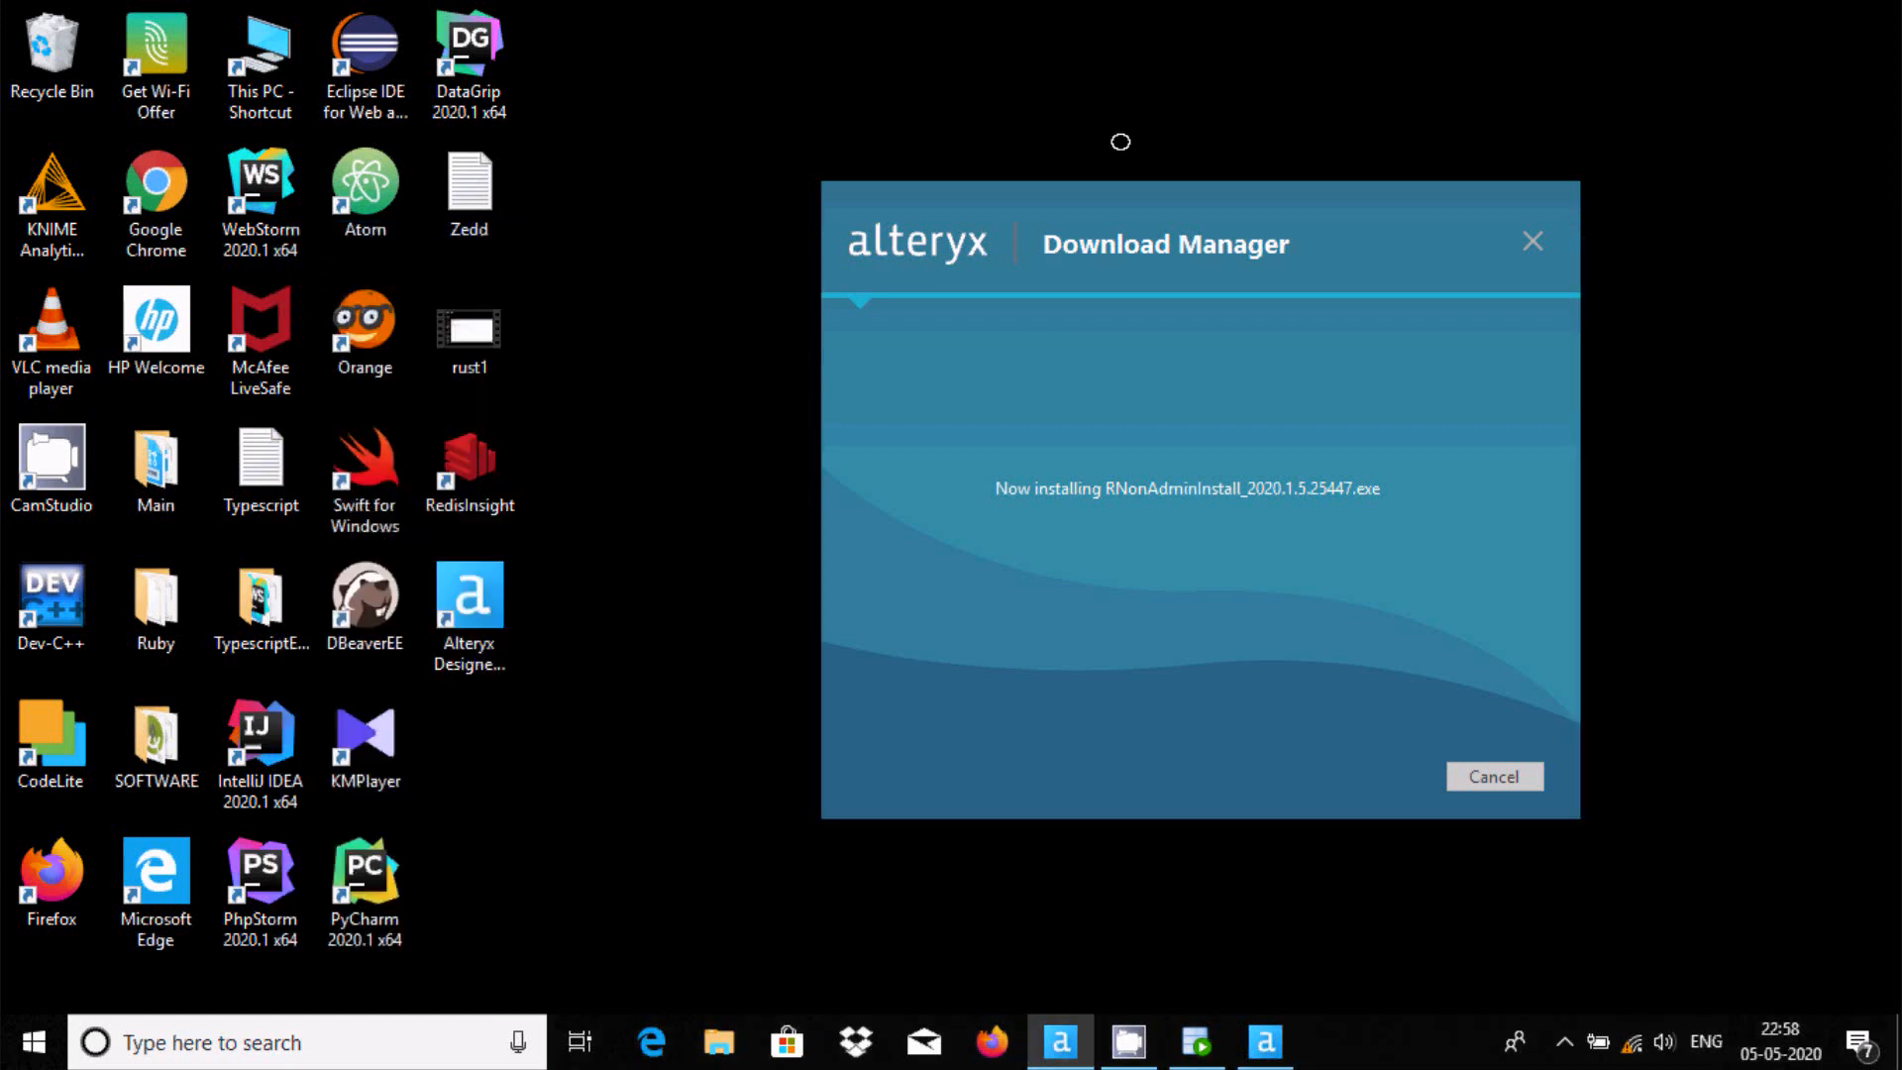
Browse to the File folder inside Ruby in File Explorer
{"action": "left_click", "coordinate": [717, 1040]}
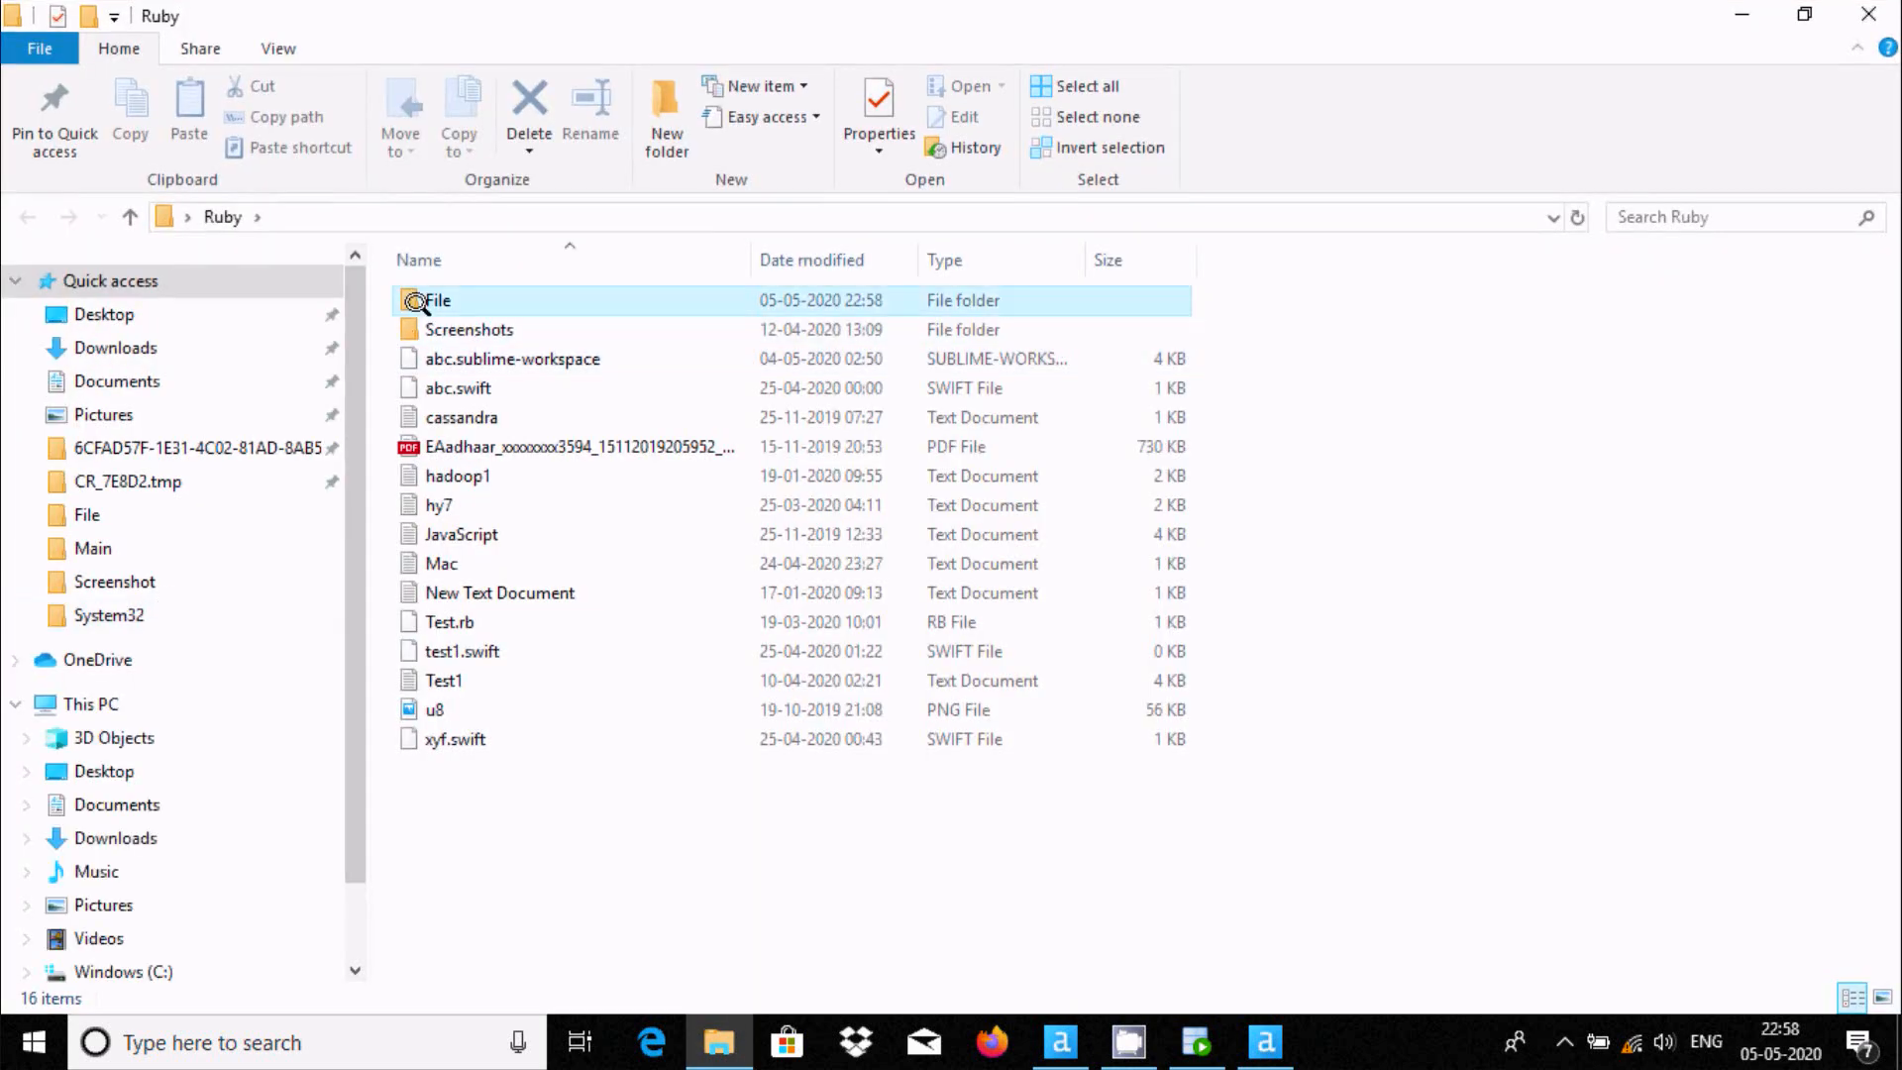
{"action": "double_click", "coordinate": [436, 299]}
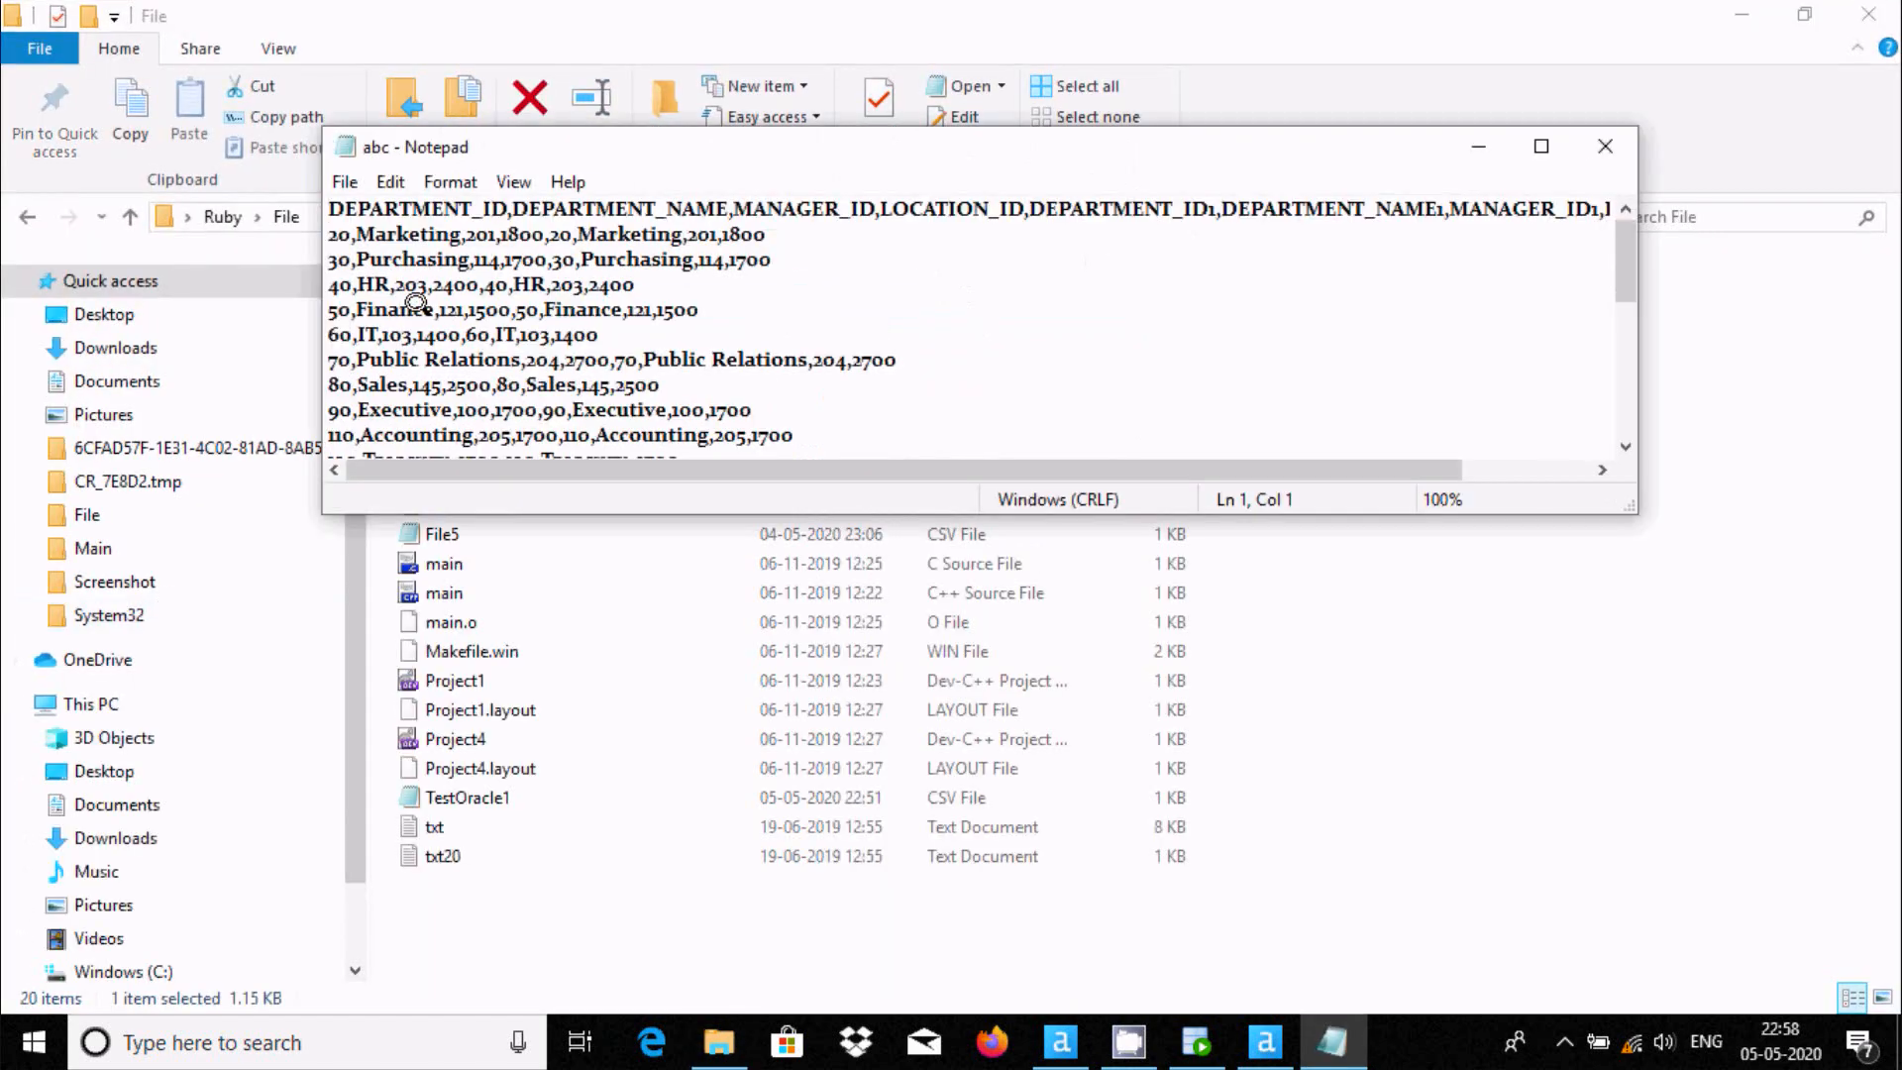
Maximize Notepad to show every abc.csv department row from Marketing to Payroll
{"action": "left_click", "coordinate": [1539, 145]}
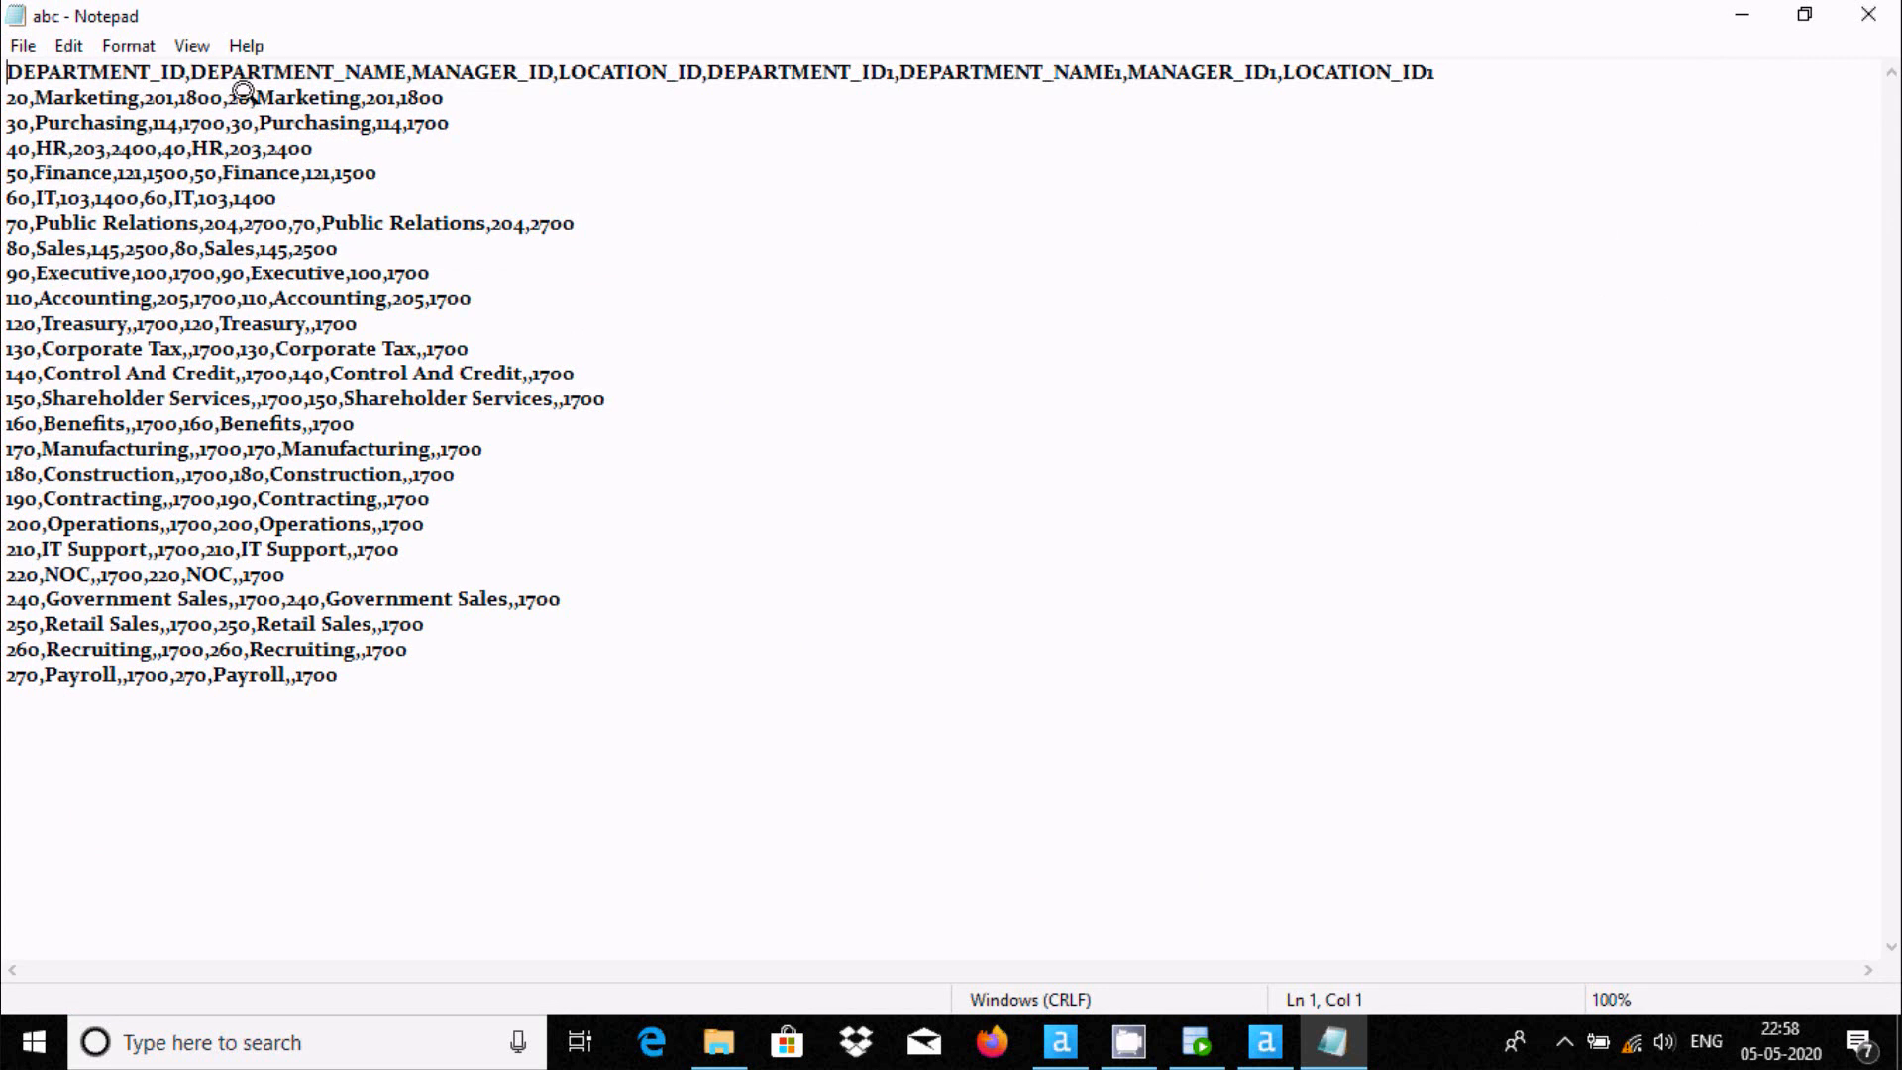
{"action": "mouse_move", "coordinate": [250, 434]}
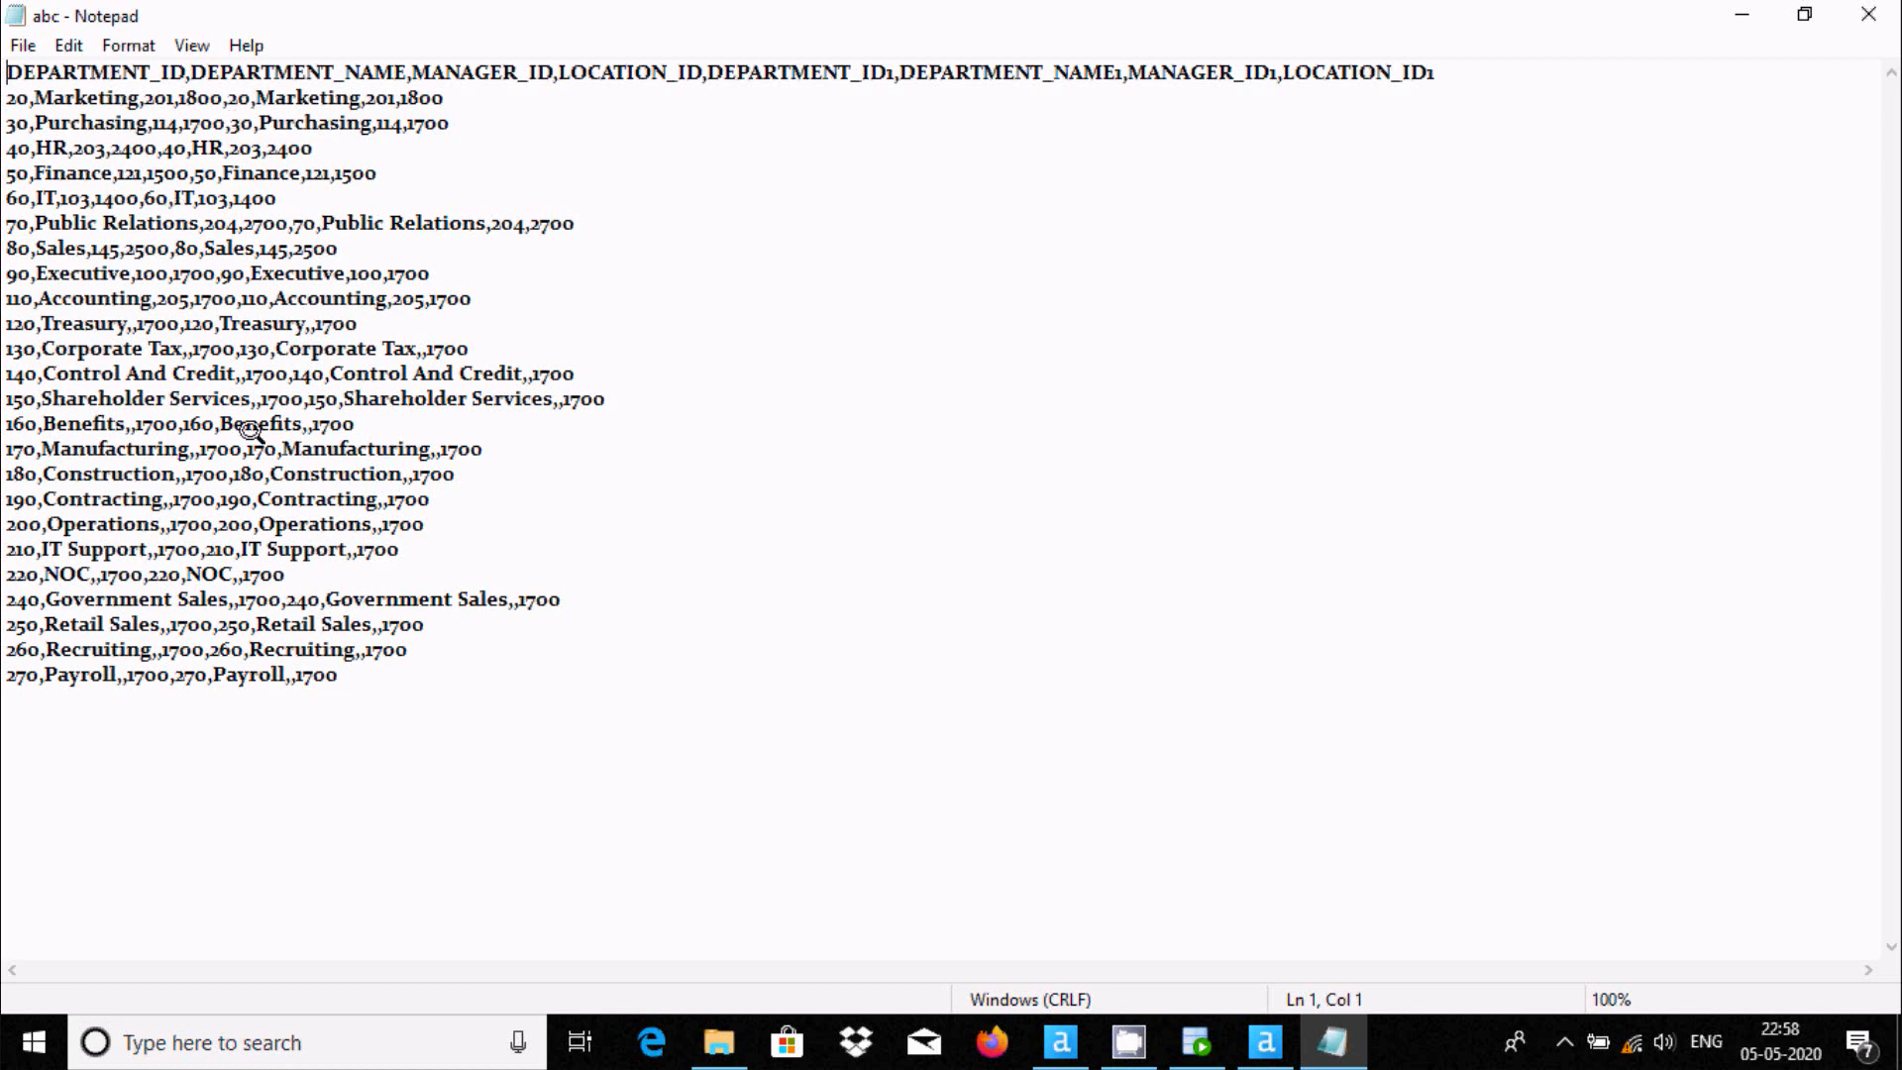